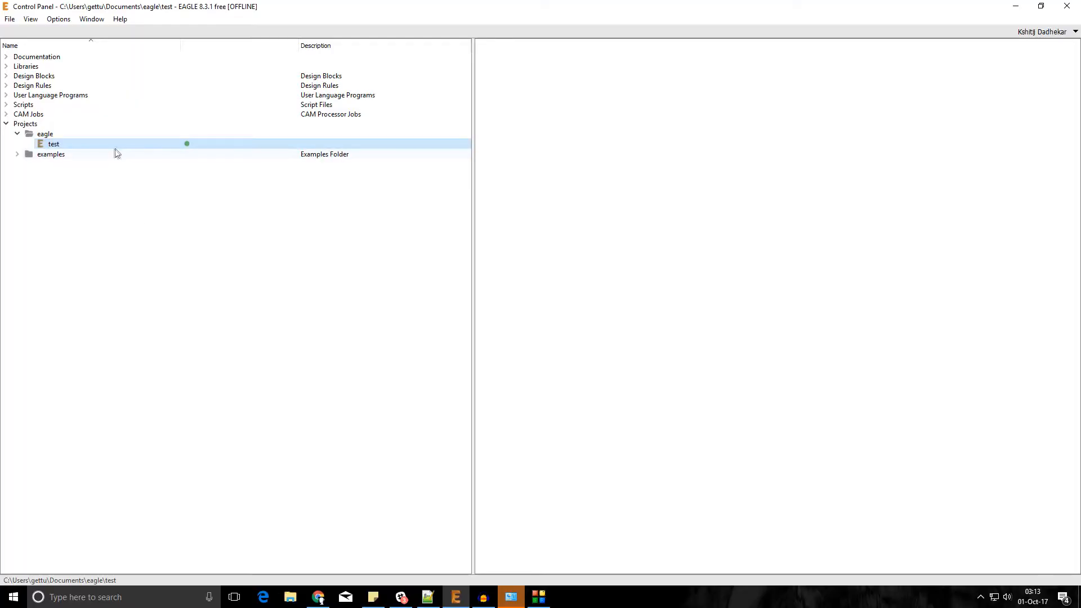
pyautogui.moveTo(138, 221)
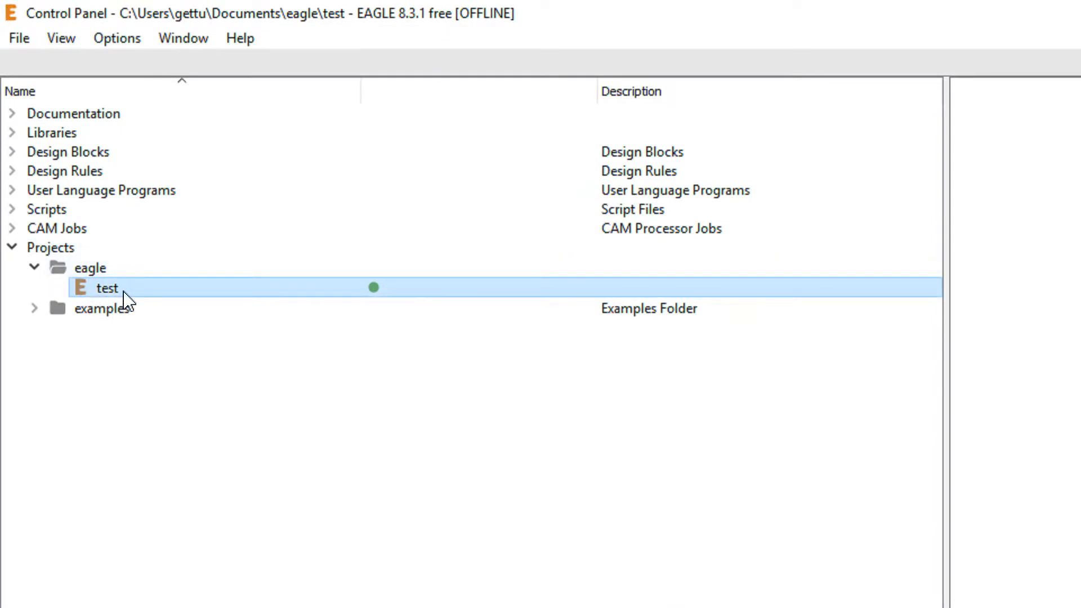
# Step: Open a maximized new schematic in the test project and search parts for 'led' to pick LED5MM
pyautogui.rightClick(107, 288)
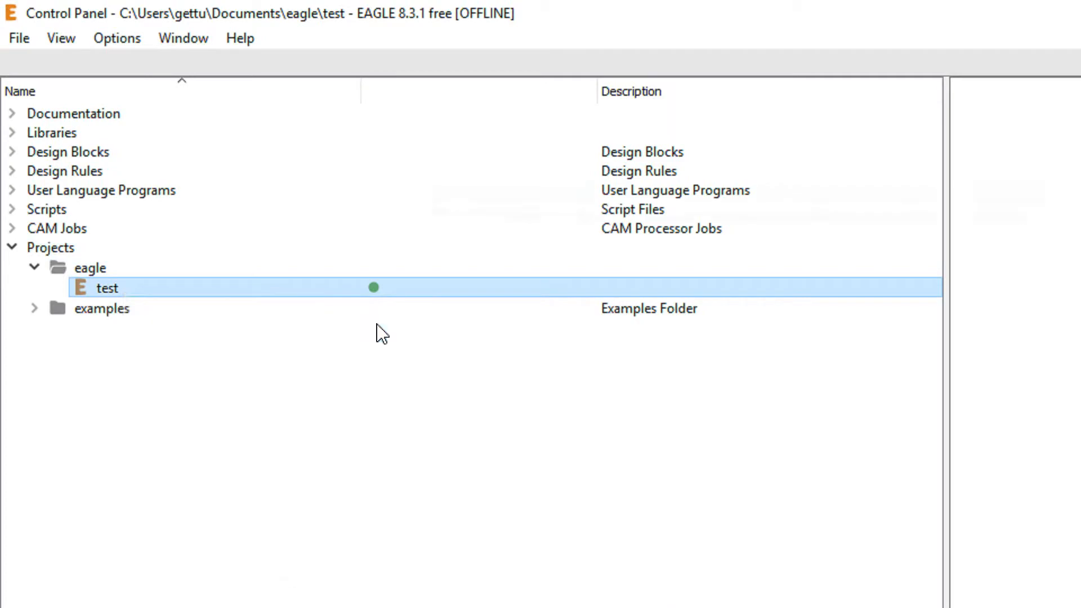
pyautogui.doubleClick(105, 287)
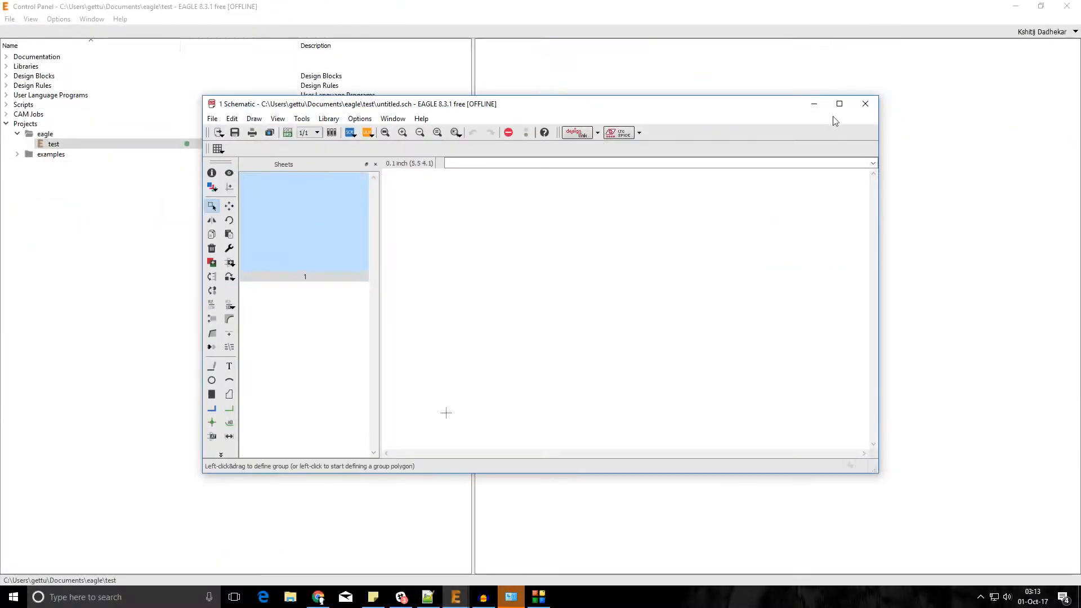
pyautogui.click(838, 104)
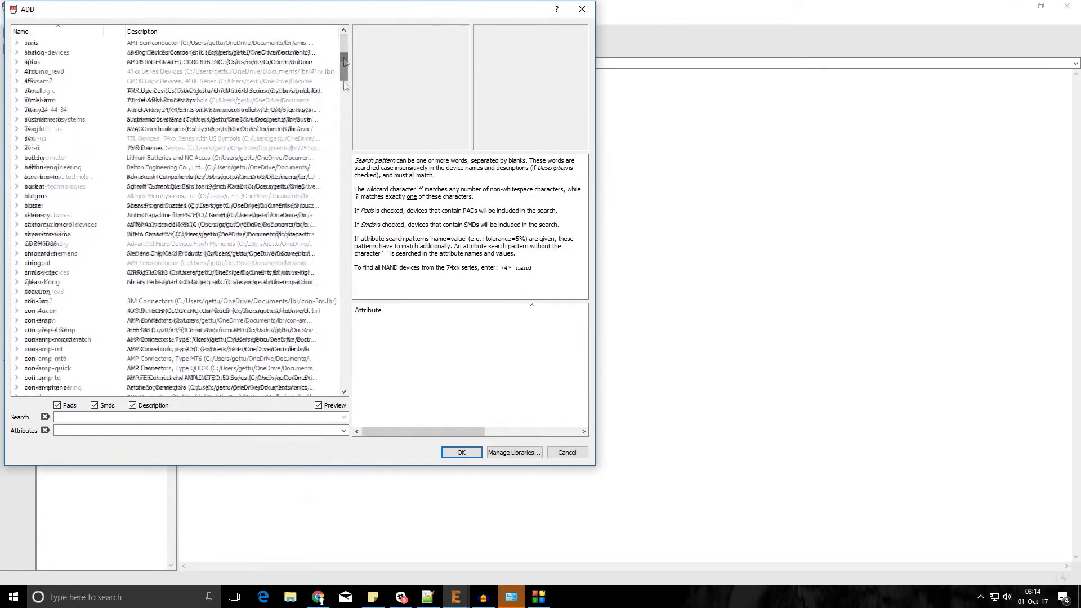
pyautogui.scroll(3)
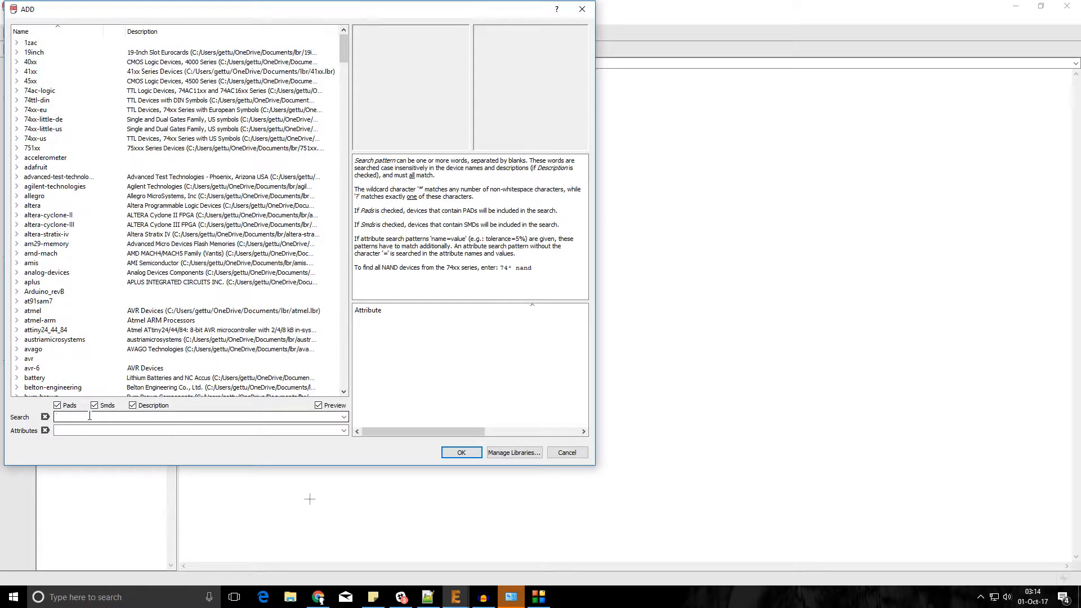
pyautogui.write('led')
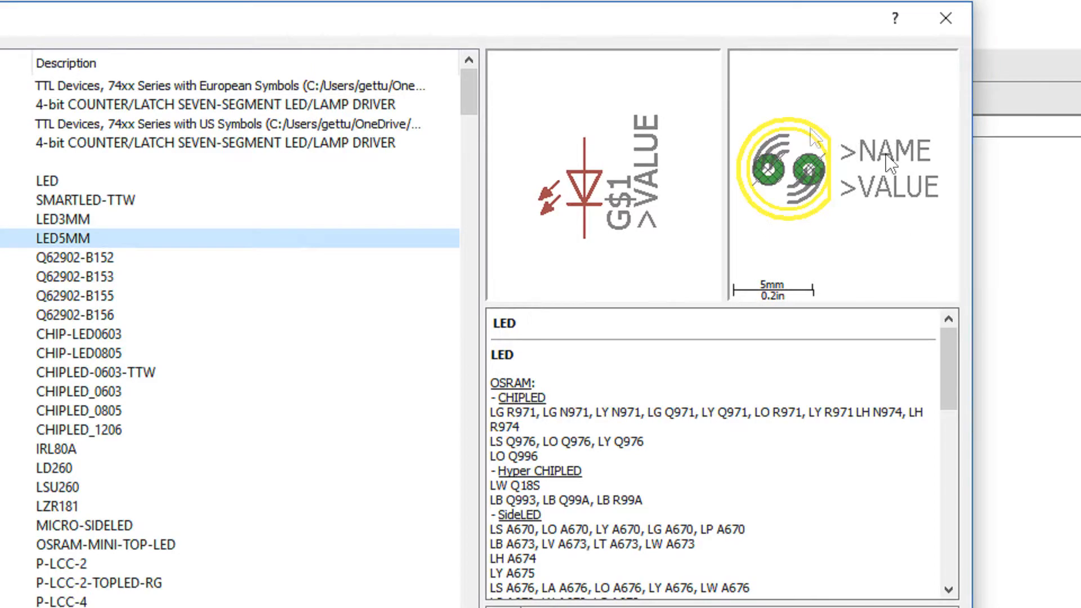
pyautogui.moveTo(586, 443)
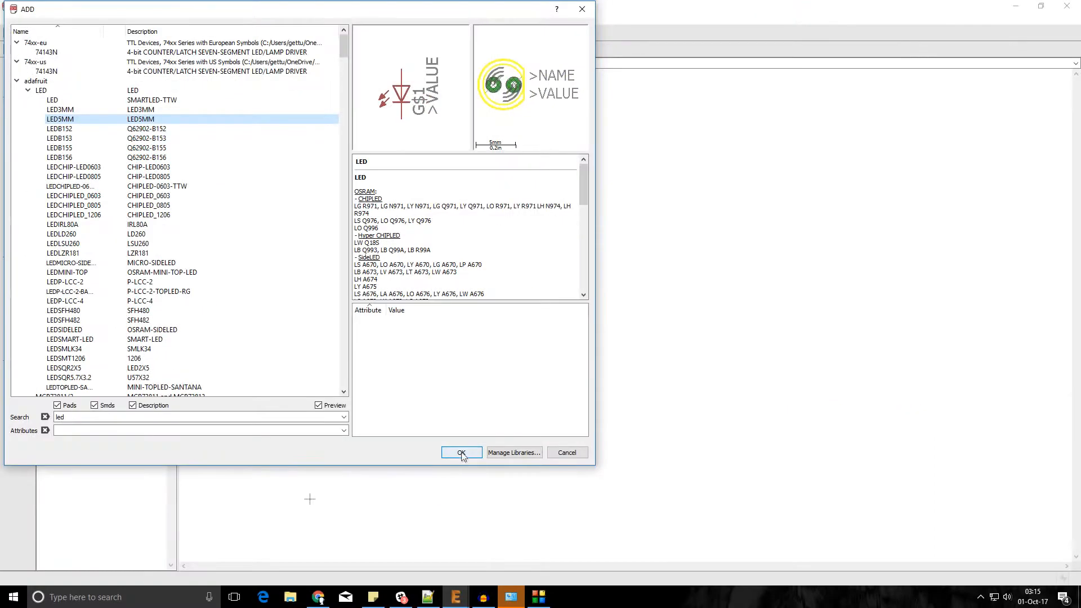
# Step: Confirm LED5MM and place LED1, LED2 and LED3 in a row on the sheet
pyautogui.click(460, 452)
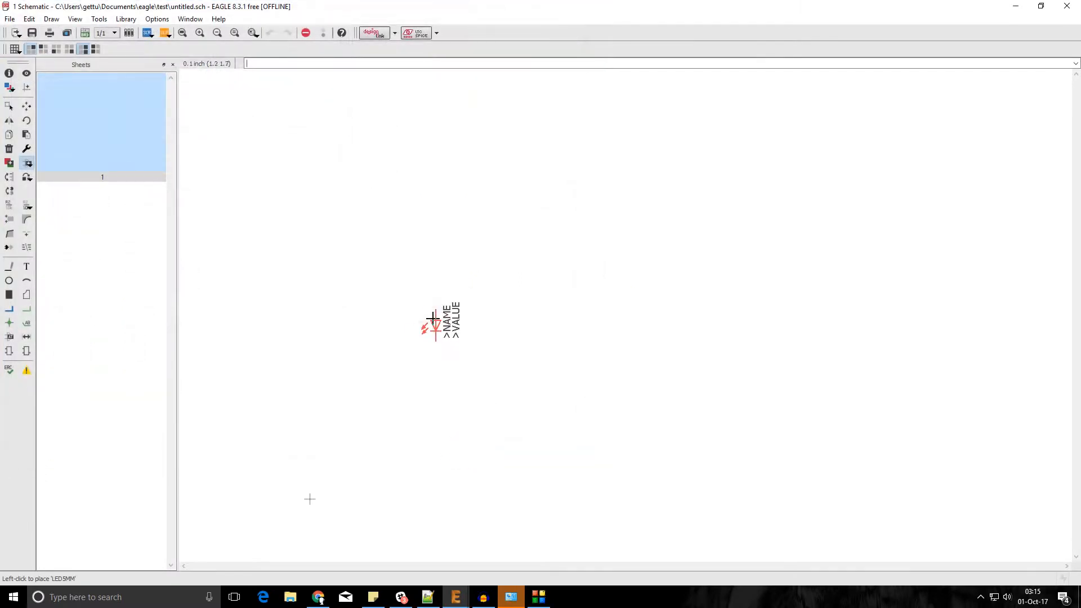
pyautogui.moveTo(414, 325)
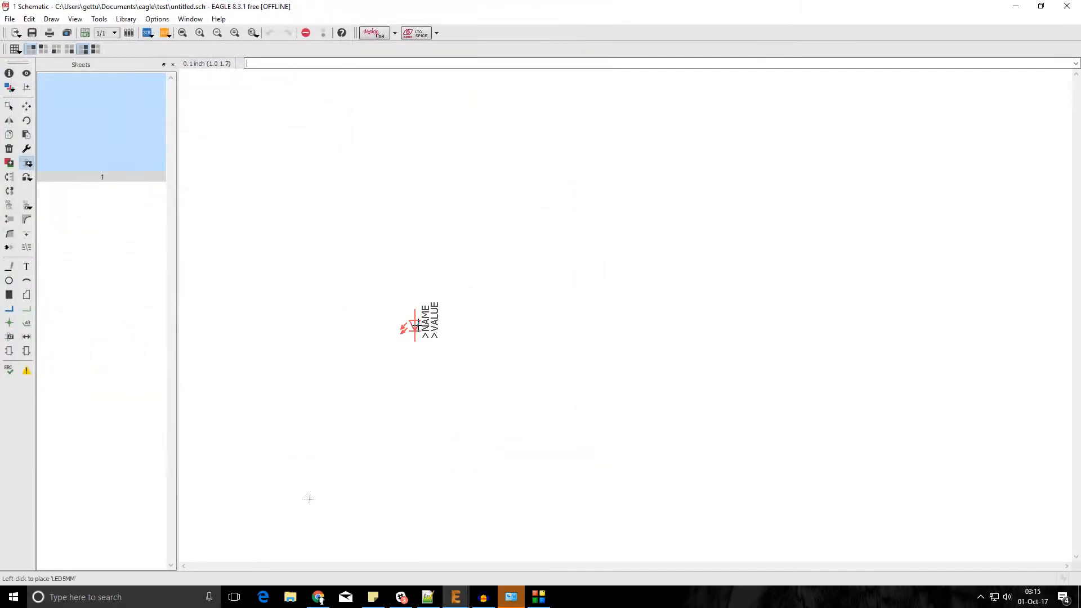
pyautogui.click(416, 320)
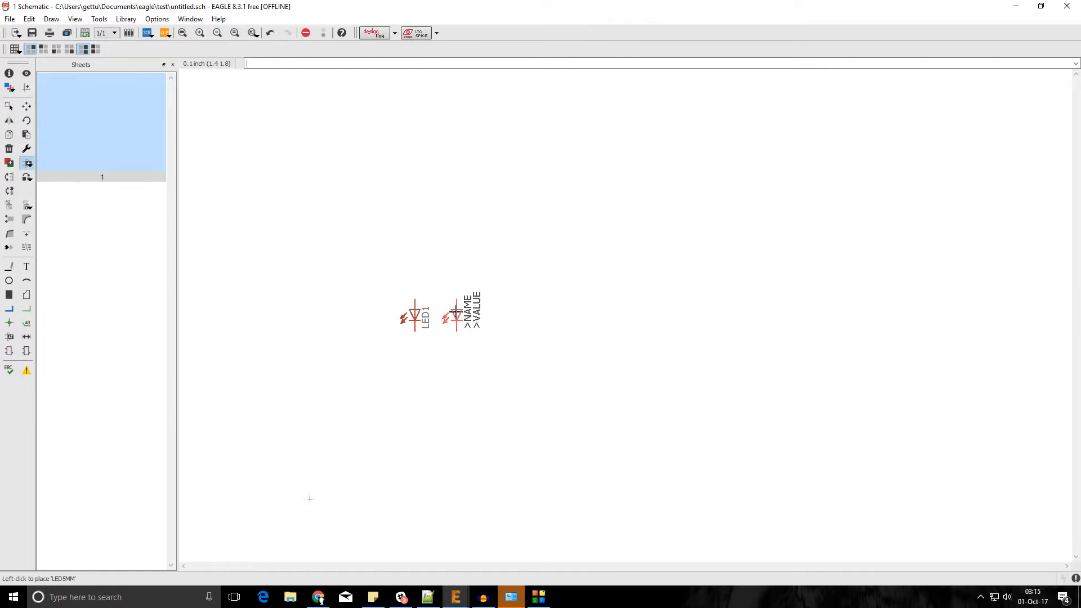
pyautogui.click(455, 315)
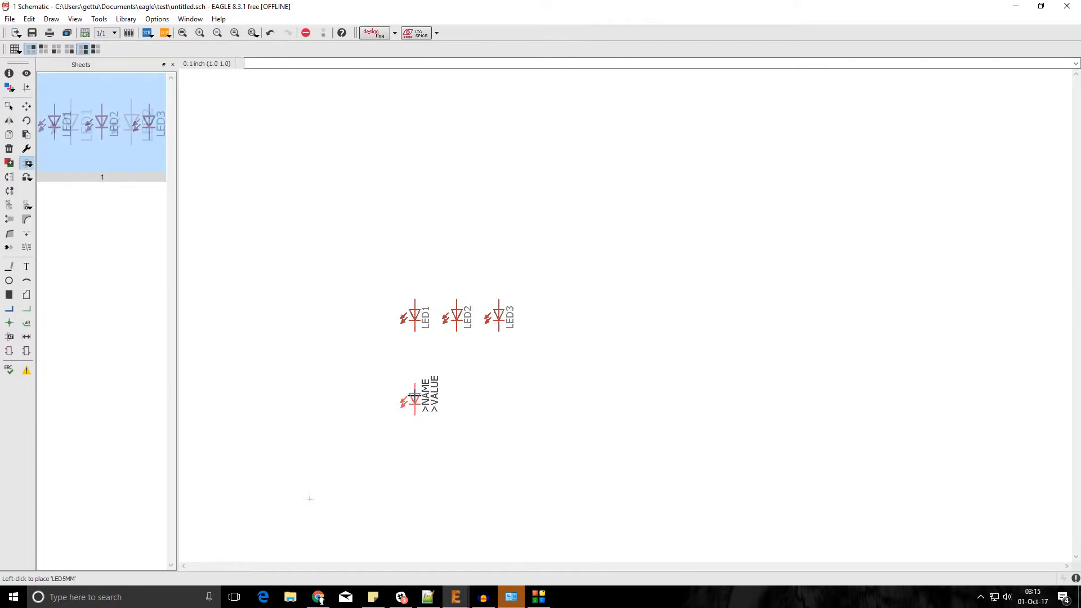
pyautogui.moveTo(469, 348)
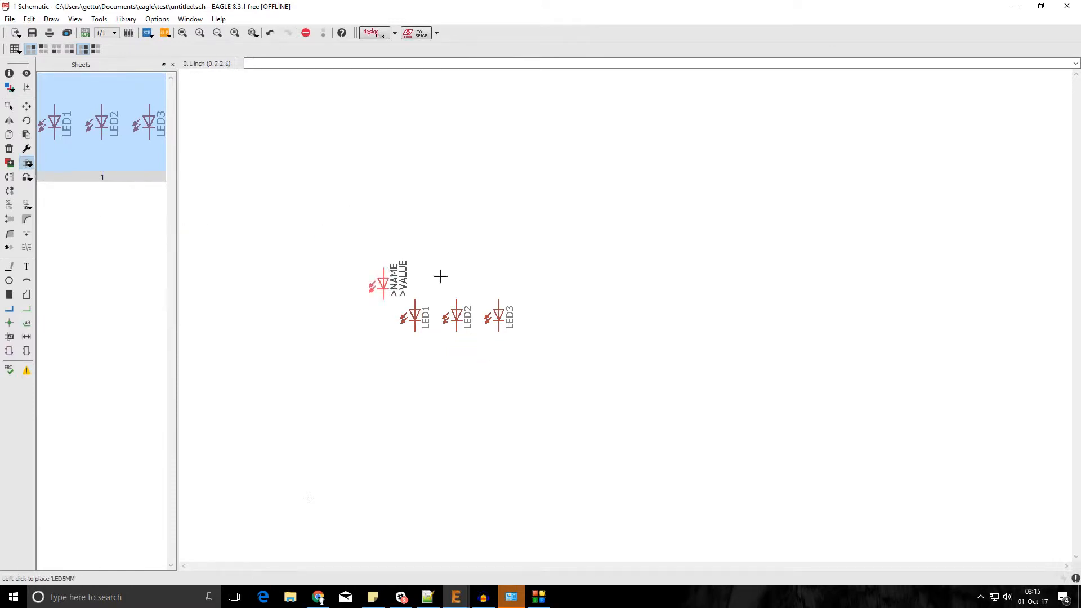
pyautogui.moveTo(455, 261)
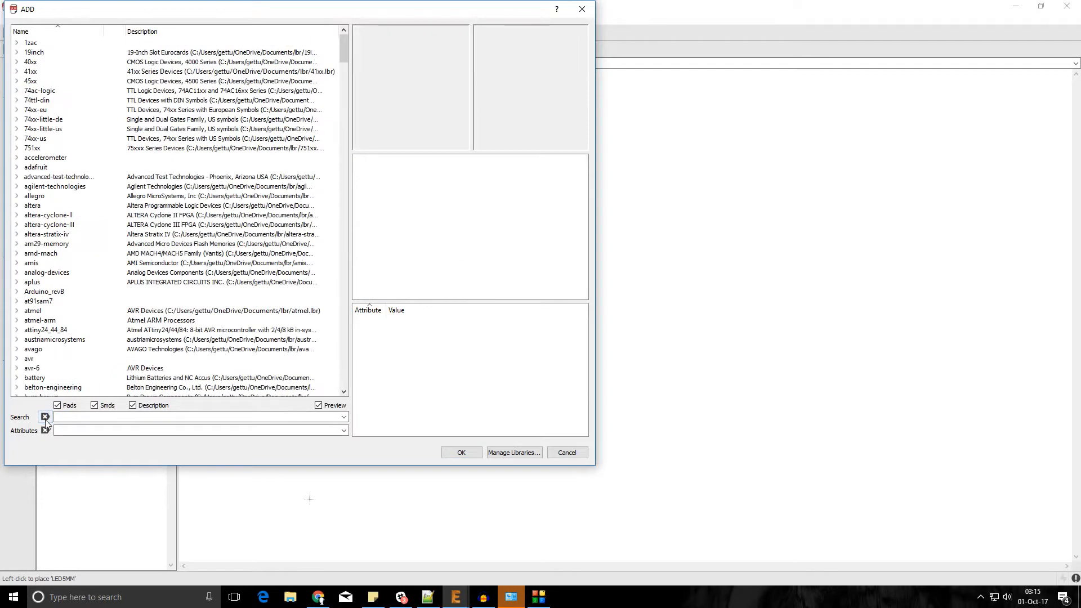
# Step: Expand the rcl library and select the R-US_0204/7 resistor
pyautogui.scroll(-3)
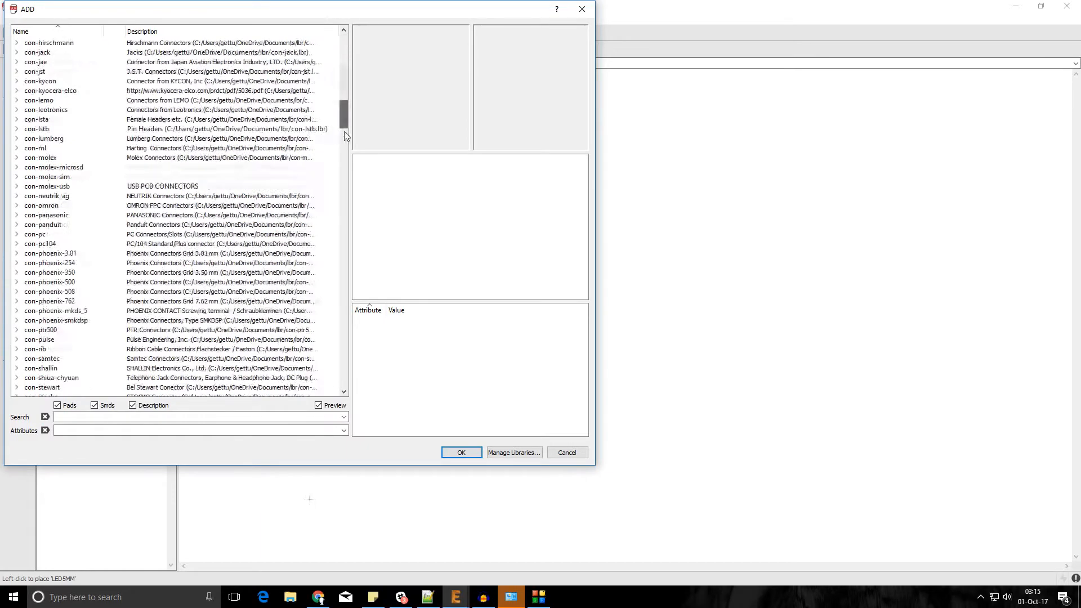
pyautogui.scroll(-3)
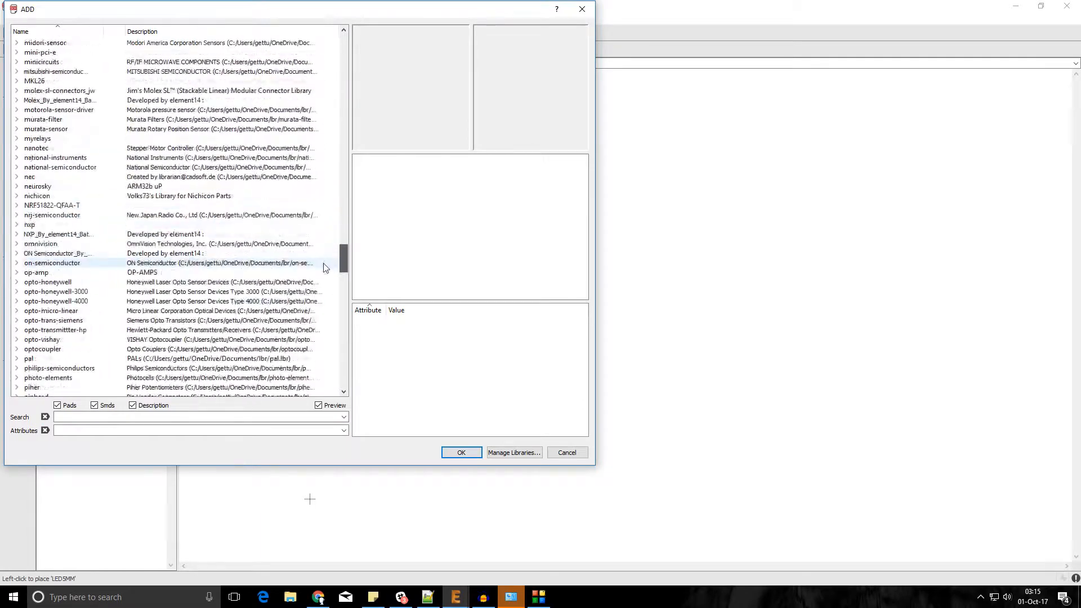
pyautogui.scroll(-3)
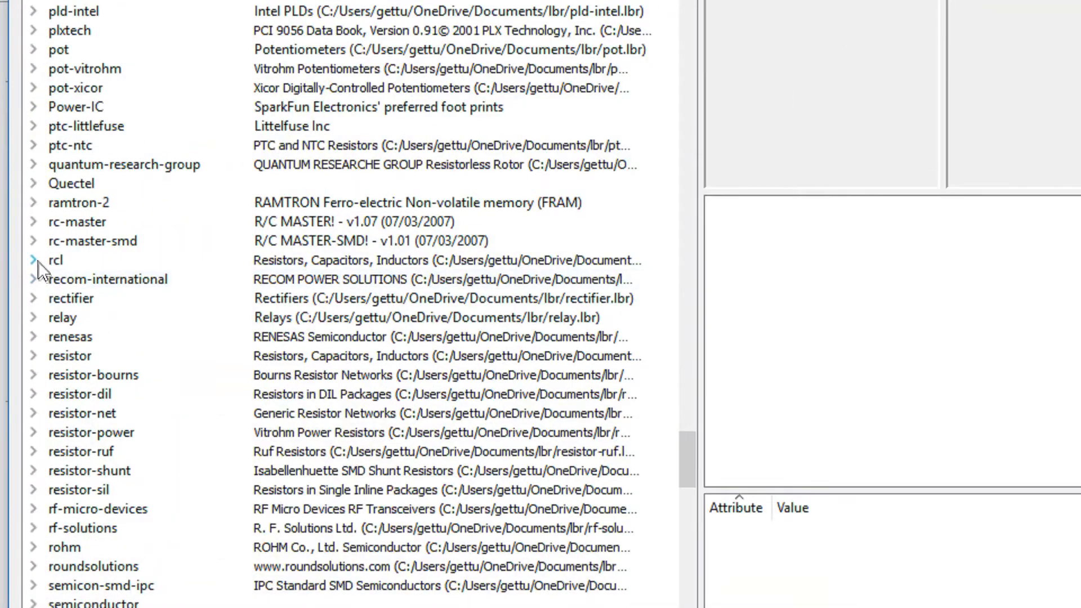
pyautogui.click(32, 260)
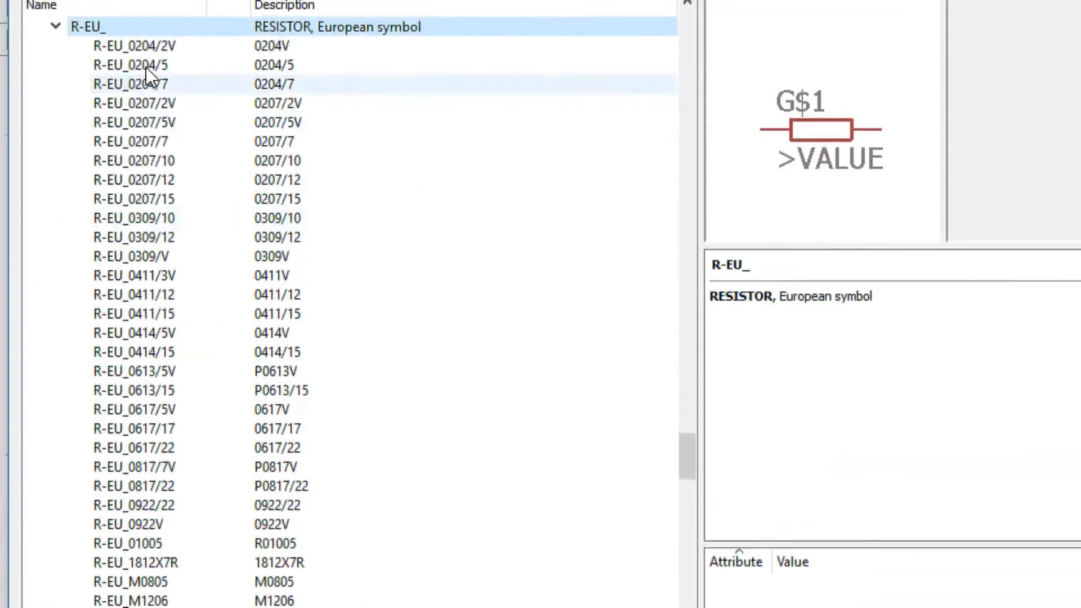
pyautogui.scroll(3)
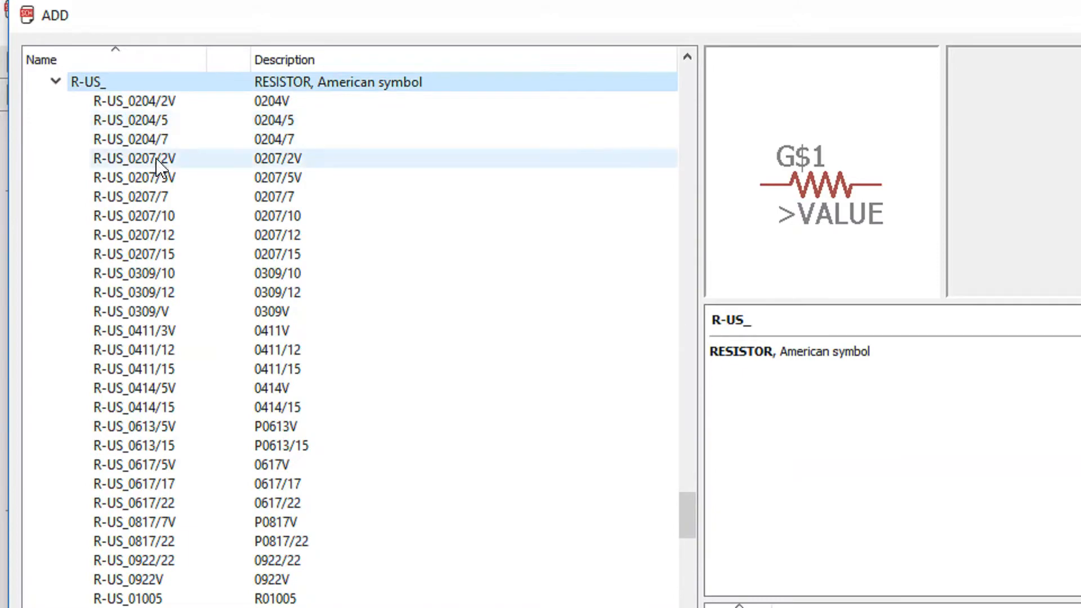
pyautogui.click(131, 139)
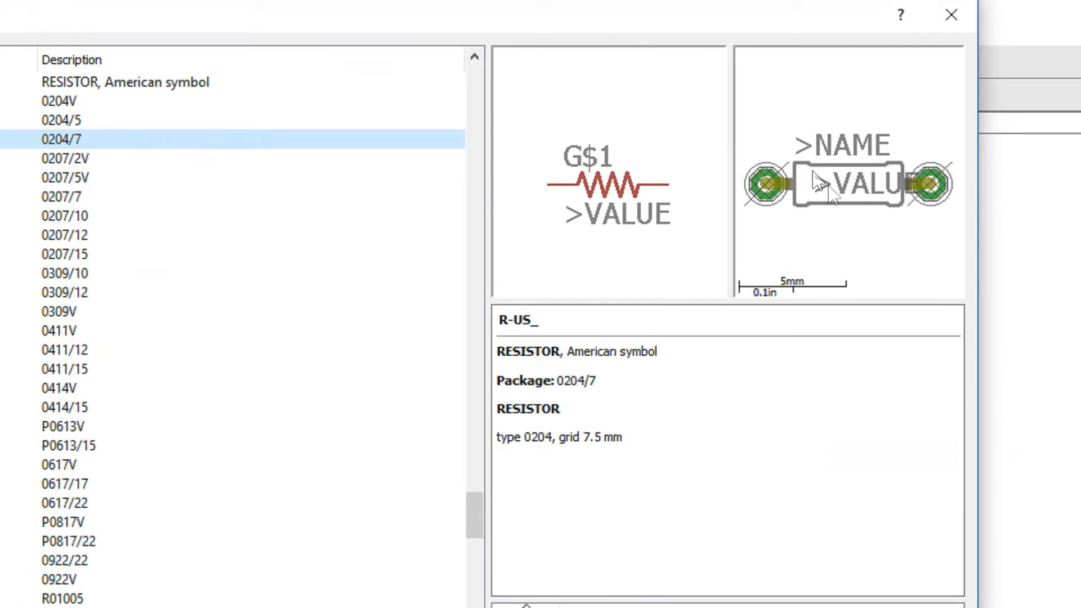
pyautogui.moveTo(648, 250)
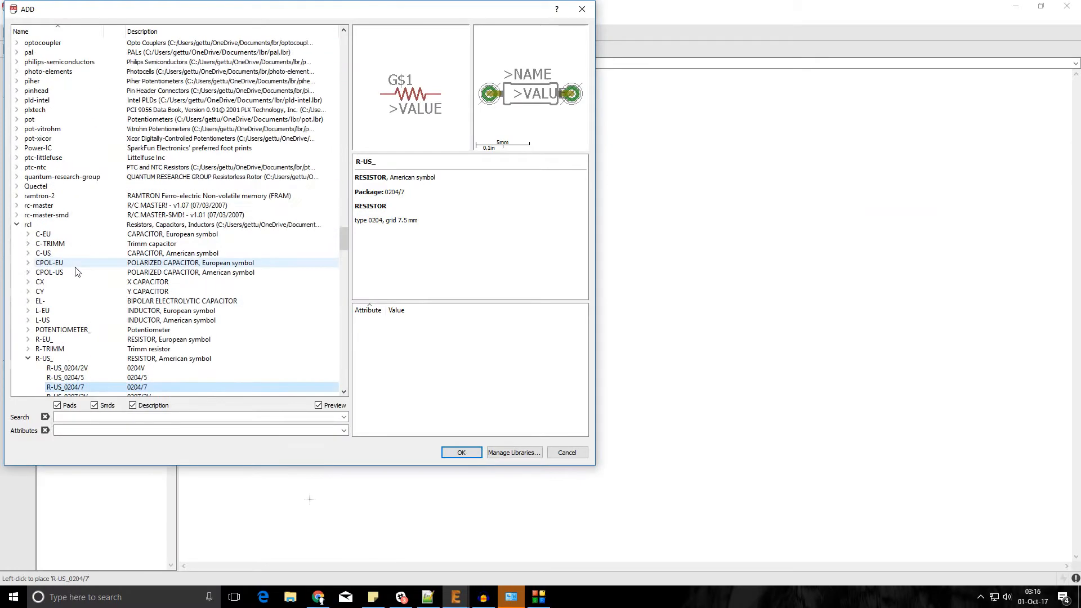
pyautogui.moveTo(69, 416)
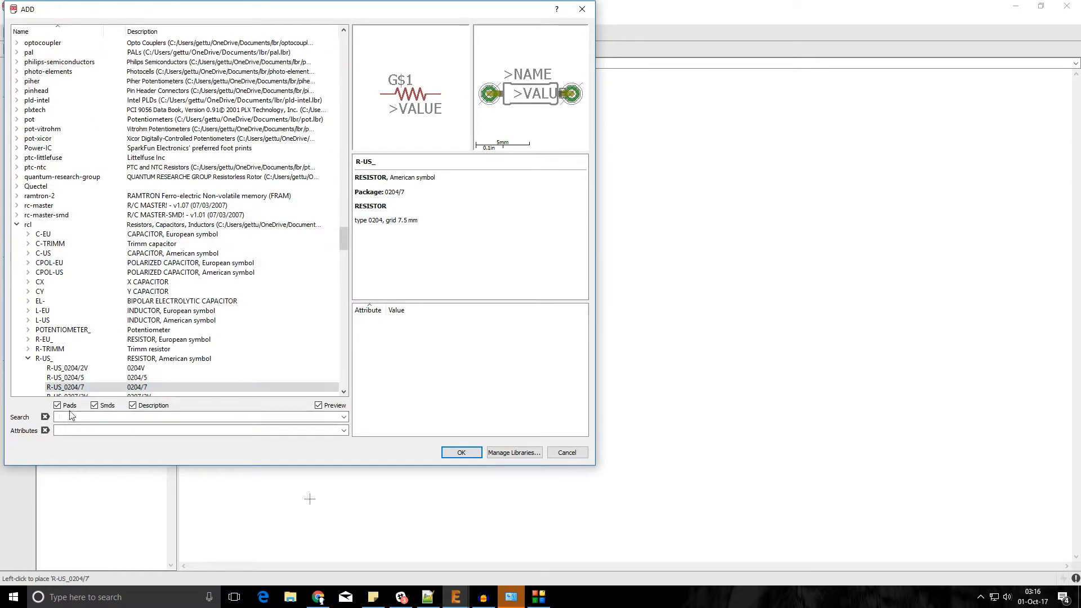
# Step: Search 'cell', add the Adafruit CR1220THM coin cell, then close the part picker
pyautogui.write('cell')
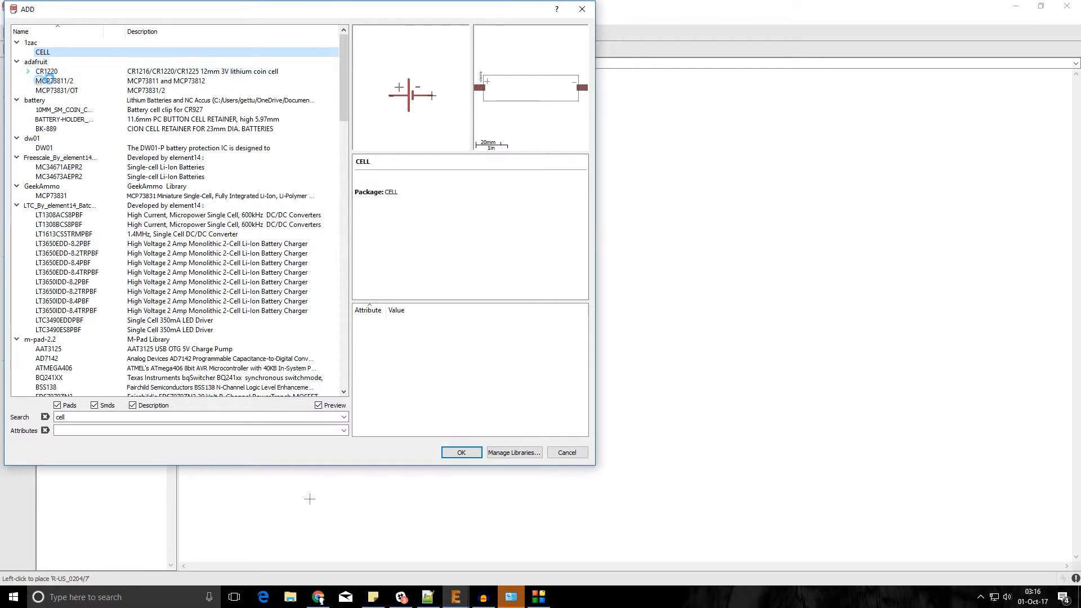
pyautogui.click(27, 70)
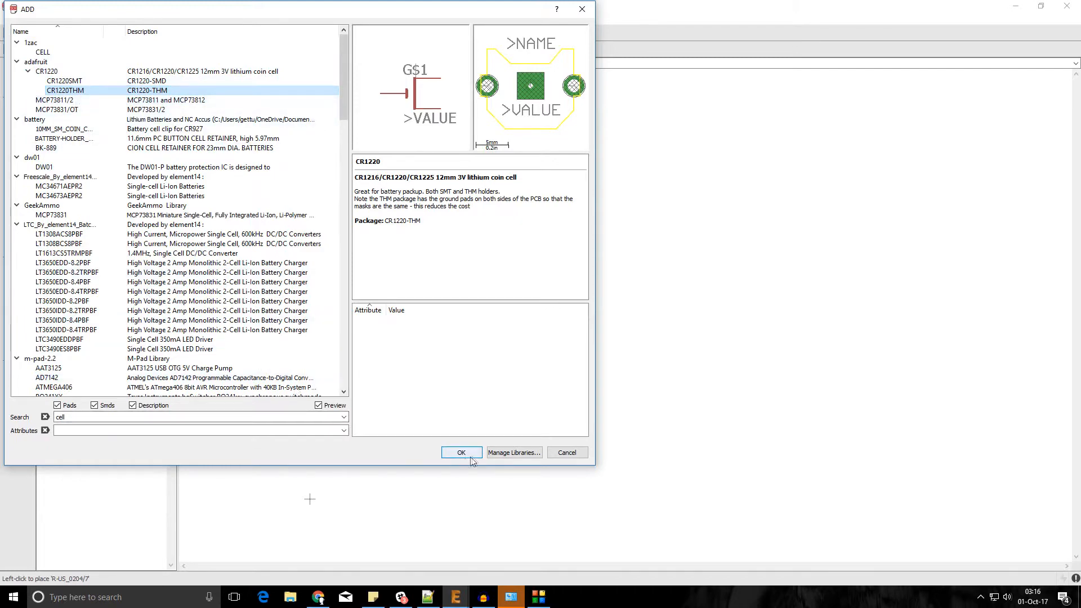
pyautogui.click(462, 452)
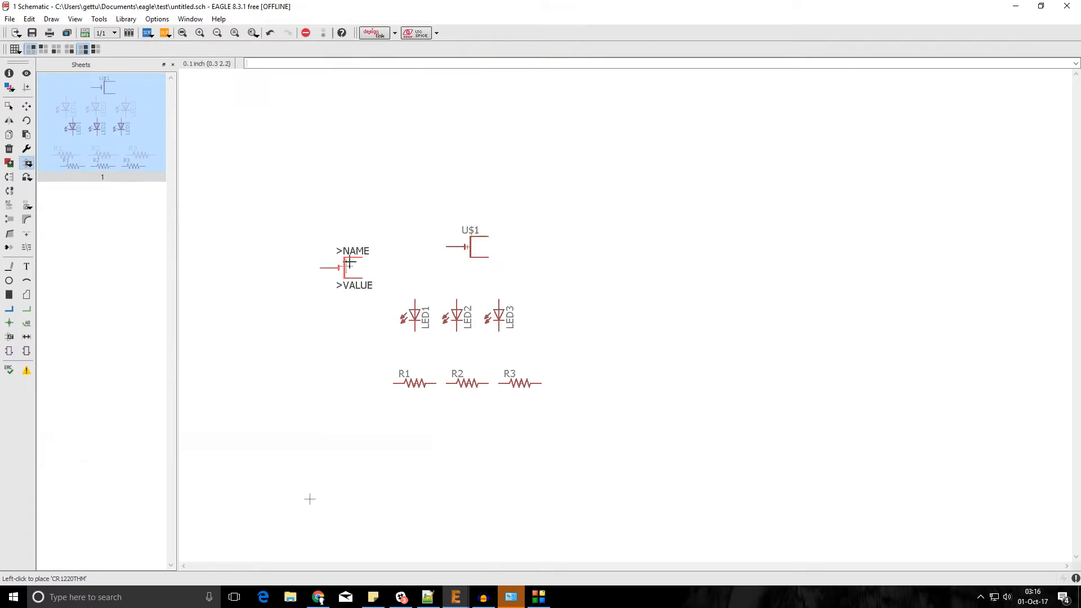
pyautogui.moveTo(352, 257)
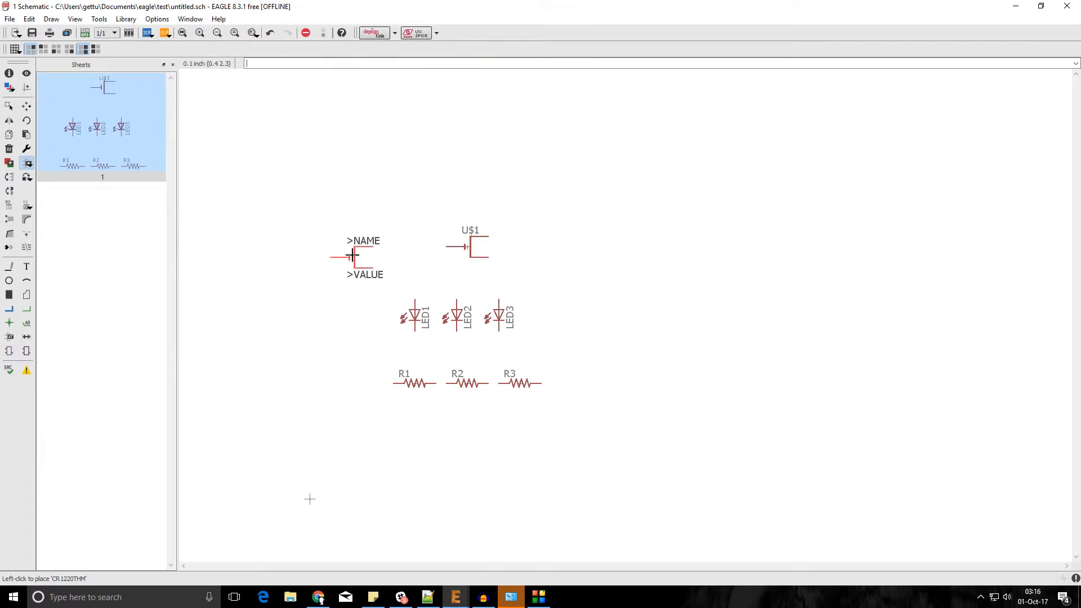
pyautogui.click(9, 163)
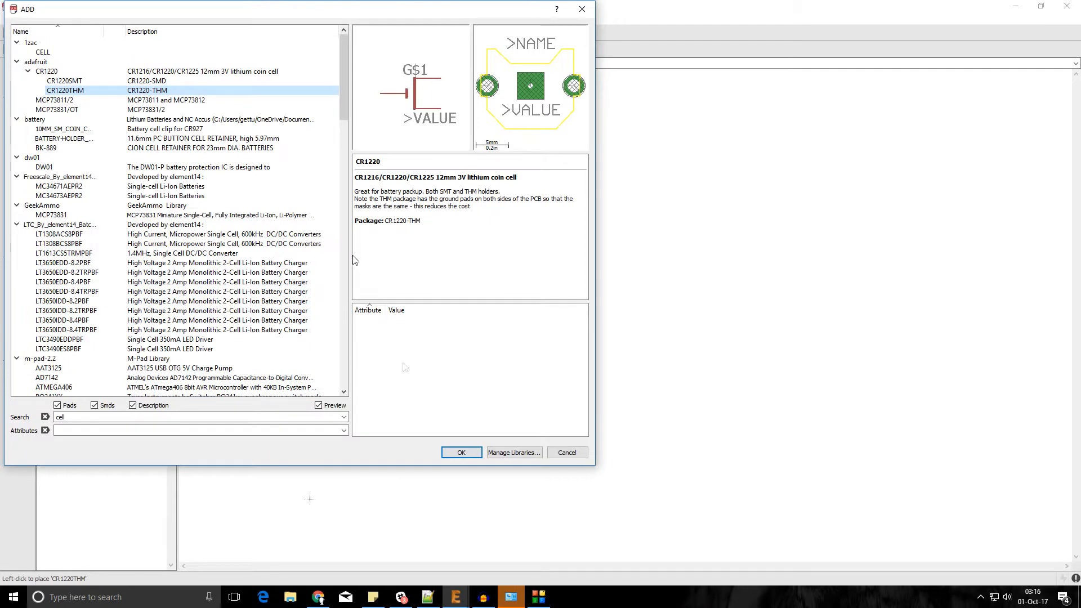
pyautogui.moveTo(282, 219)
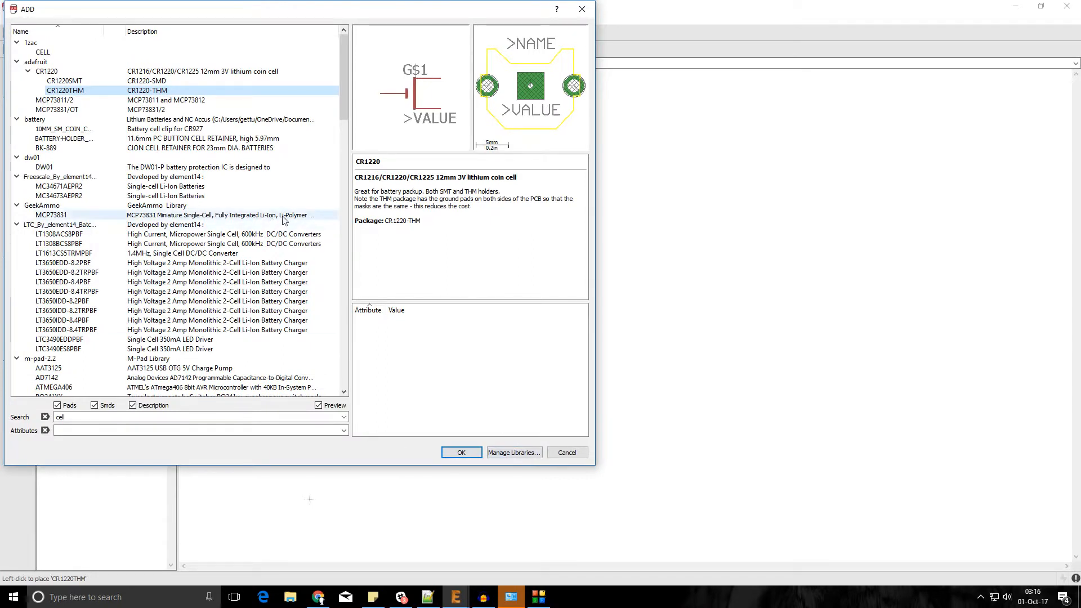
pyautogui.moveTo(567, 452)
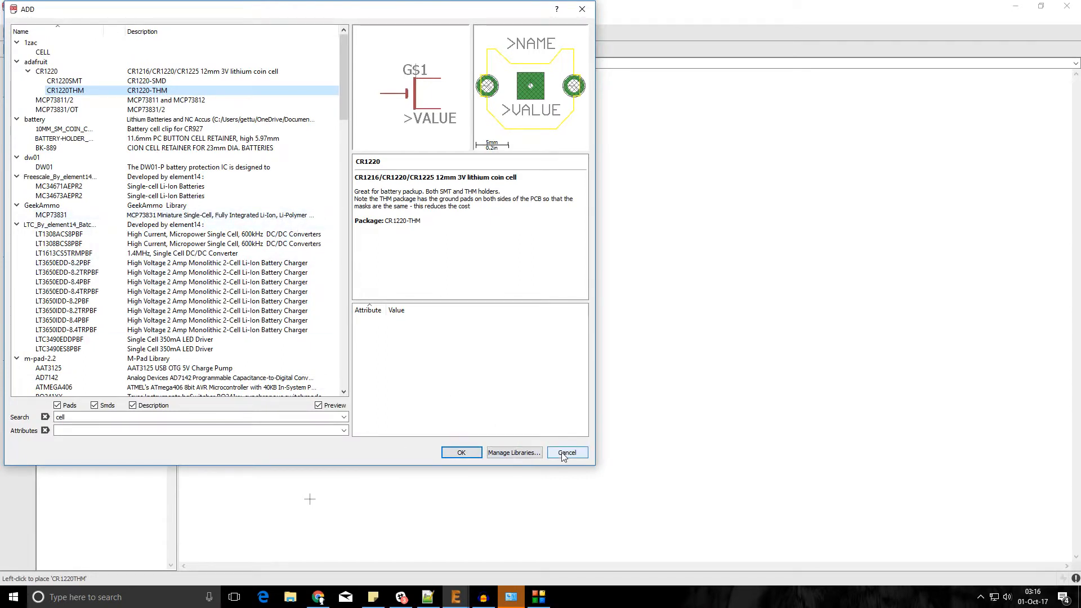
pyautogui.click(566, 452)
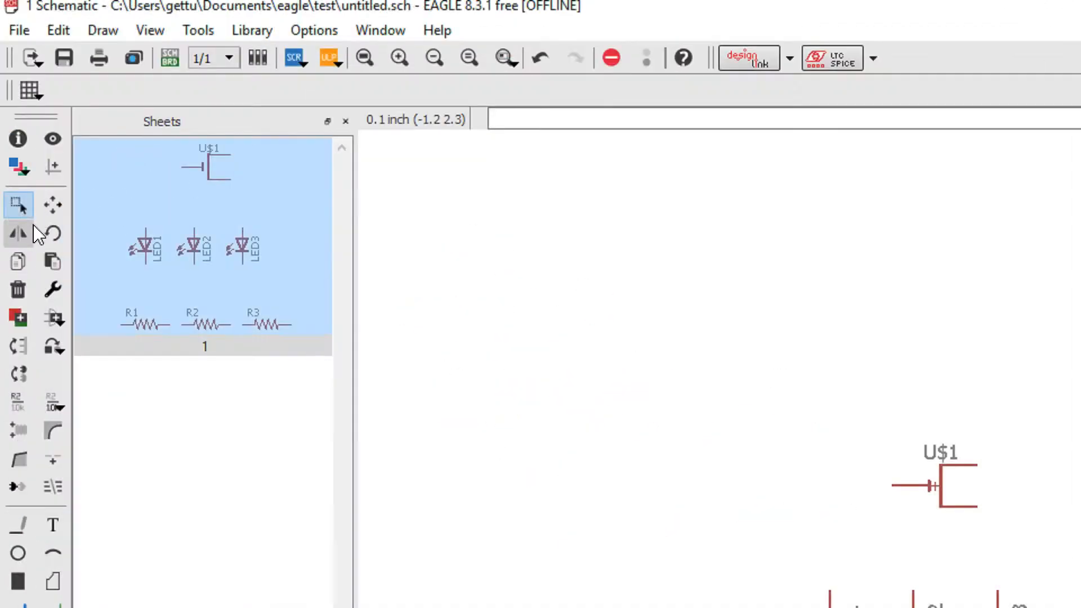
pyautogui.moveTo(53, 206)
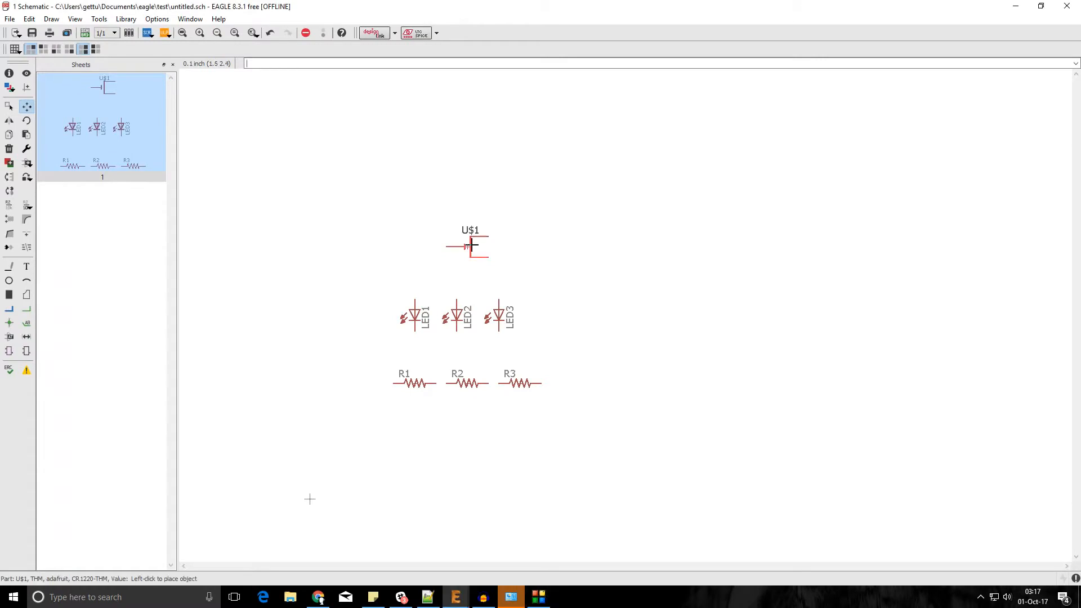
# Step: Drop coin cell U$1 on the canvas above the LEDs and resistors
pyautogui.click(470, 246)
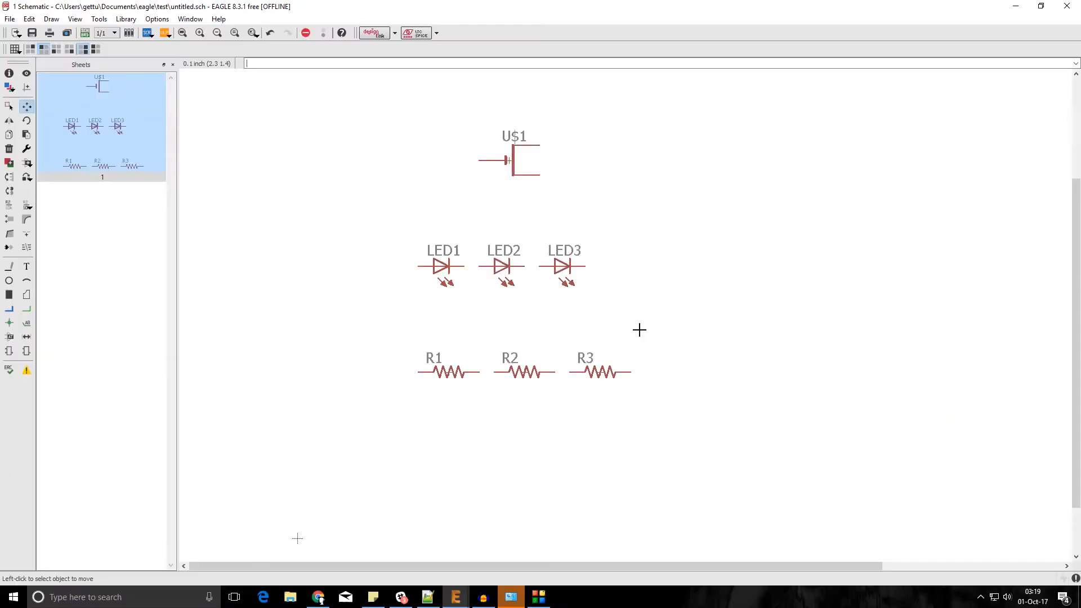
pyautogui.moveTo(620, 270)
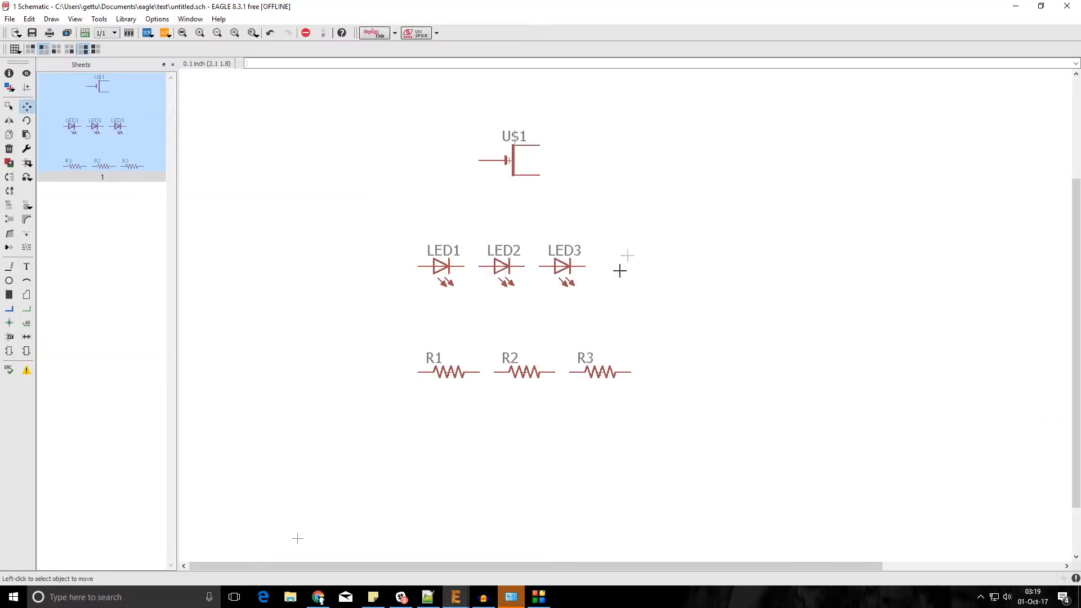
pyautogui.moveTo(421, 231)
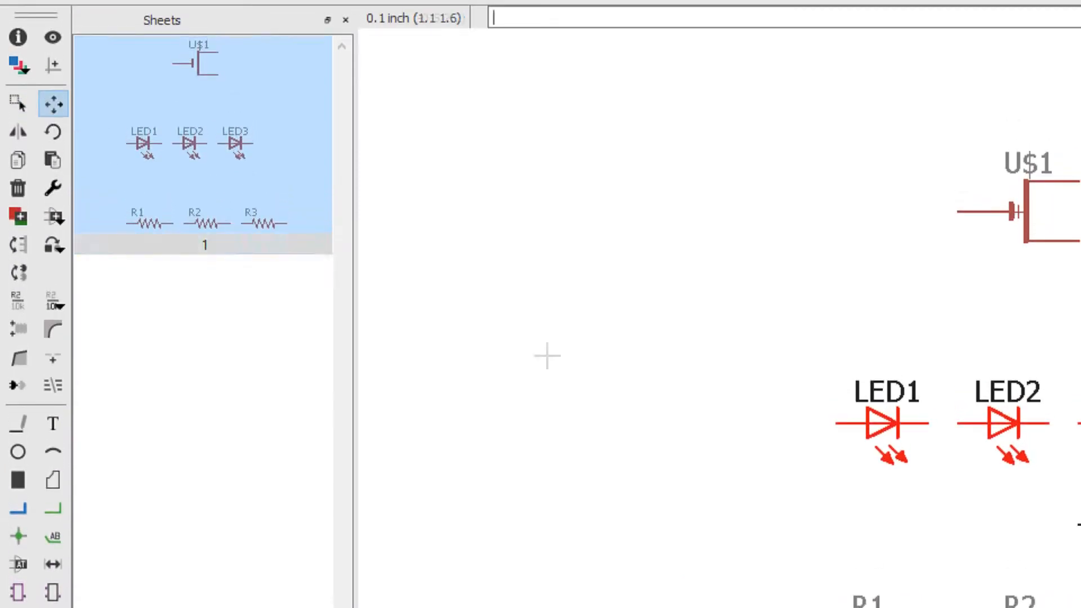
# Step: Zoom the schematic view while repositioning the LED row
pyautogui.scroll(-3)
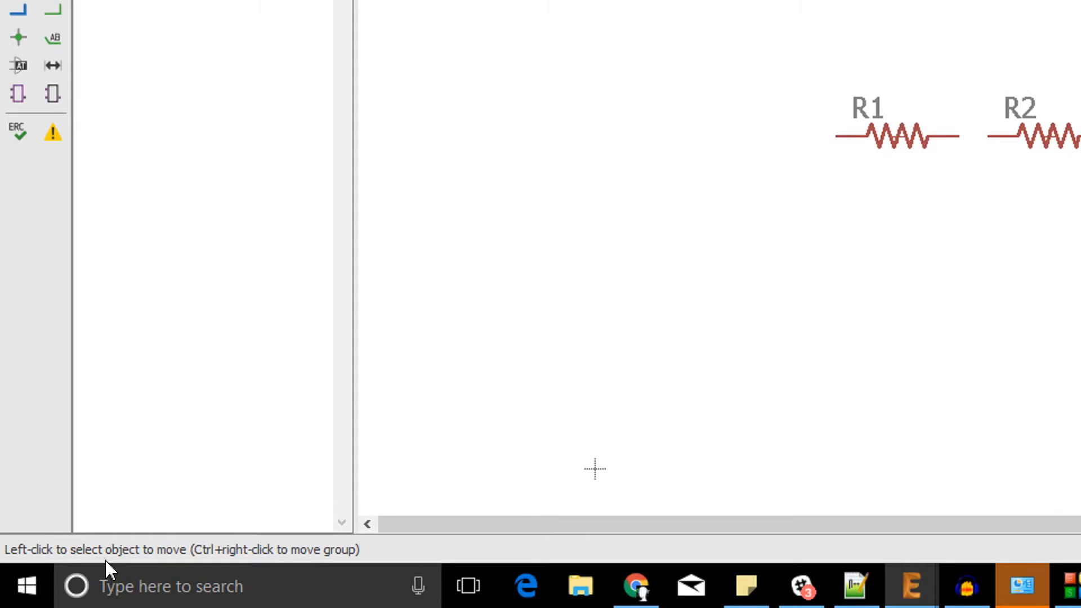
pyautogui.moveTo(200, 558)
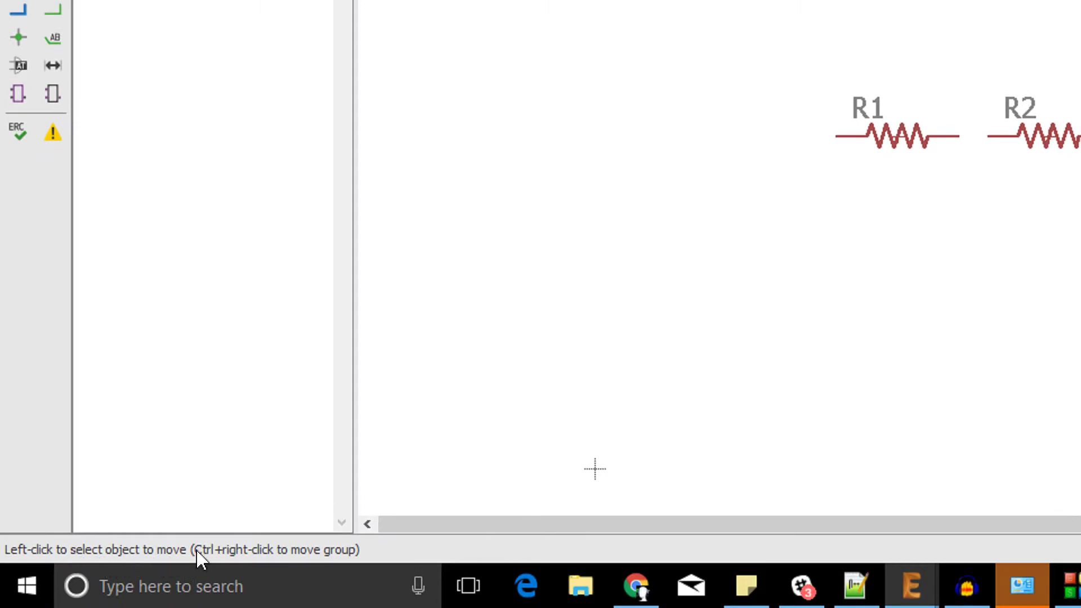
pyautogui.moveTo(314, 572)
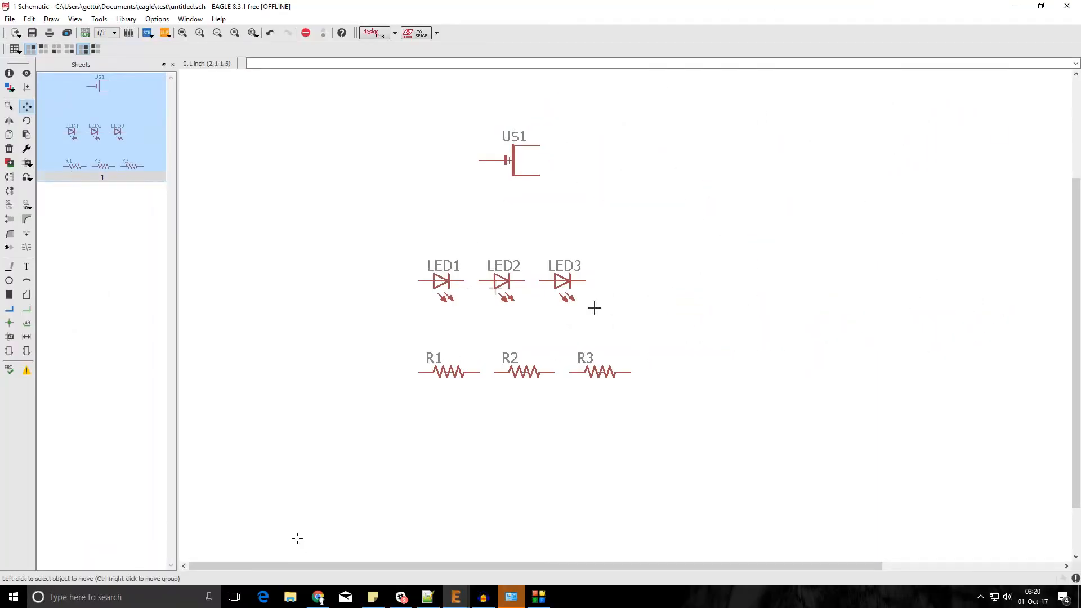
pyautogui.moveTo(439, 261)
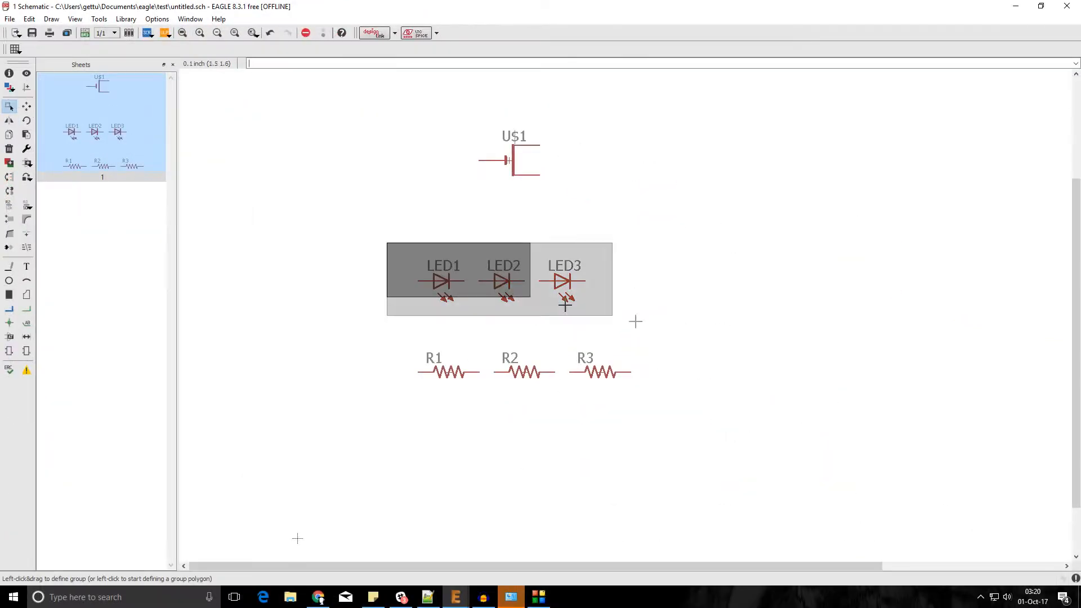
# Step: Group-select the three LEDs, delete them, then undo the deletion
pyautogui.click(10, 149)
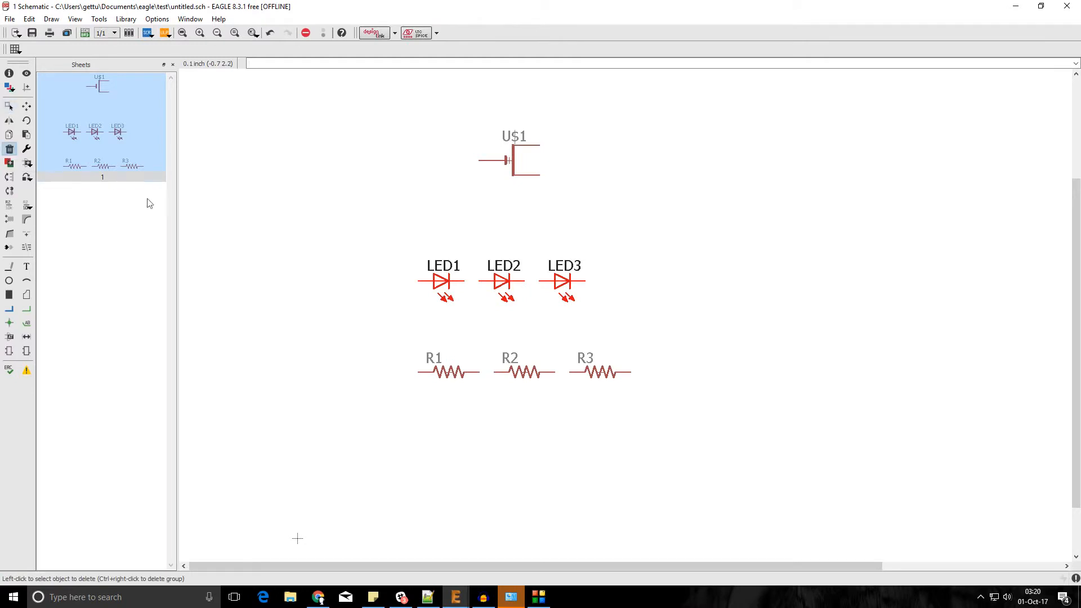
pyautogui.moveTo(509, 281)
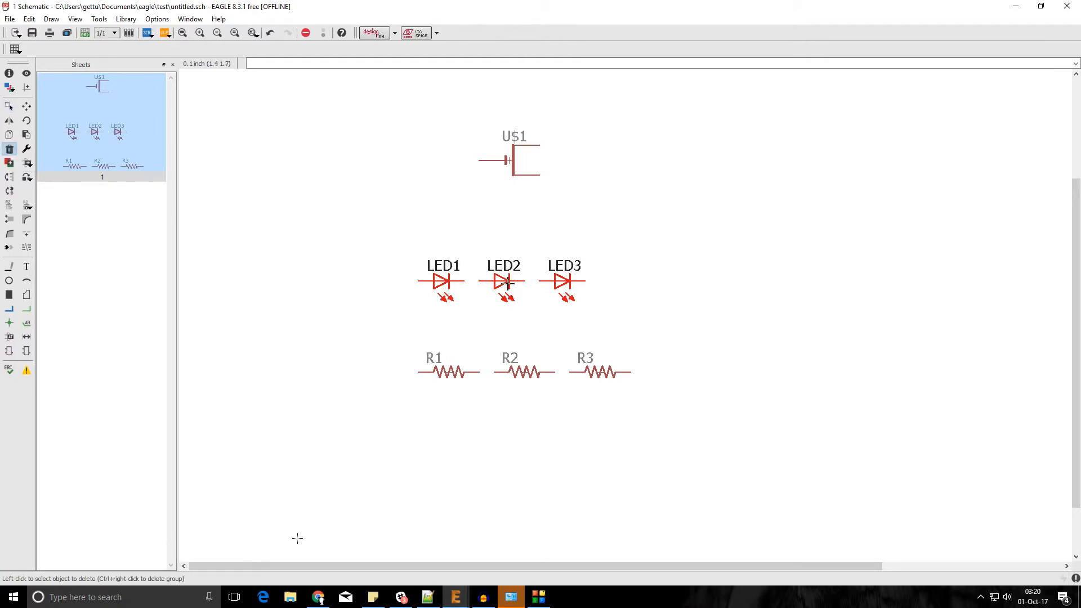
pyautogui.click(504, 280)
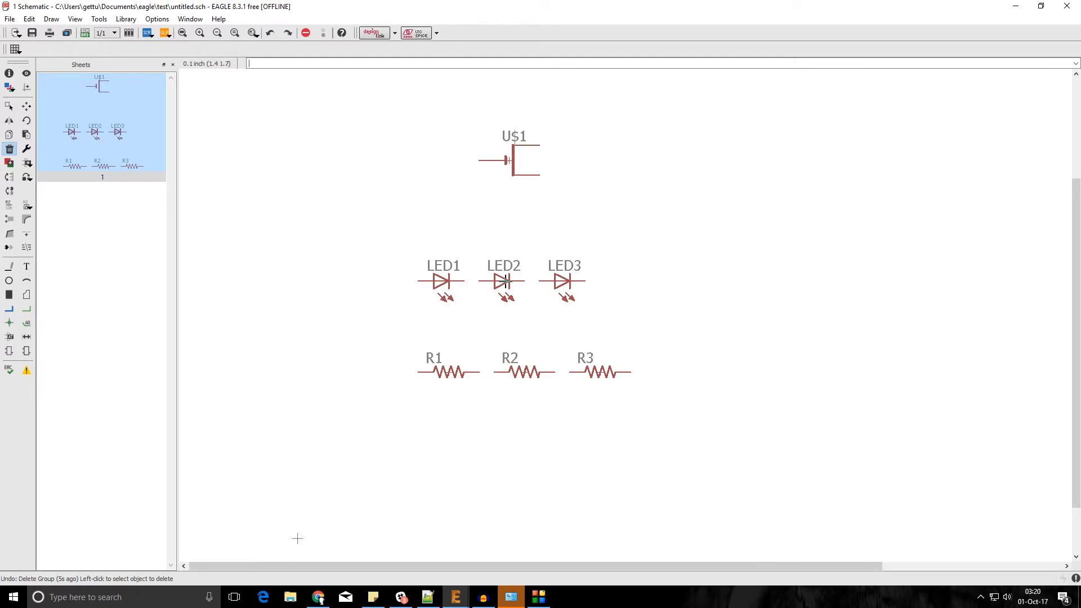
pyautogui.moveTo(664, 338)
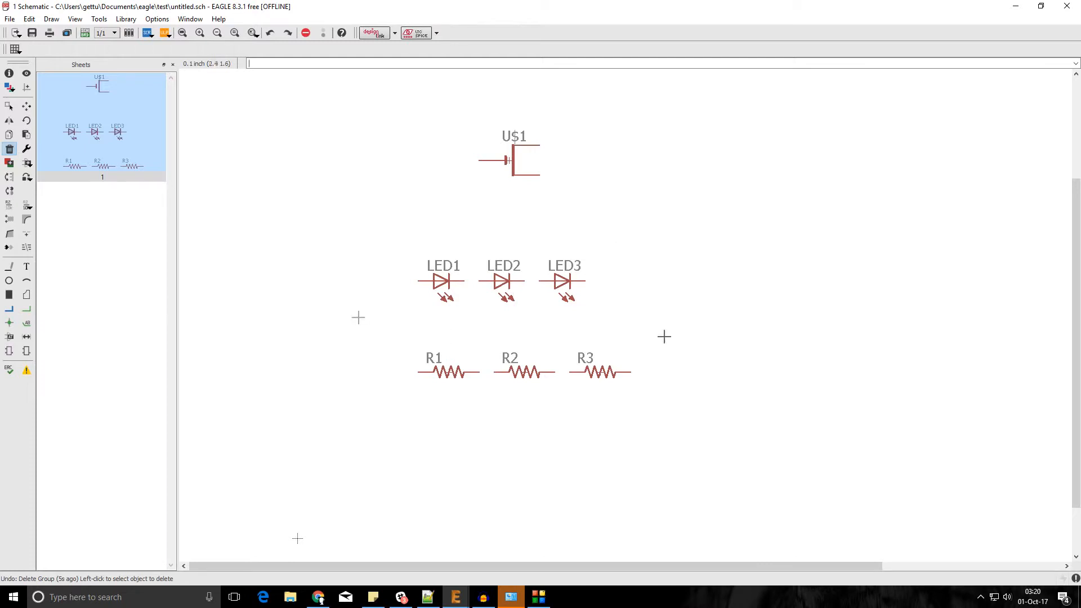
pyautogui.click(26, 120)
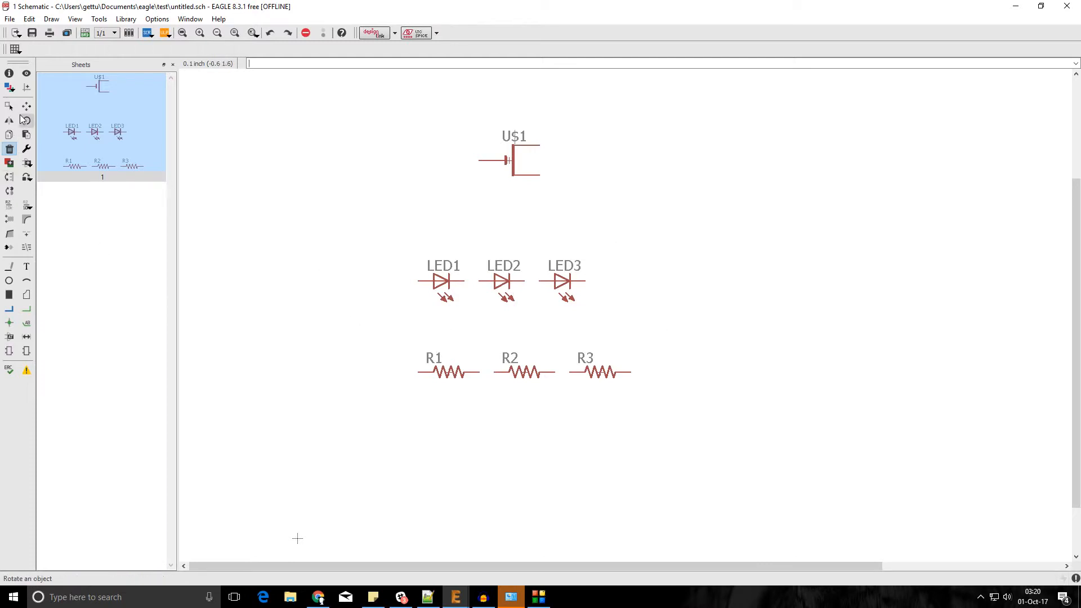
pyautogui.moveTo(26, 107)
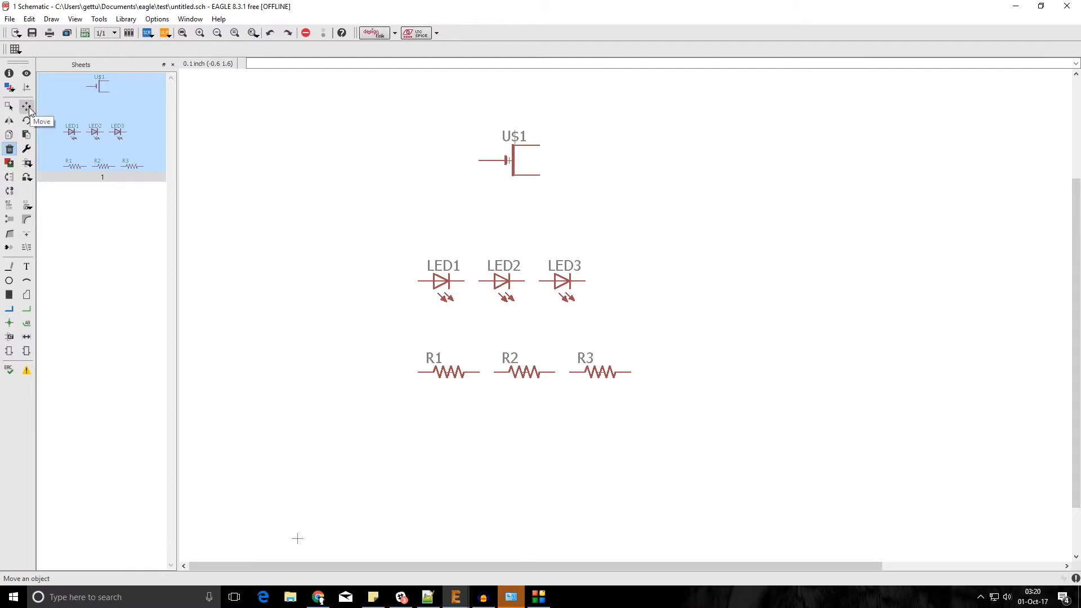
# Step: Move LED2 and LED3 below LED1 and place the rotated coin cell above
pyautogui.click(28, 107)
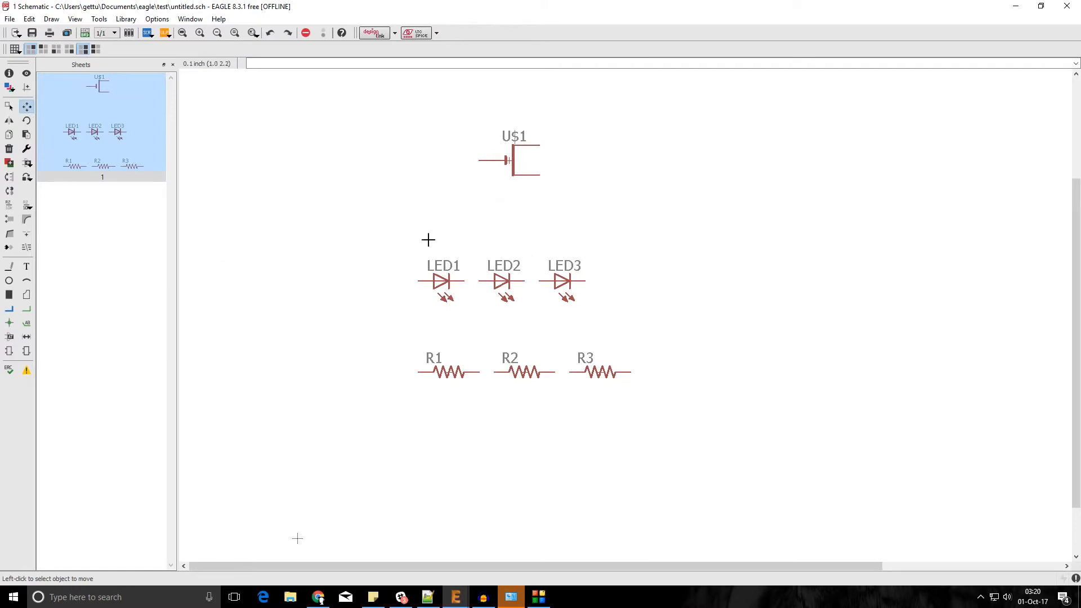
pyautogui.moveTo(498, 289)
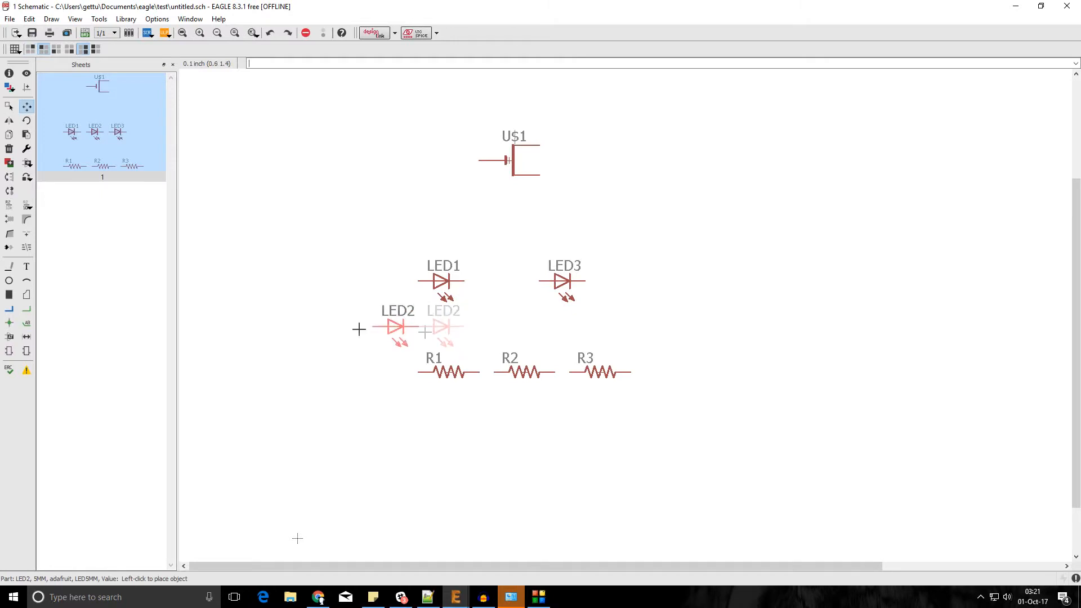
pyautogui.click(443, 326)
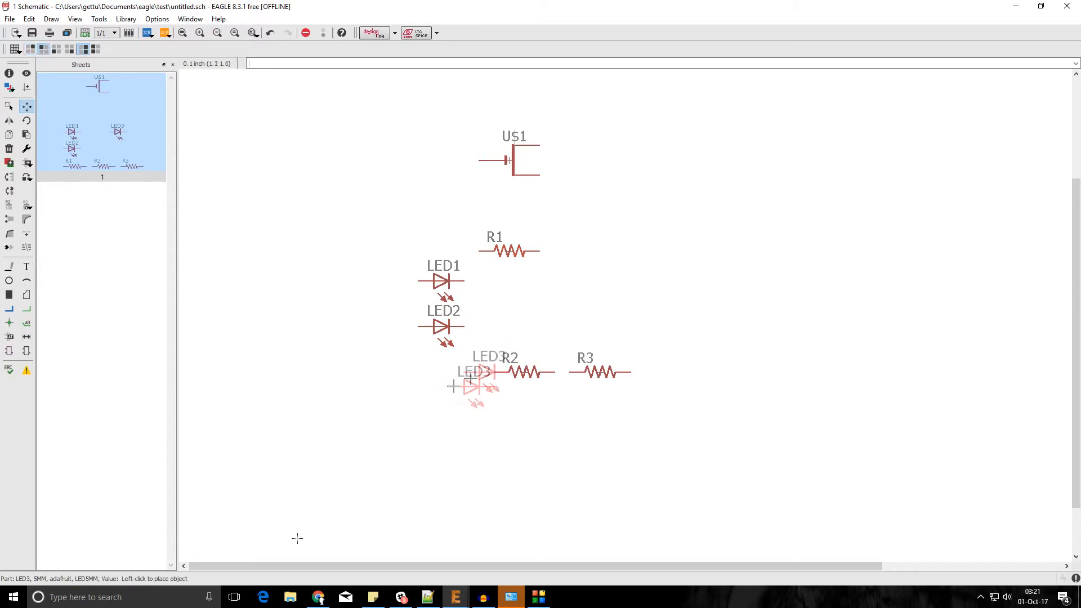
pyautogui.click(442, 372)
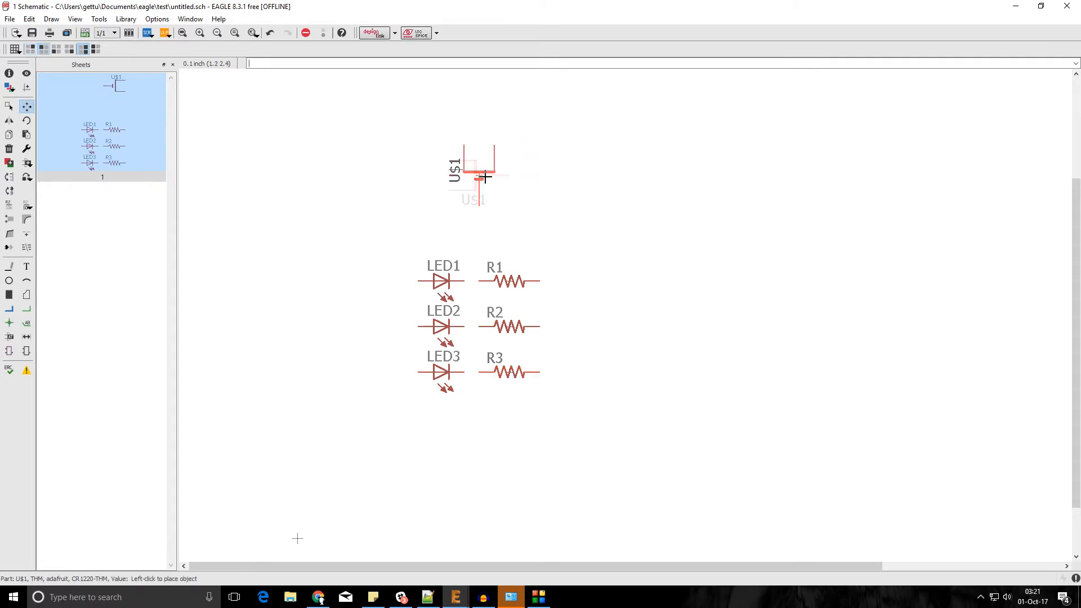
pyautogui.click(482, 177)
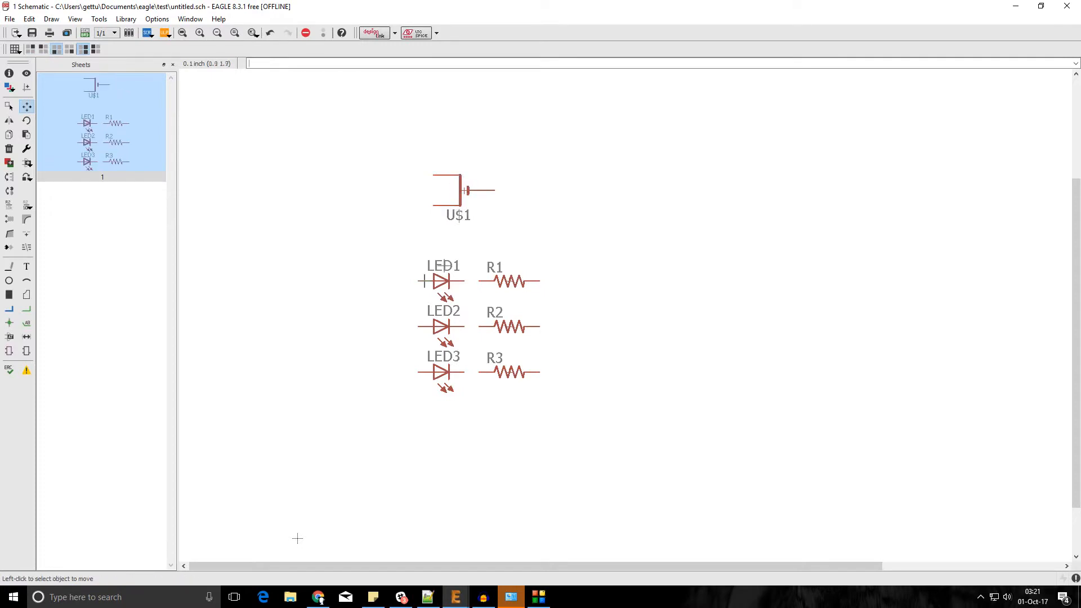
pyautogui.moveTo(427, 343)
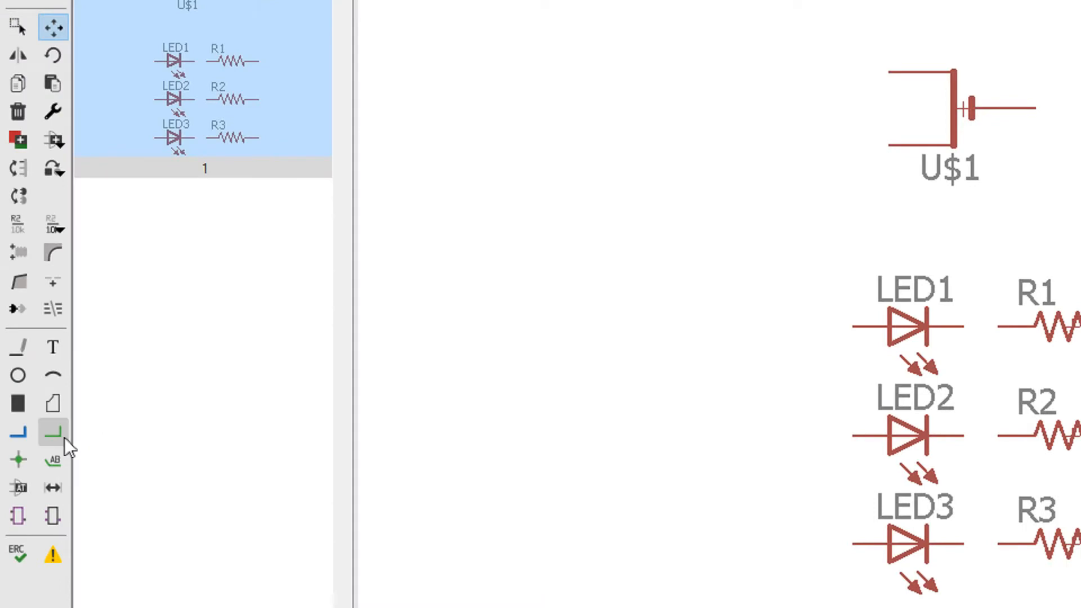
pyautogui.moveTo(52, 432)
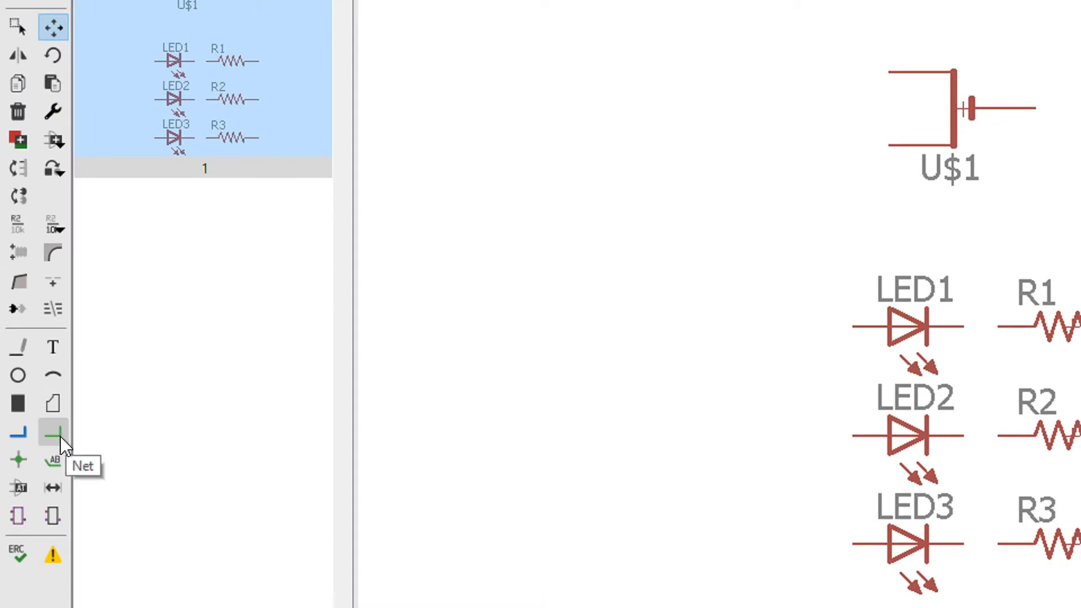
# Step: Draw net wires from the coin cell leads down to the LED–resistor branches and R1
pyautogui.click(52, 432)
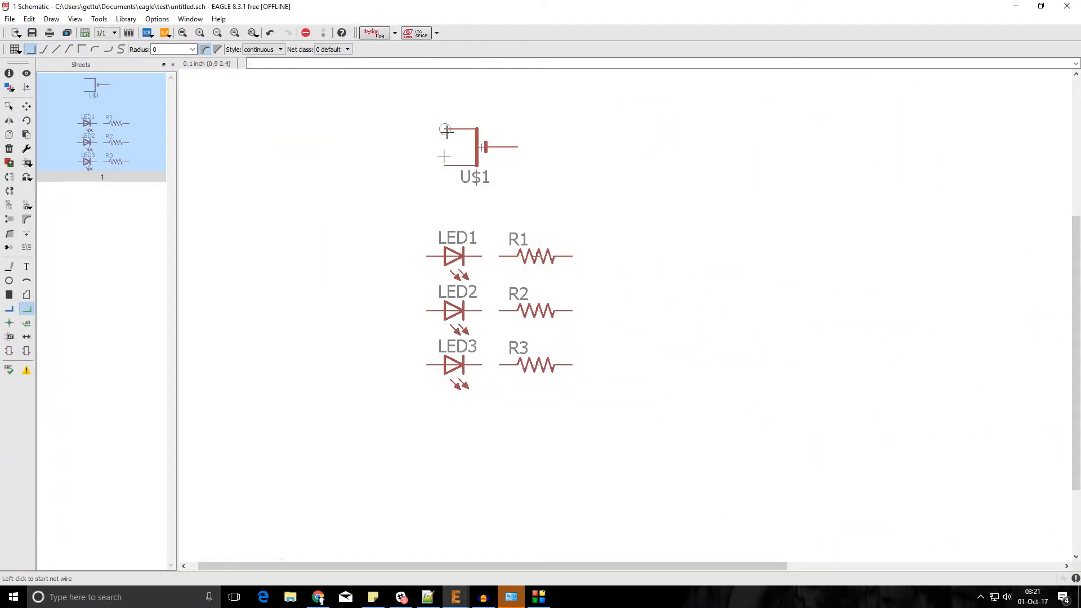
pyautogui.moveTo(445, 132)
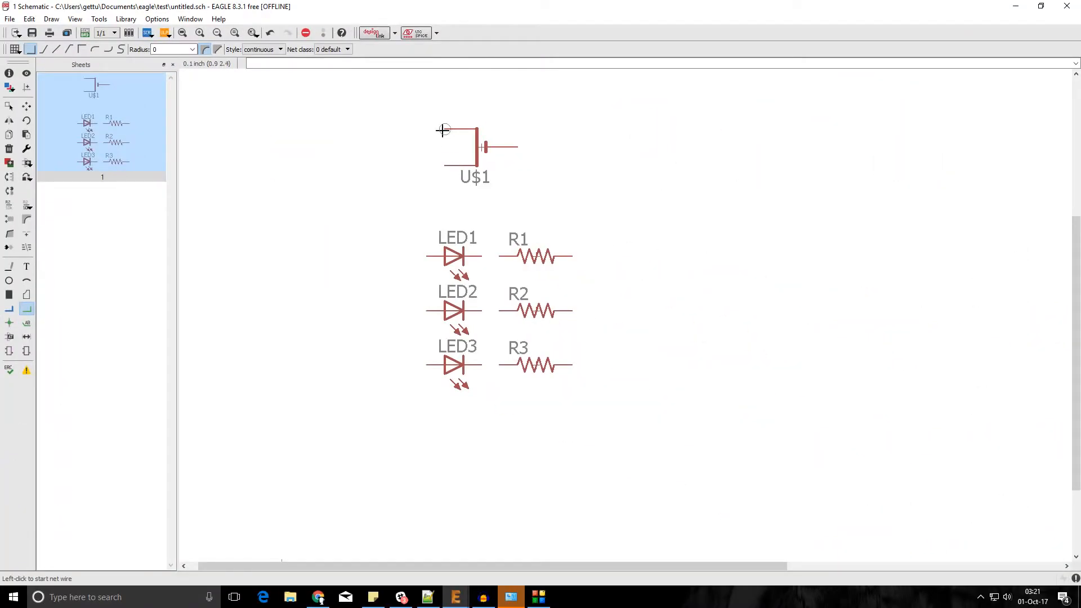
pyautogui.click(443, 130)
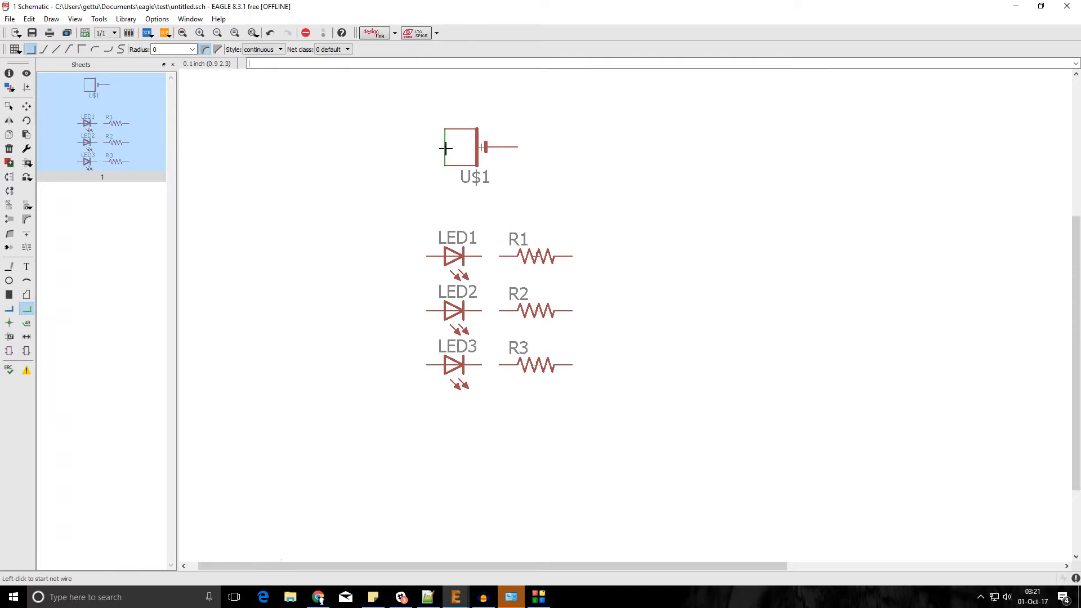
pyautogui.click(444, 148)
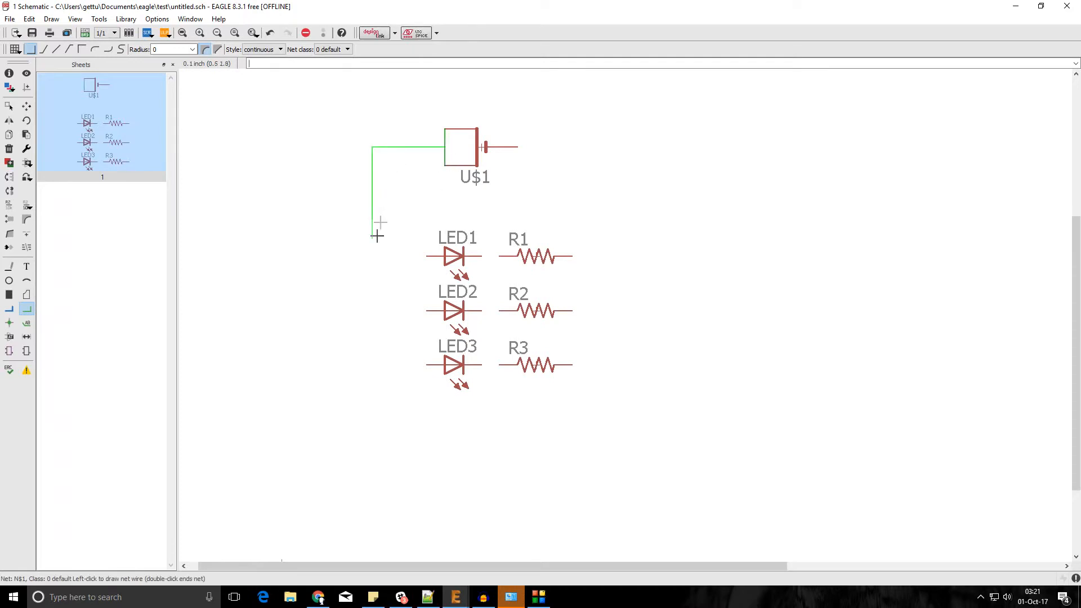
pyautogui.click(377, 313)
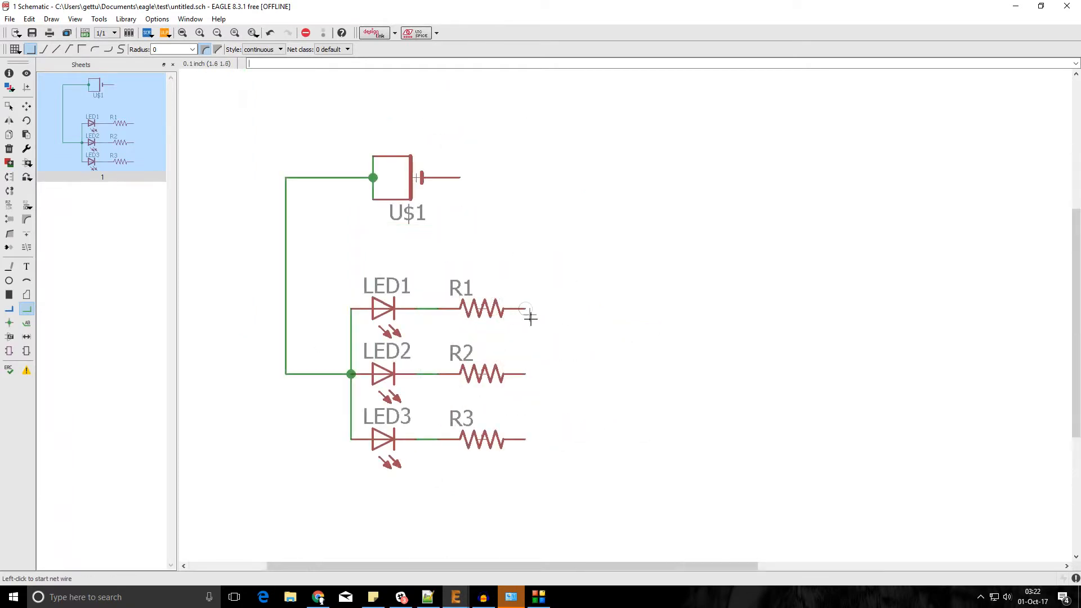
pyautogui.click(524, 439)
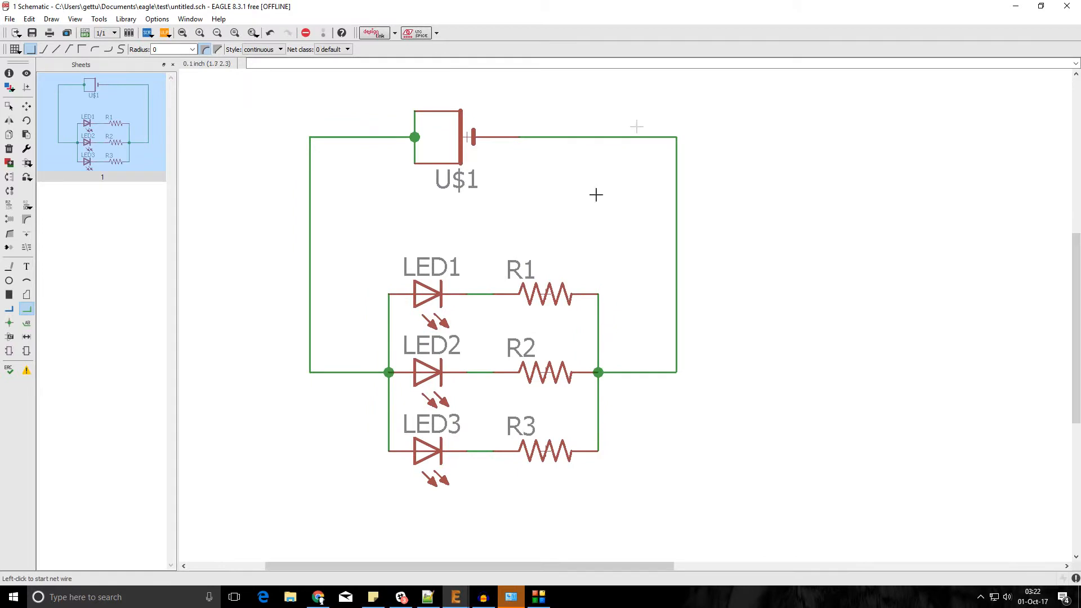
pyautogui.moveTo(543, 281)
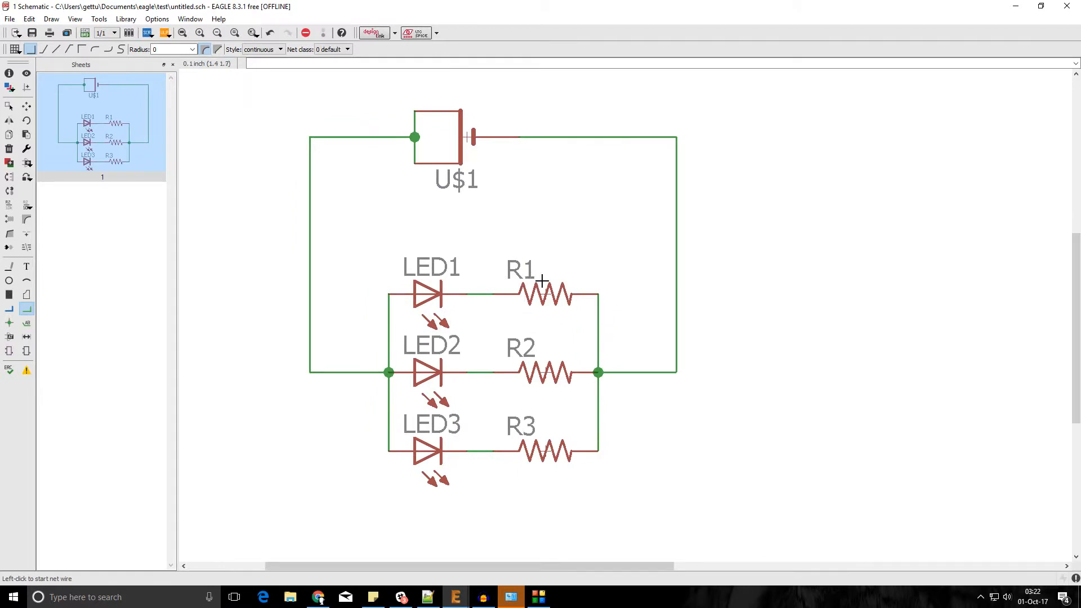
pyautogui.moveTo(424, 120)
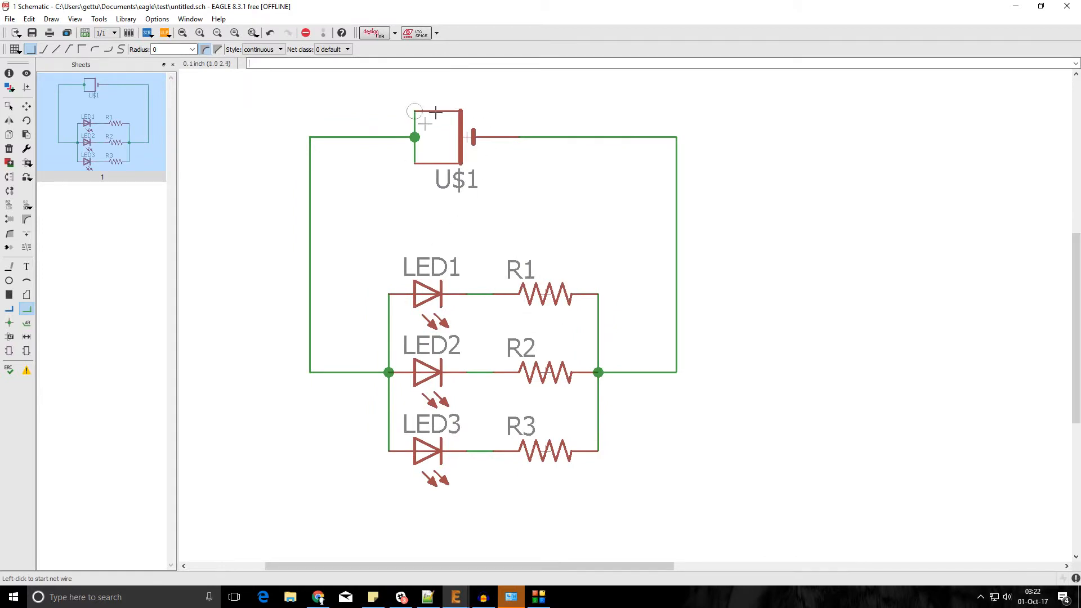
pyautogui.moveTo(466, 119)
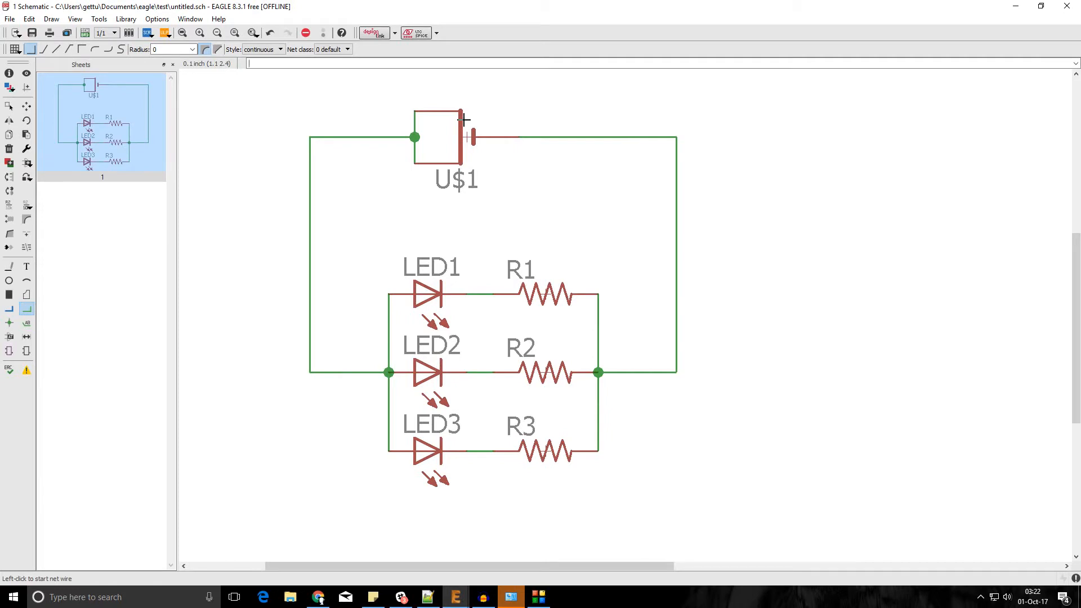
pyautogui.moveTo(606, 322)
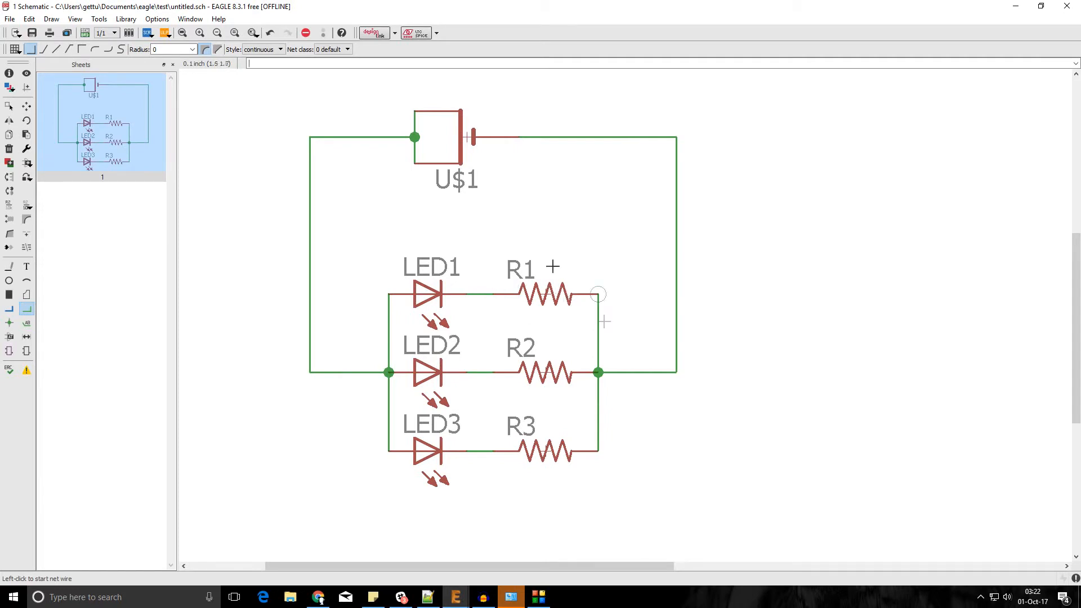
pyautogui.moveTo(142, 230)
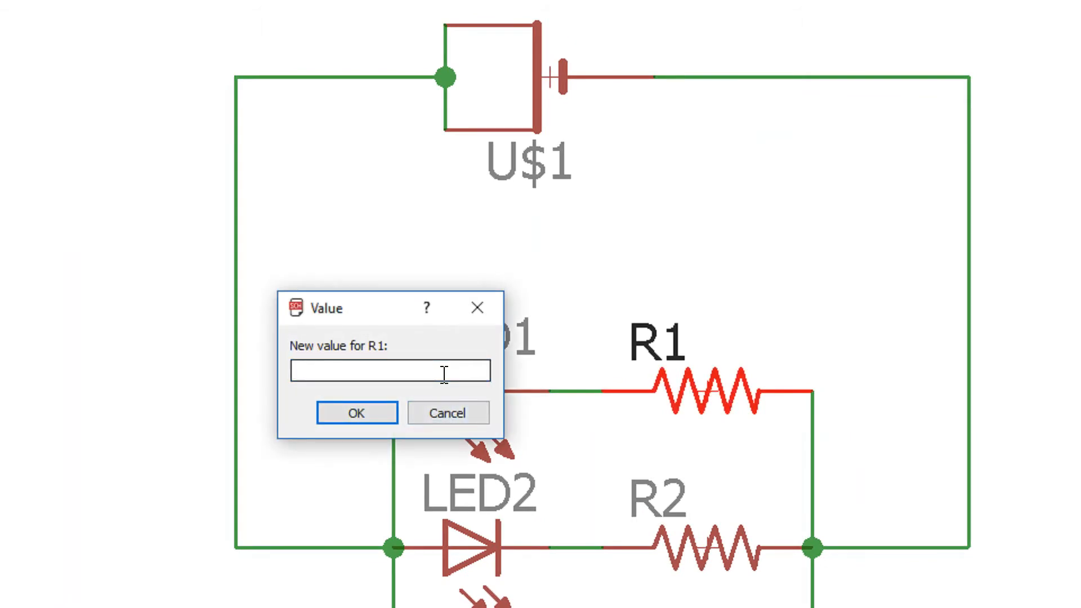
# Step: Enter 220E as the value of R1, R2 and R3, re-entering R3's value
pyautogui.write('220')
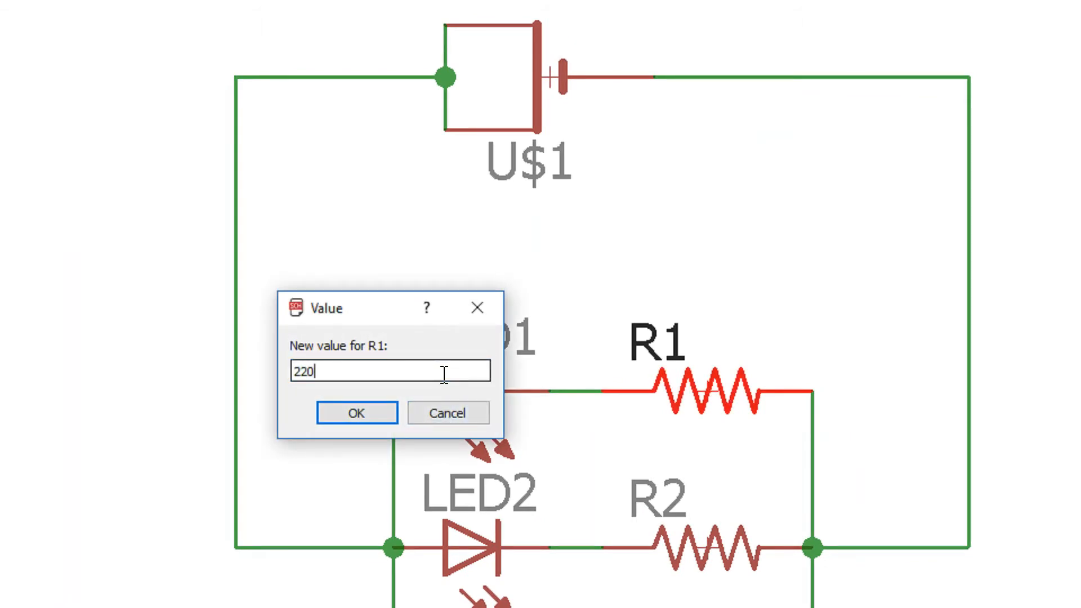
pyautogui.write('E')
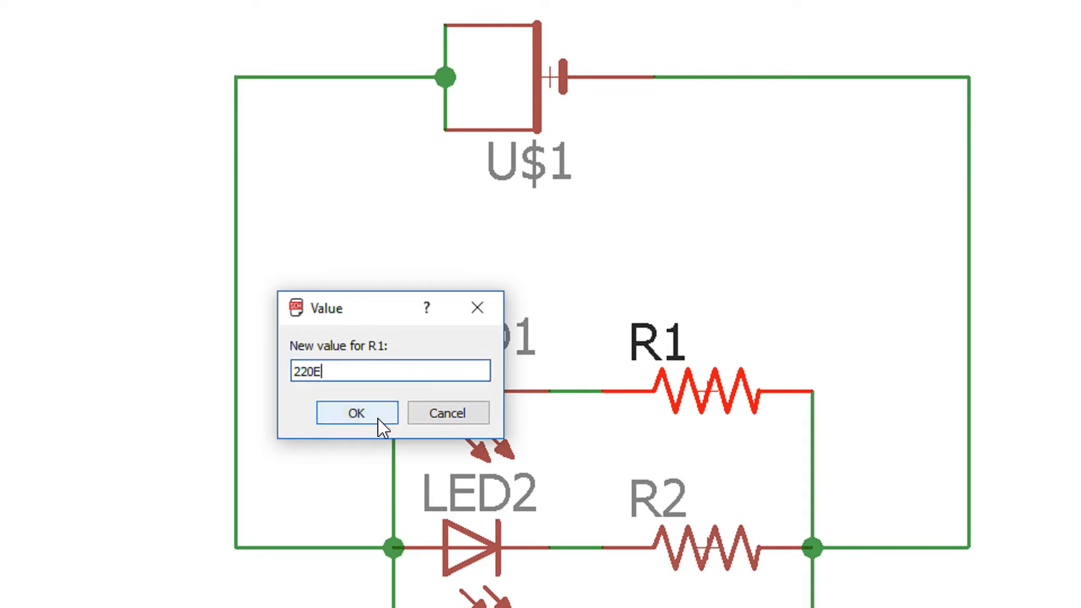
pyautogui.click(356, 412)
pyautogui.write('220')
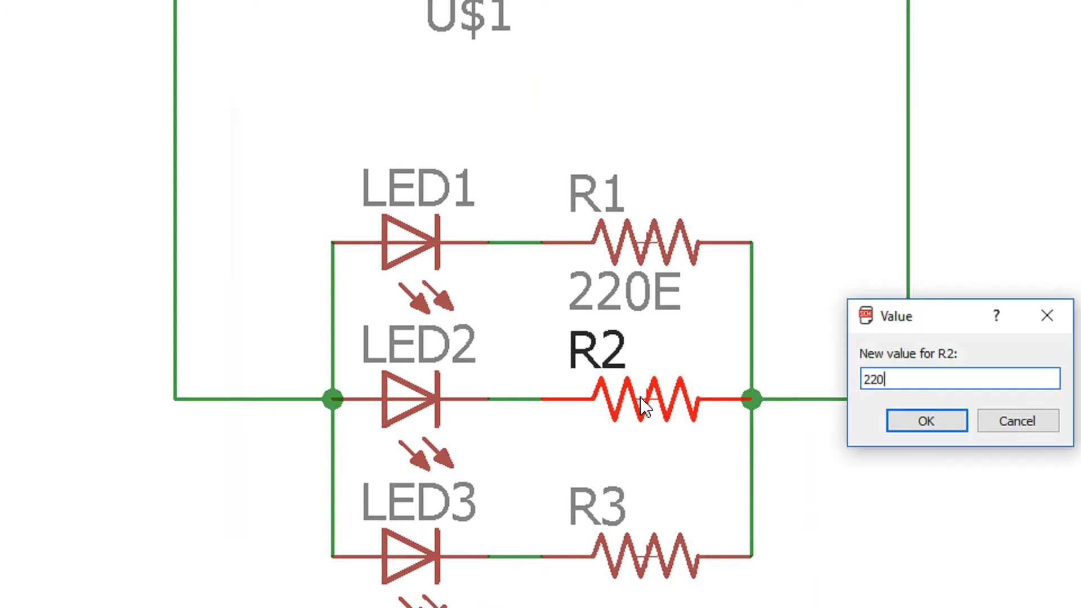
pyautogui.click(924, 421)
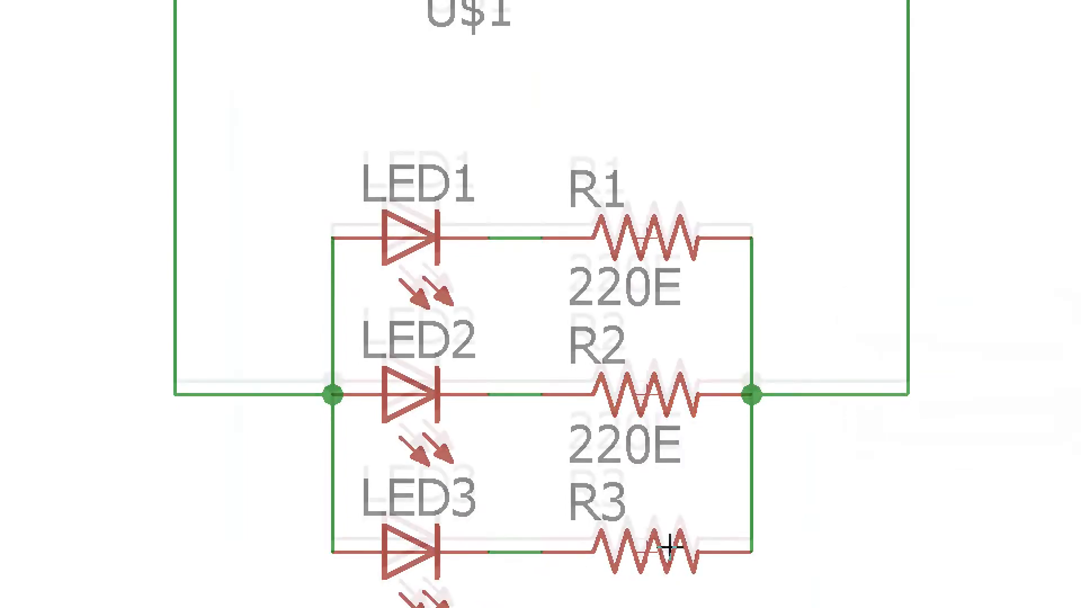
pyautogui.doubleClick(648, 548)
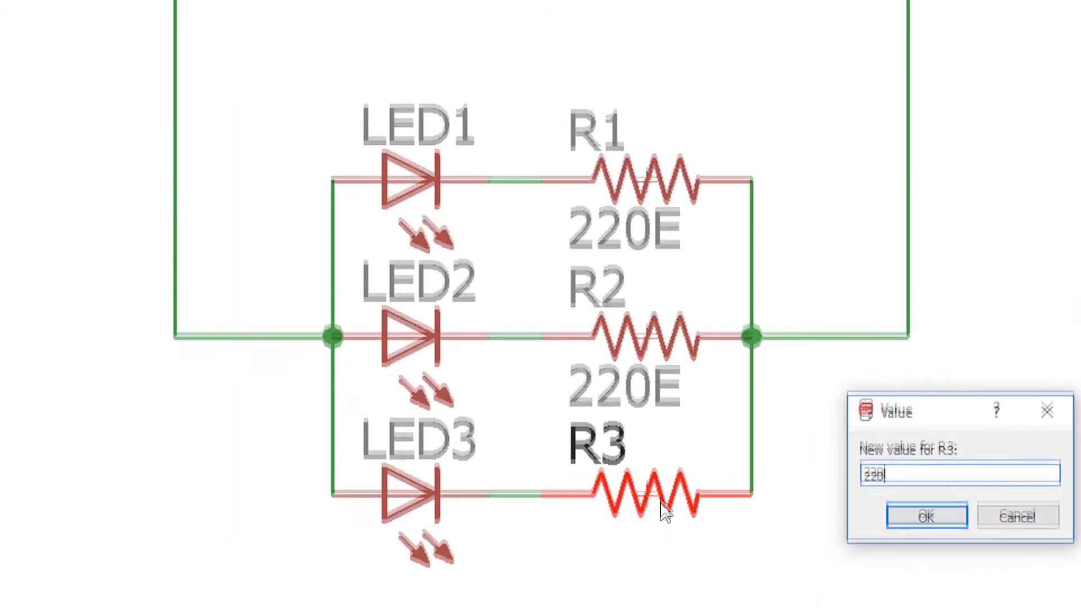
pyautogui.click(925, 516)
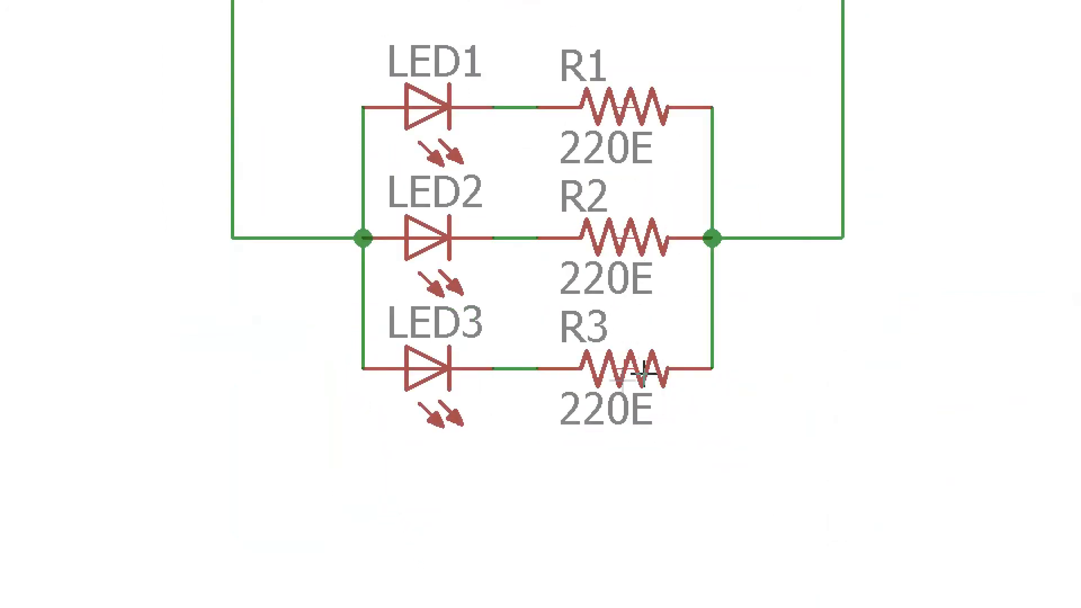
pyautogui.doubleClick(624, 373)
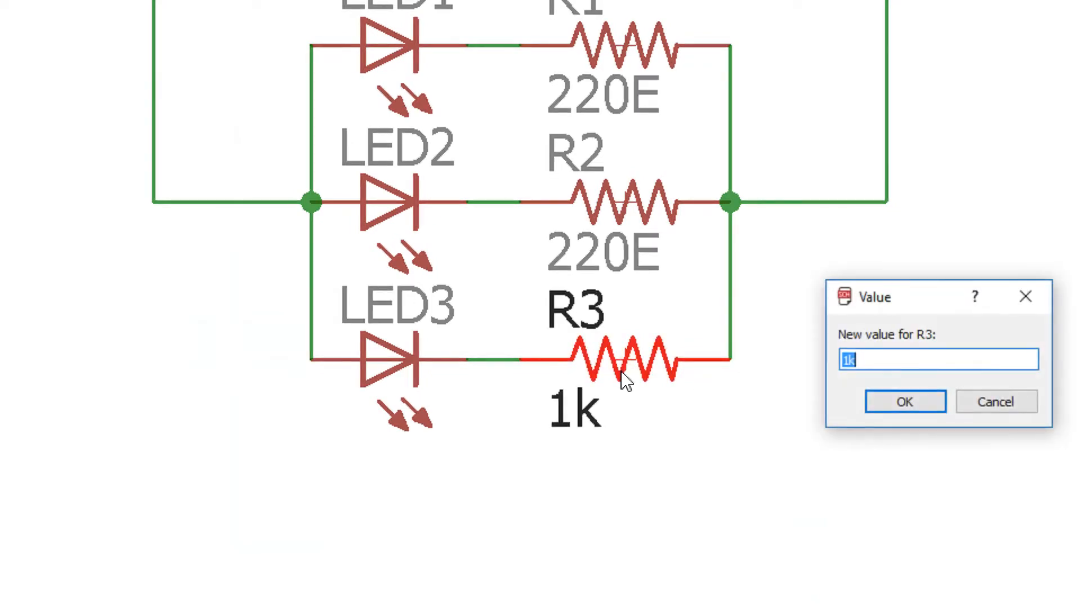
pyautogui.write('220')
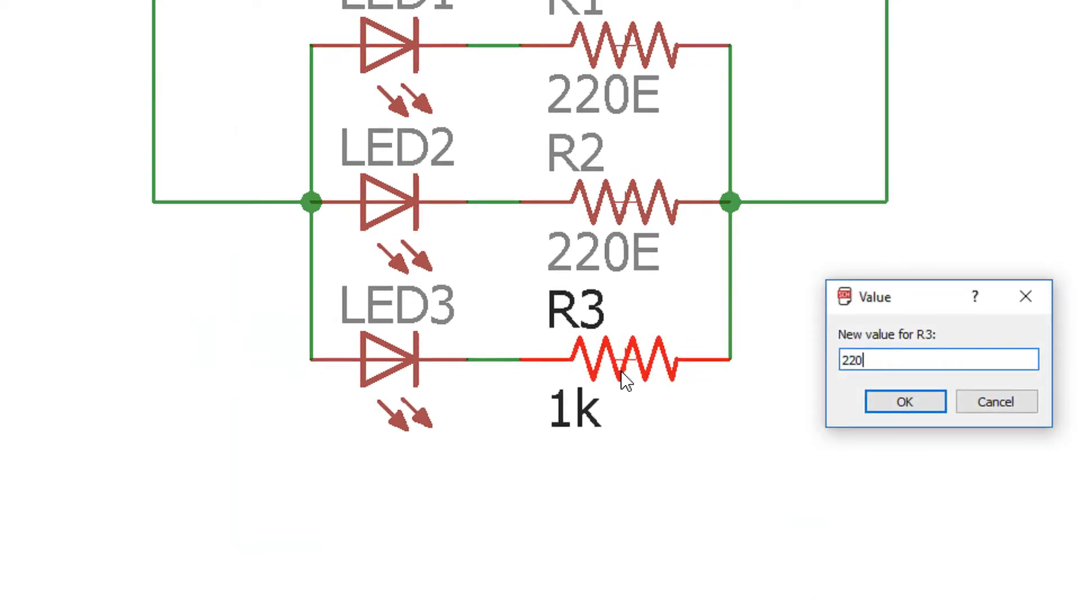
pyautogui.click(903, 401)
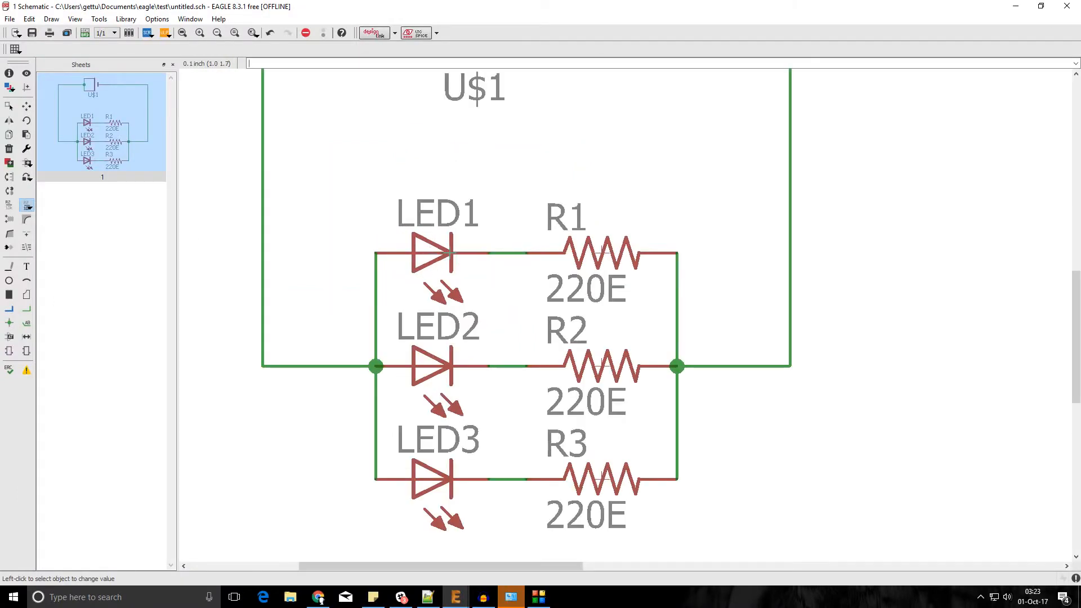
pyautogui.moveTo(405, 247)
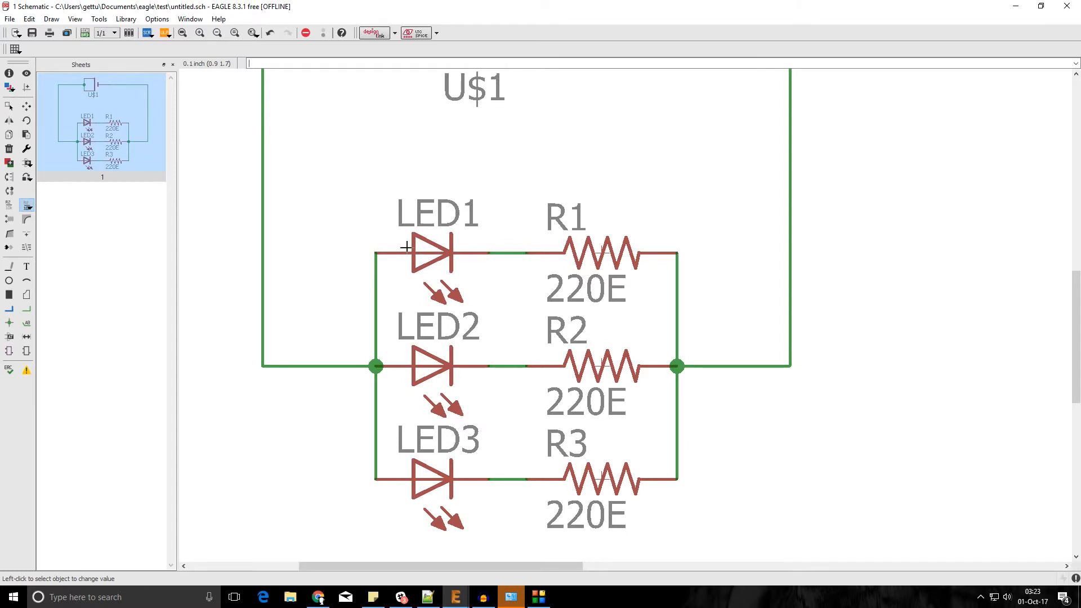
# Step: Set LED values: LED1 to RED, LED2 to BLUE, LED3 to GREEn
pyautogui.click(428, 252)
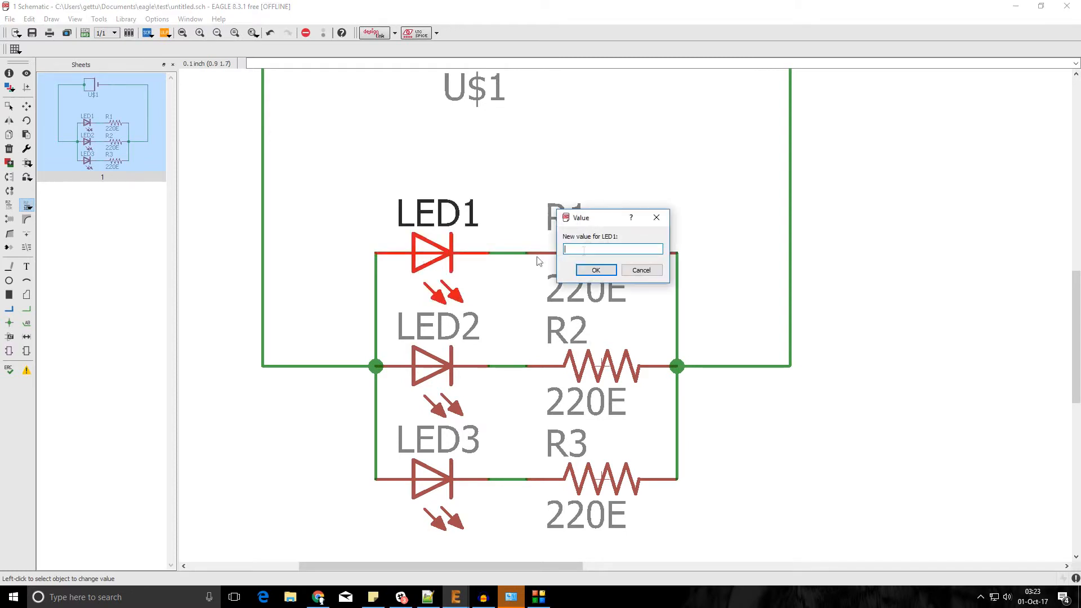
pyautogui.write('RE')
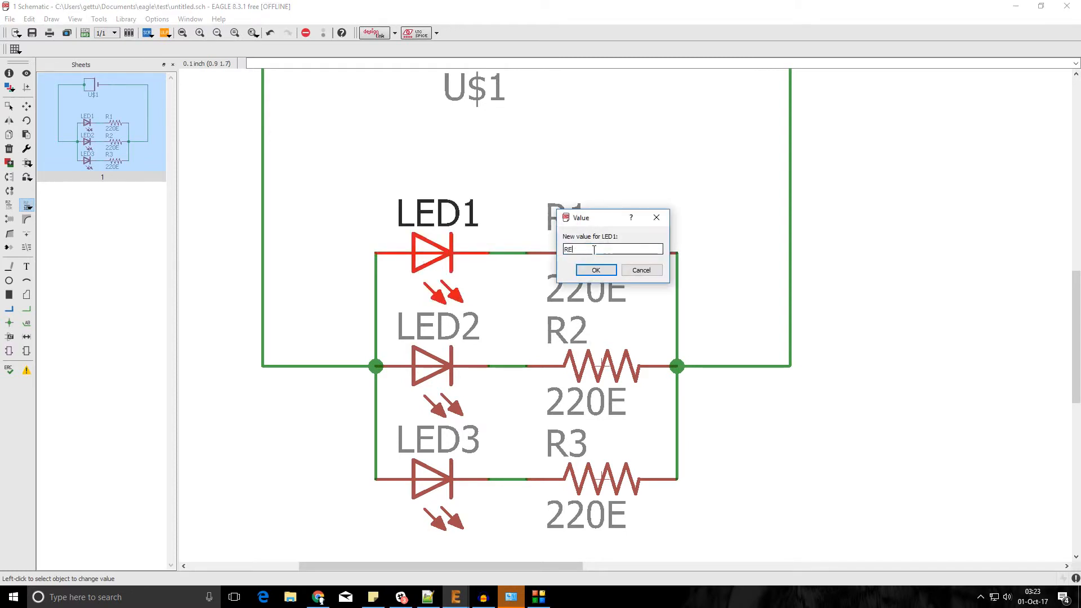
pyautogui.click(594, 270)
pyautogui.write('BLUE')
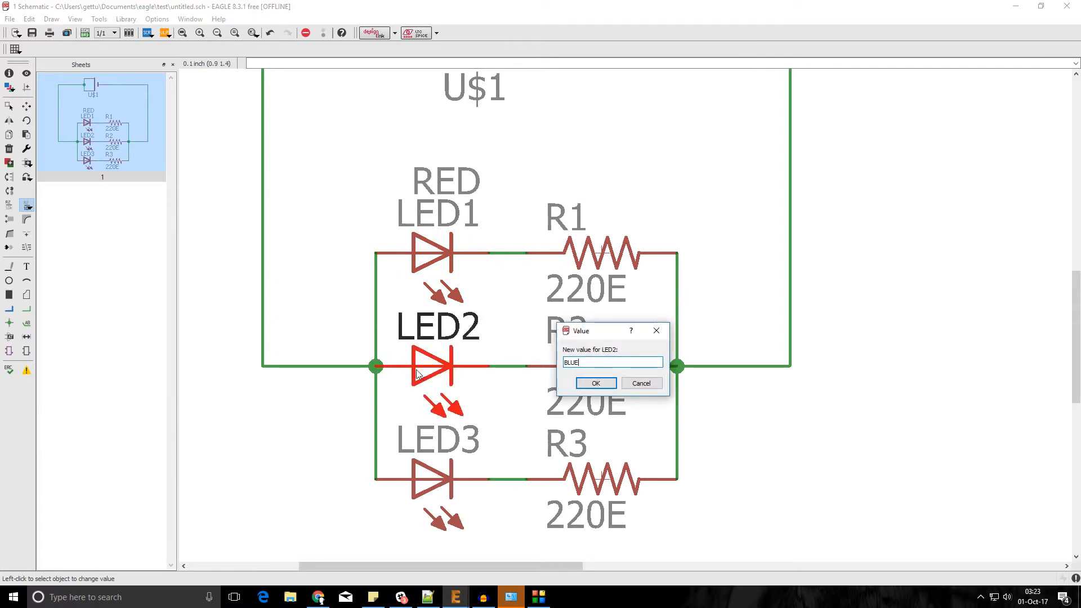
pyautogui.click(595, 383)
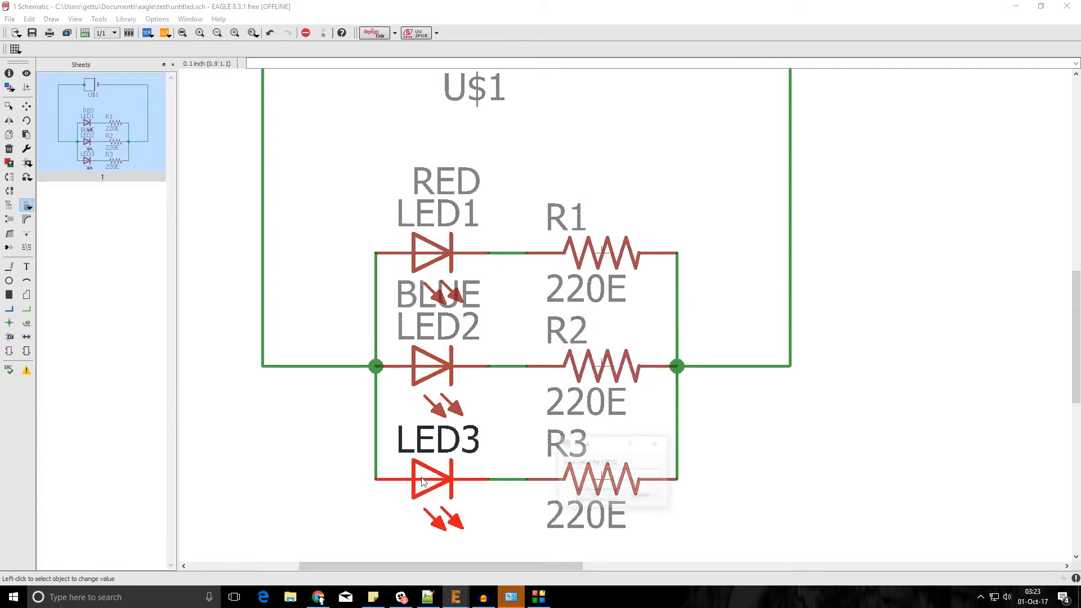
pyautogui.click(426, 478)
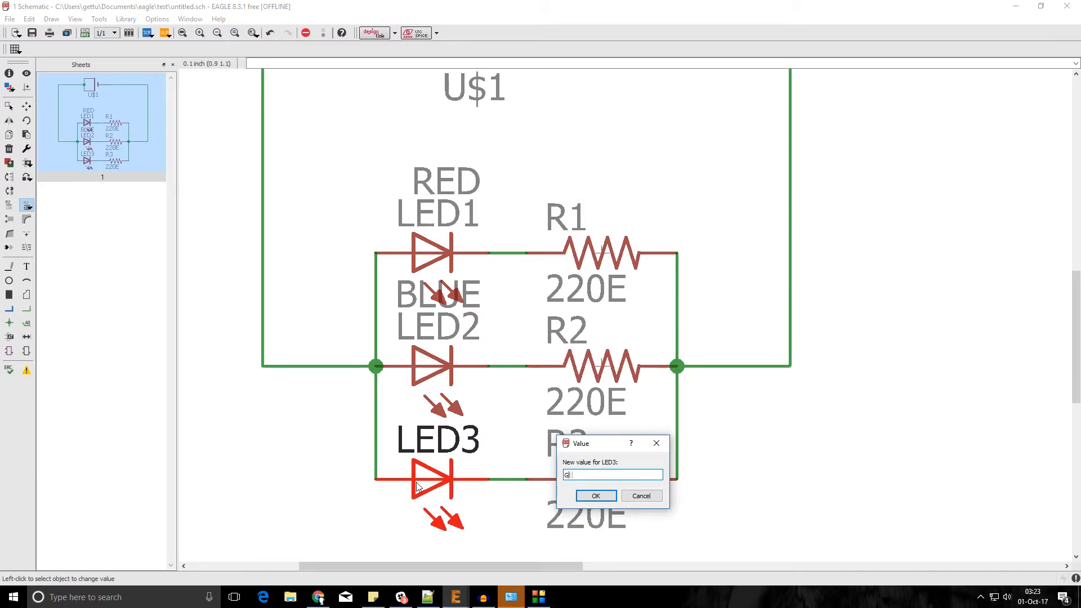
pyautogui.click(594, 495)
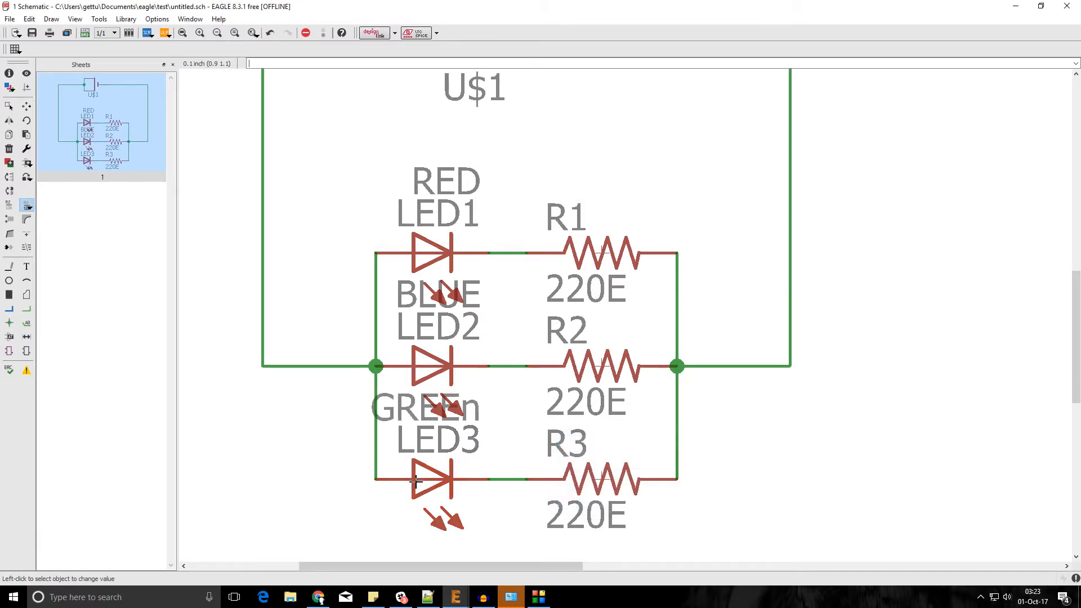
pyautogui.scroll(-3)
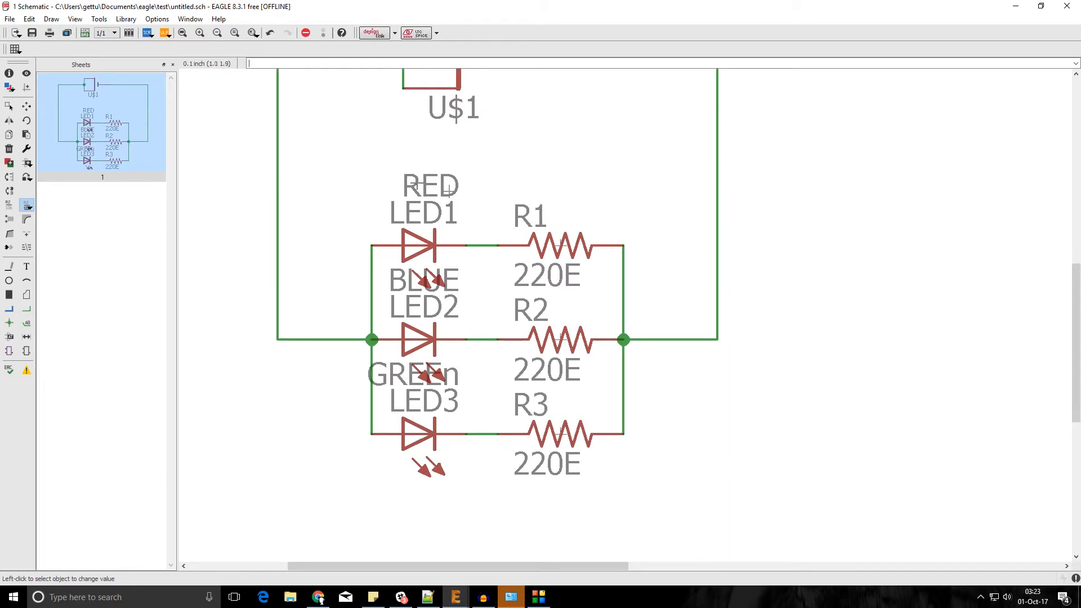
pyautogui.moveTo(471, 294)
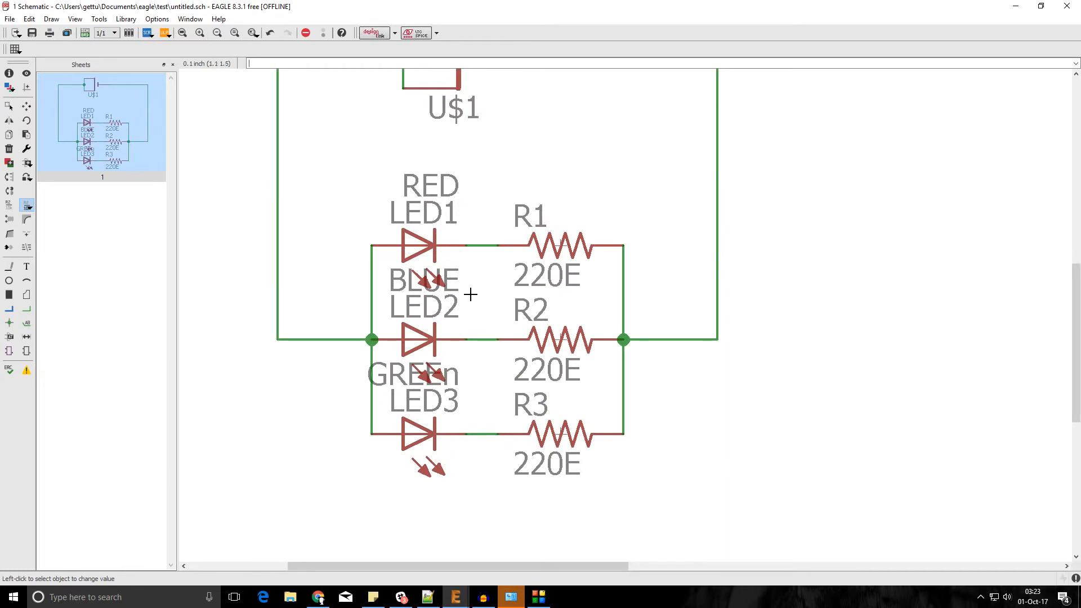
pyautogui.moveTo(464, 296)
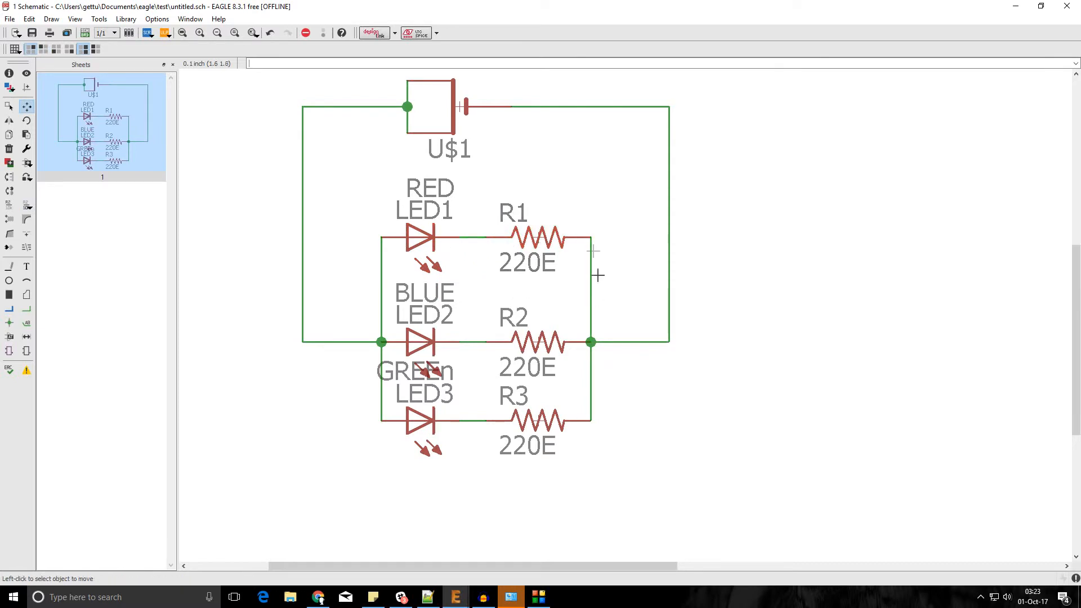
pyautogui.moveTo(599, 328)
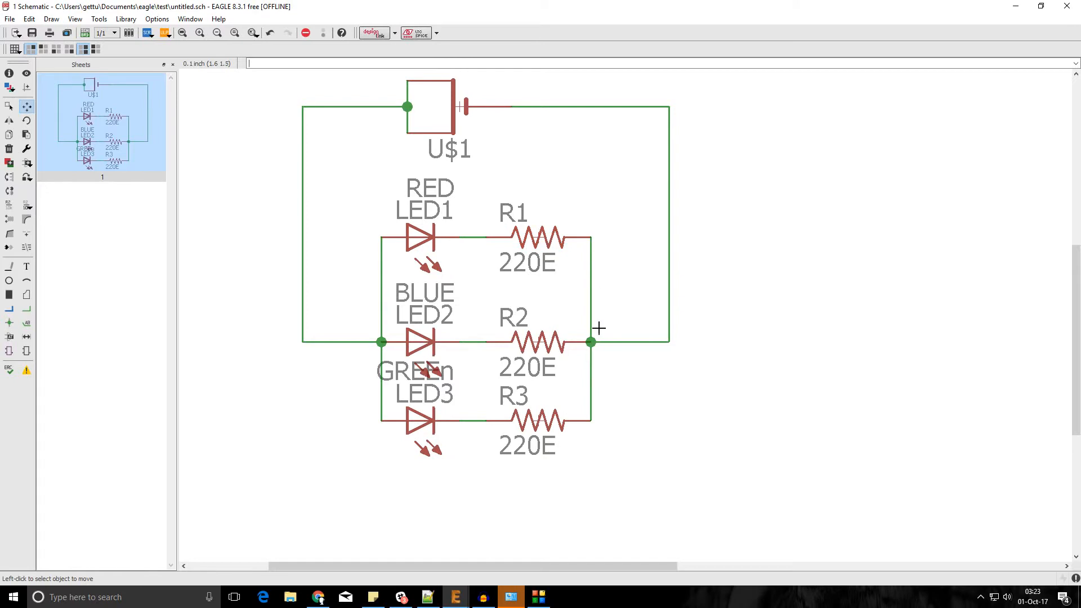
pyautogui.moveTo(589, 302)
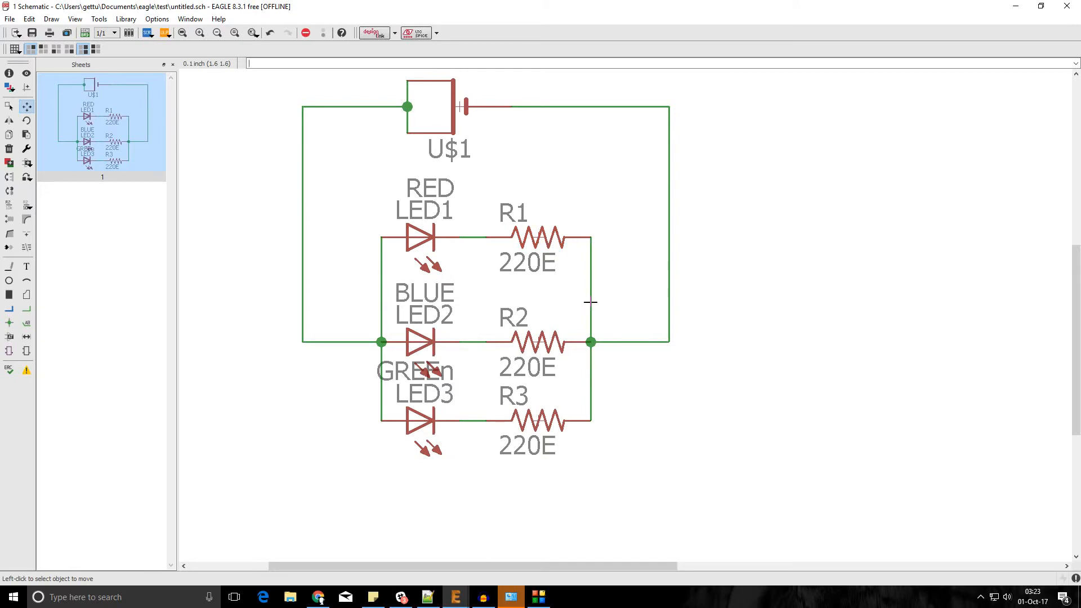
pyautogui.moveTo(591, 269)
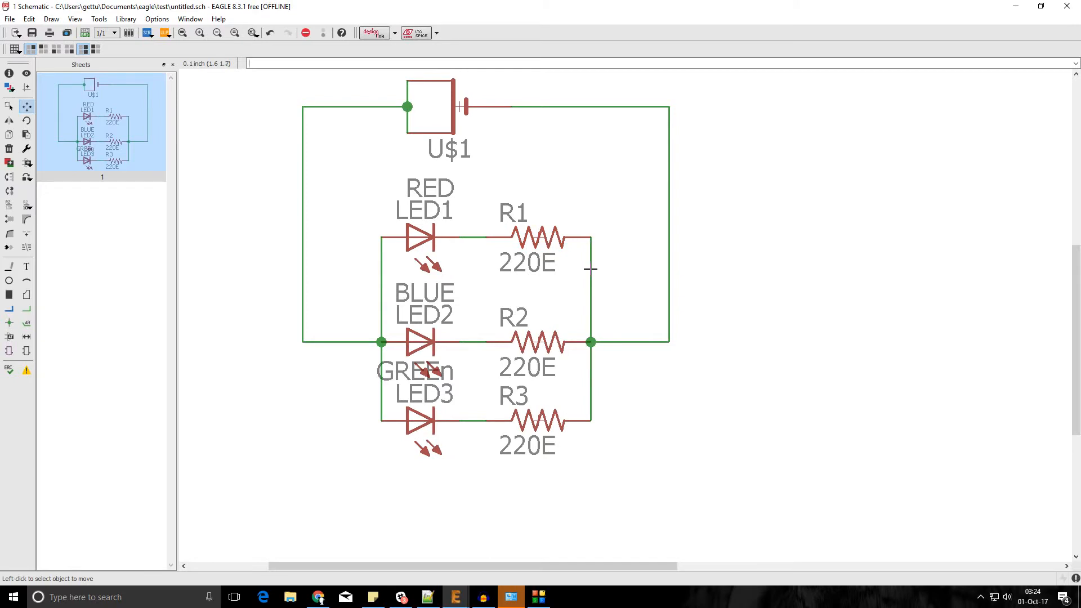
pyautogui.moveTo(472, 252)
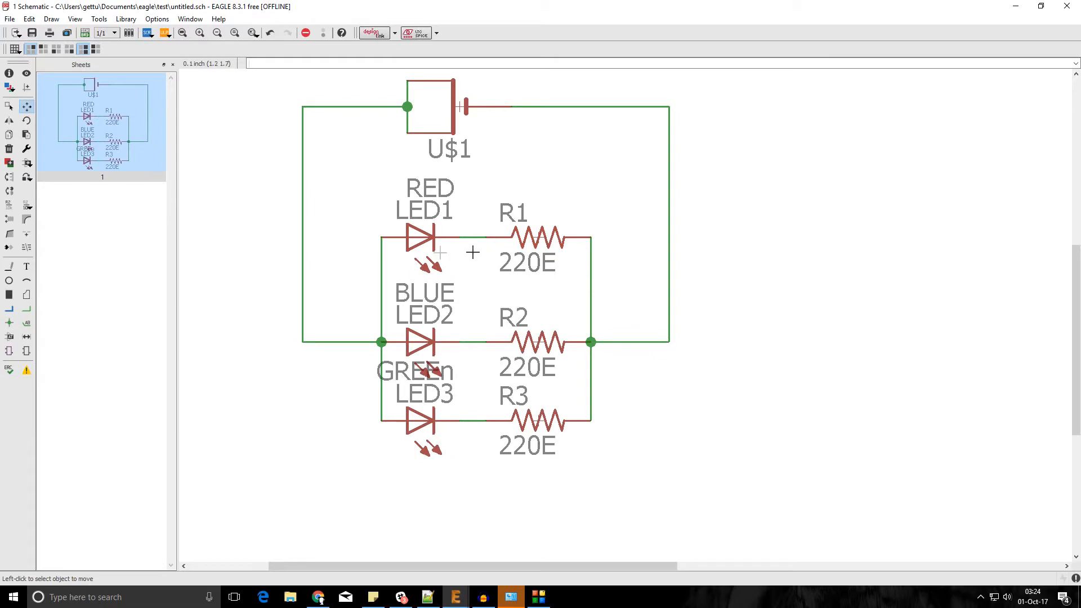
pyautogui.moveTo(571, 331)
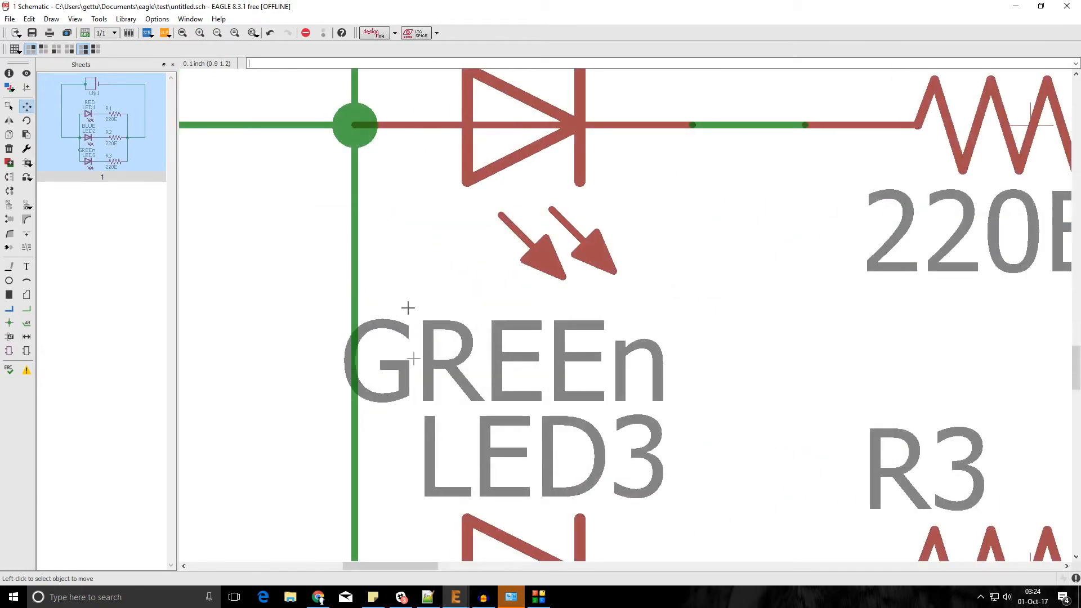
# Step: Change LED3's value from GREEn to GREEN
pyautogui.scroll(-3)
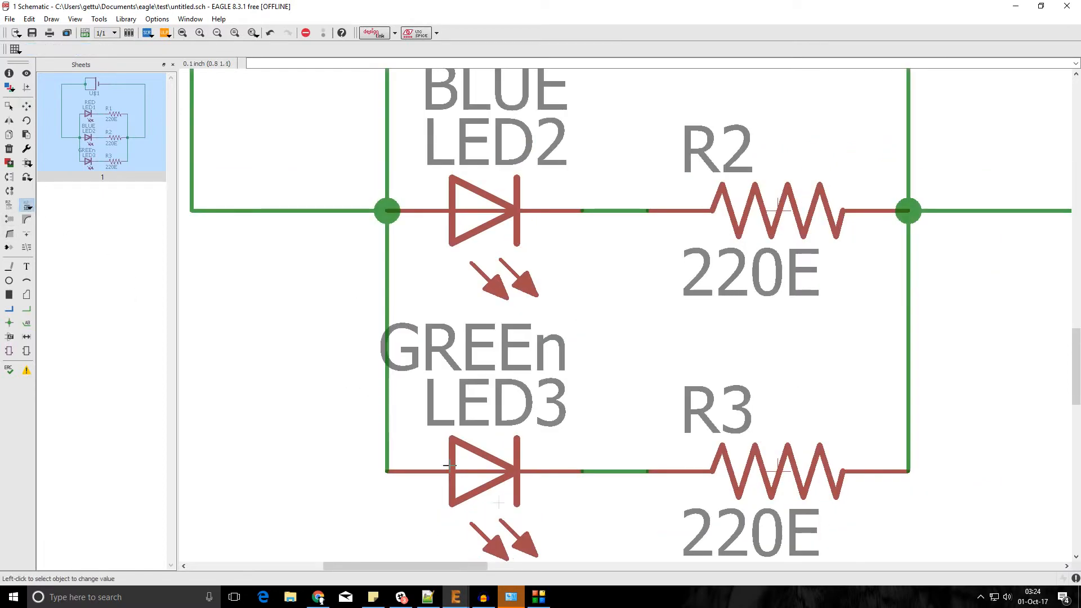
pyautogui.click(482, 472)
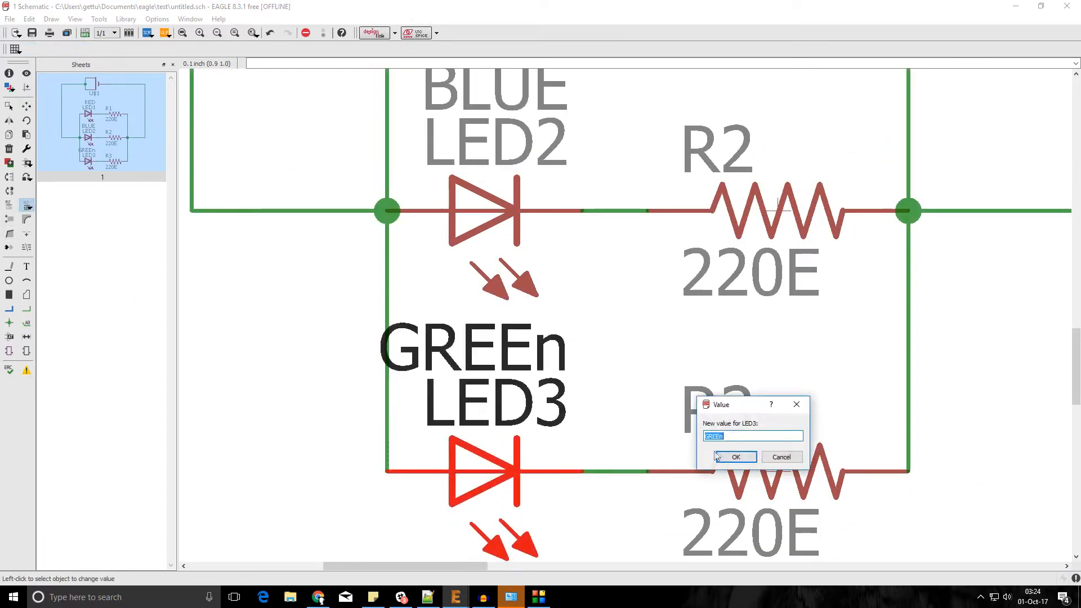
pyautogui.click(752, 436)
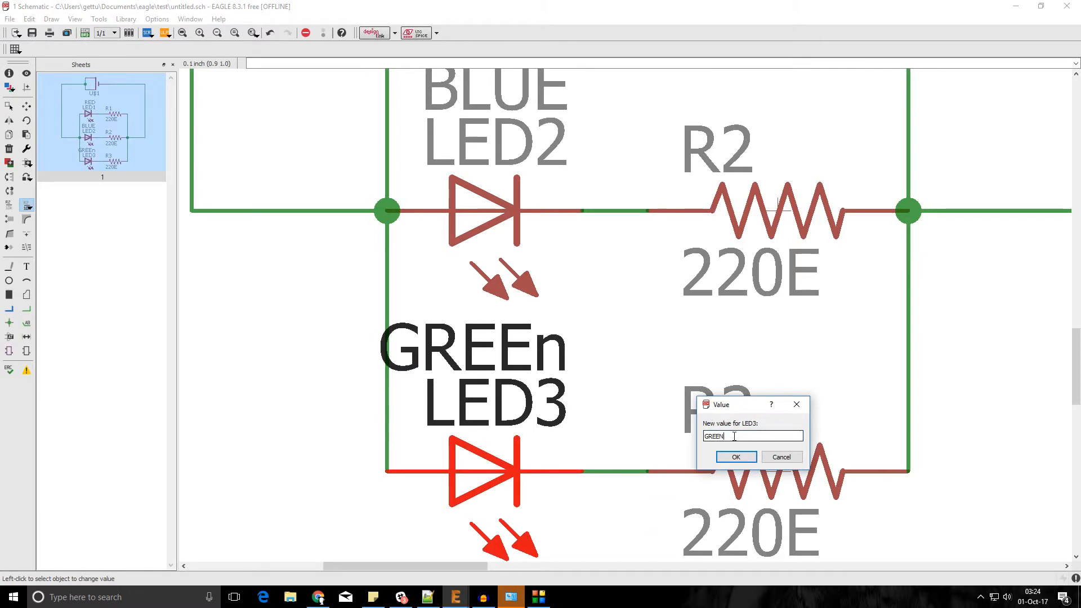
pyautogui.click(735, 456)
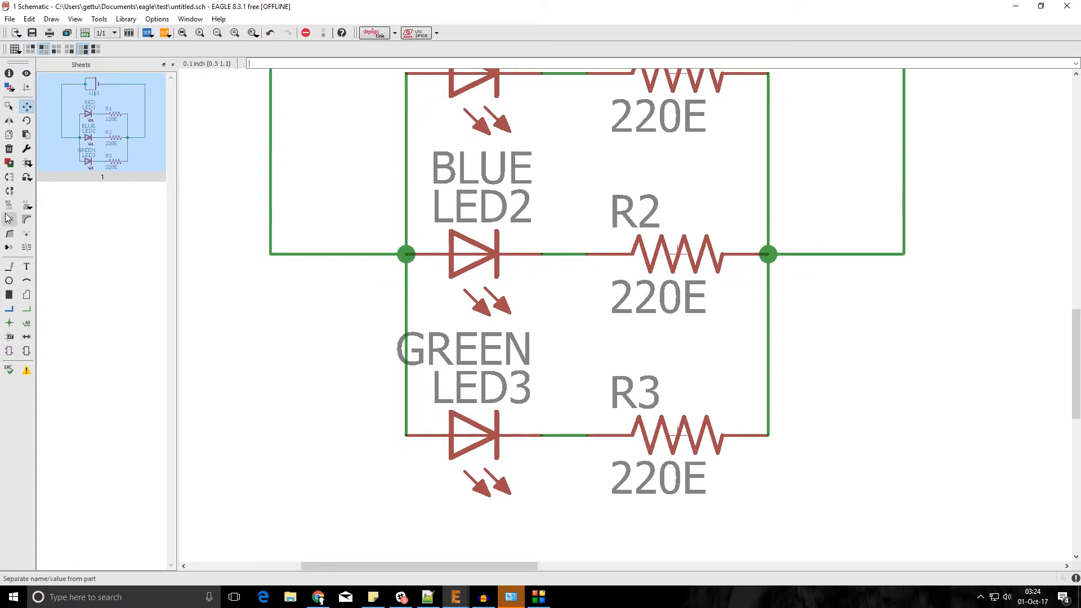
# Step: Smash LED3 and drop its GREEN label in a new spot
pyautogui.click(9, 219)
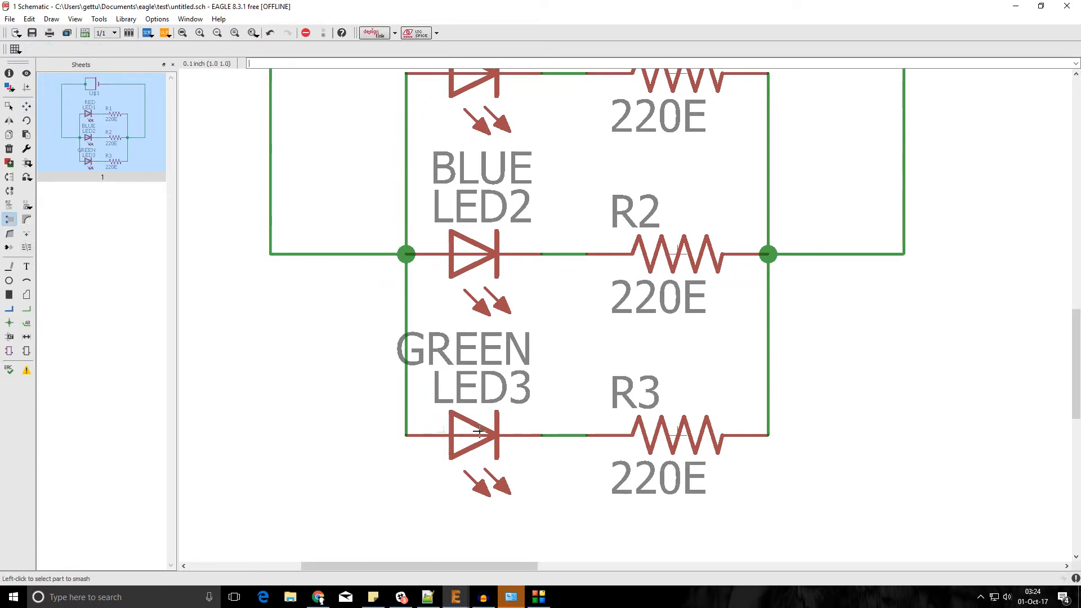
pyautogui.click(476, 432)
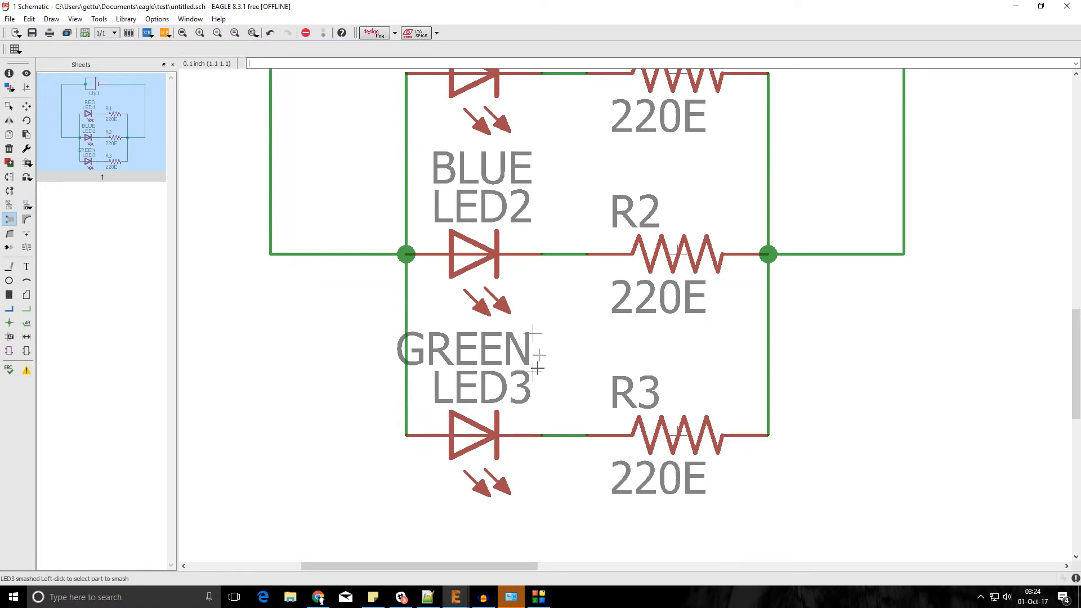
pyautogui.moveTo(496, 390)
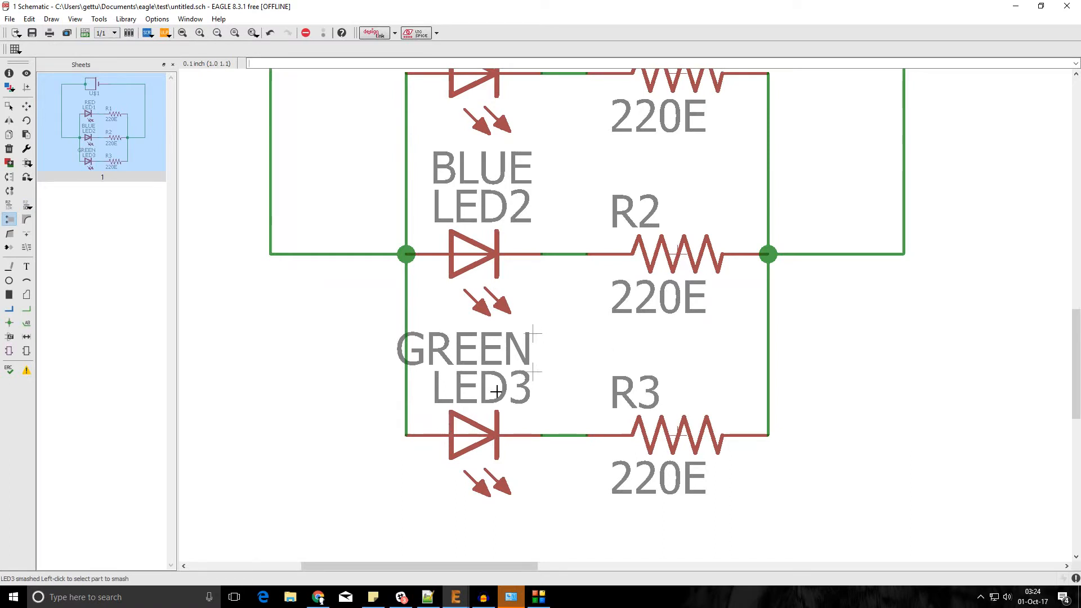
pyautogui.moveTo(520, 365)
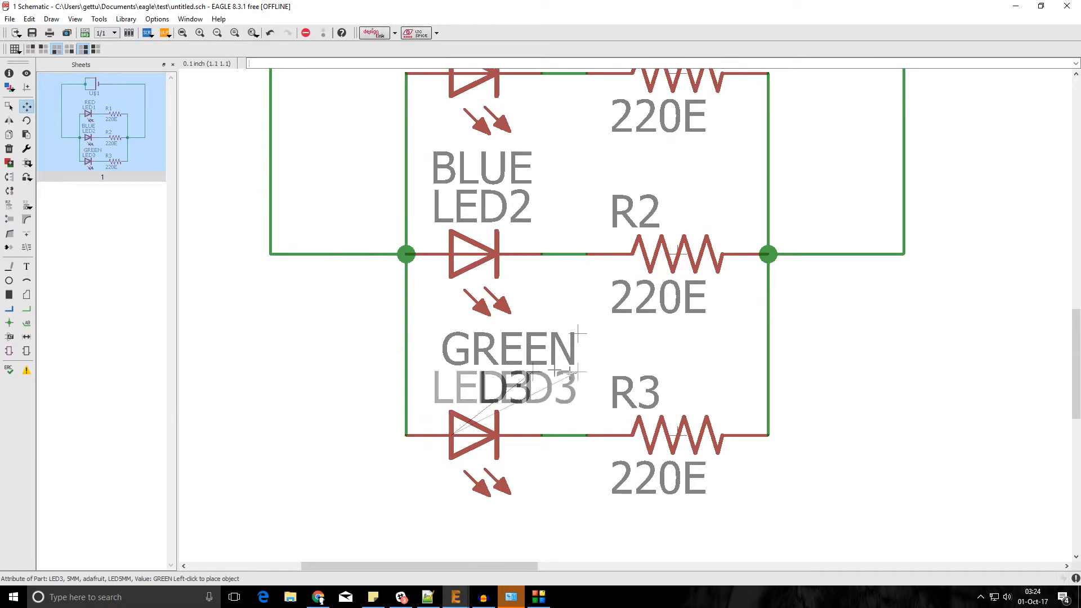
pyautogui.click(564, 394)
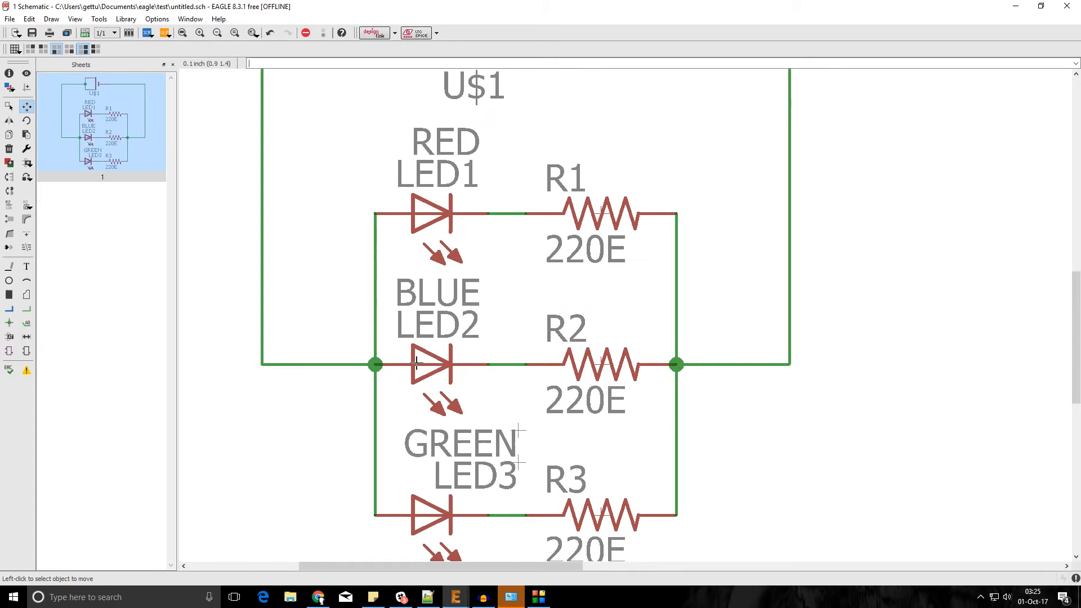
# Step: Smash LED1 to detach its name and colour labels
pyautogui.rightClick(428, 364)
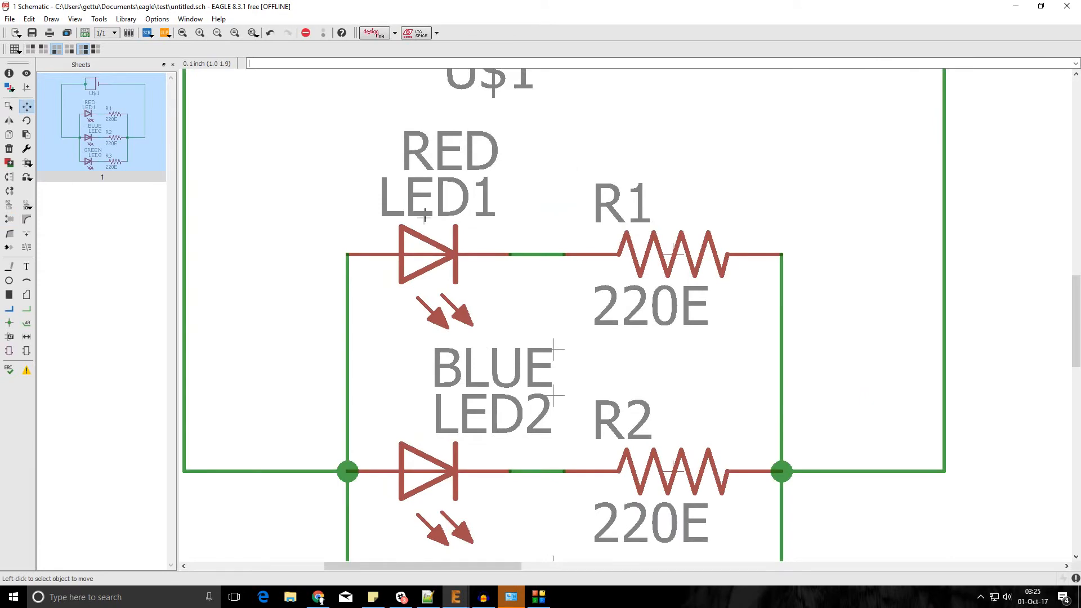
pyautogui.rightClick(426, 255)
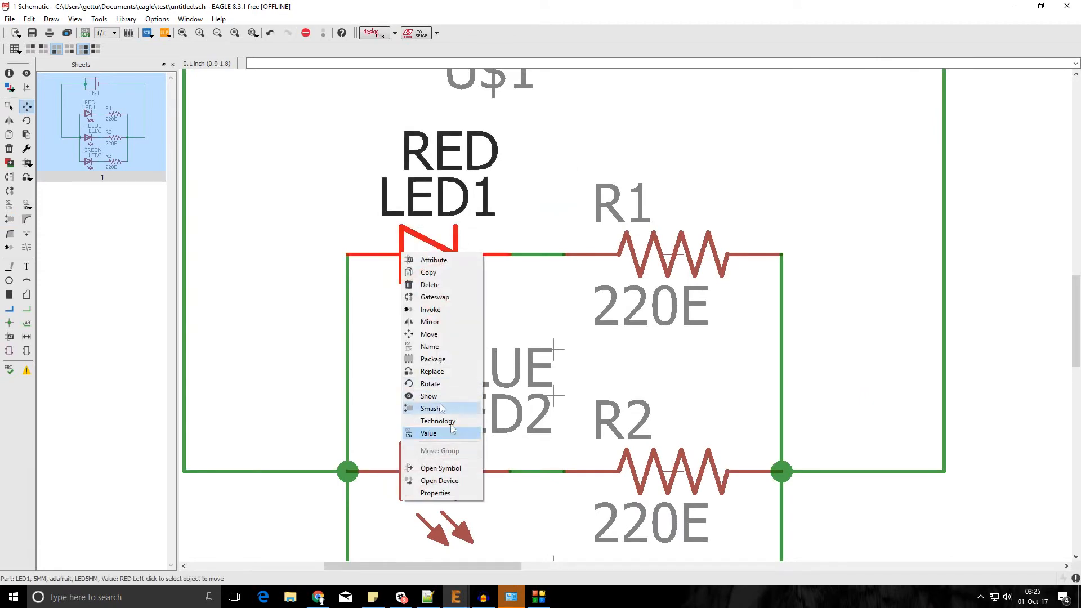
pyautogui.click(430, 408)
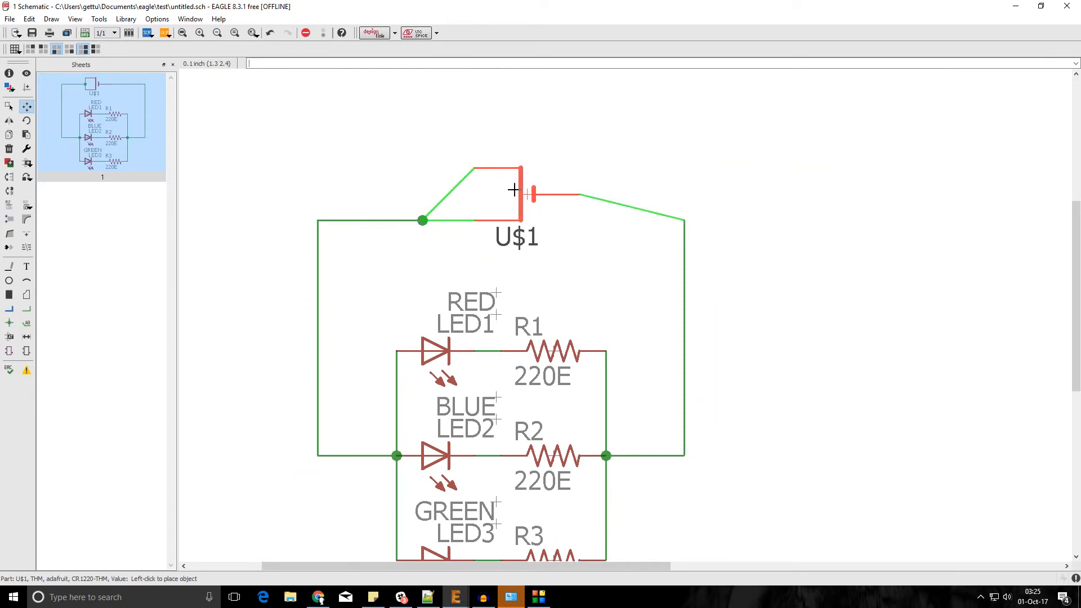
# Step: Set the coin cell in place and shift LED1's RED label into alignment
pyautogui.click(514, 190)
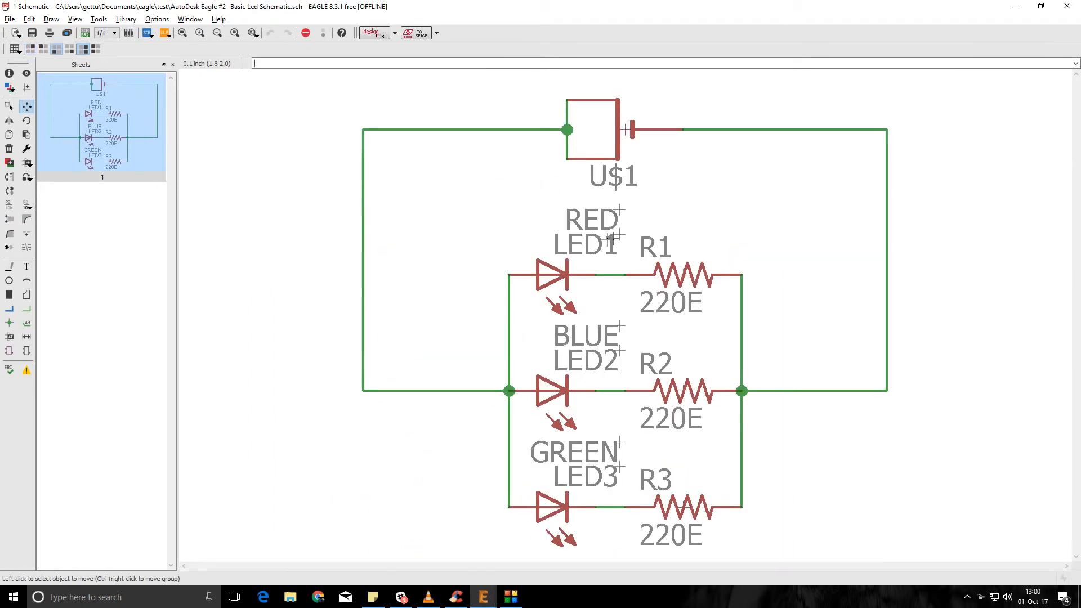
pyautogui.moveTo(623, 209)
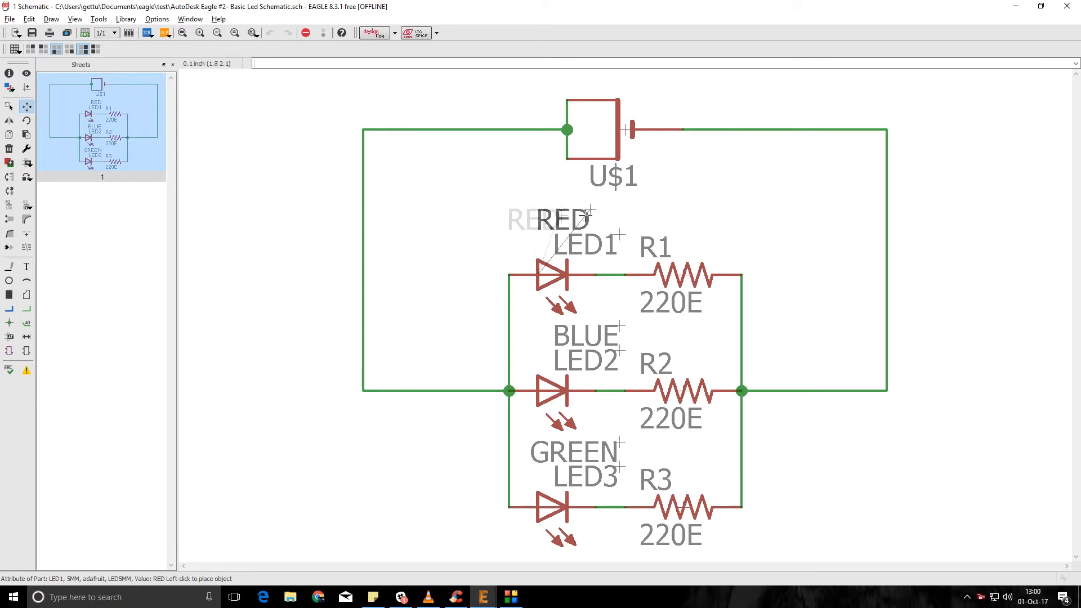
pyautogui.click(590, 219)
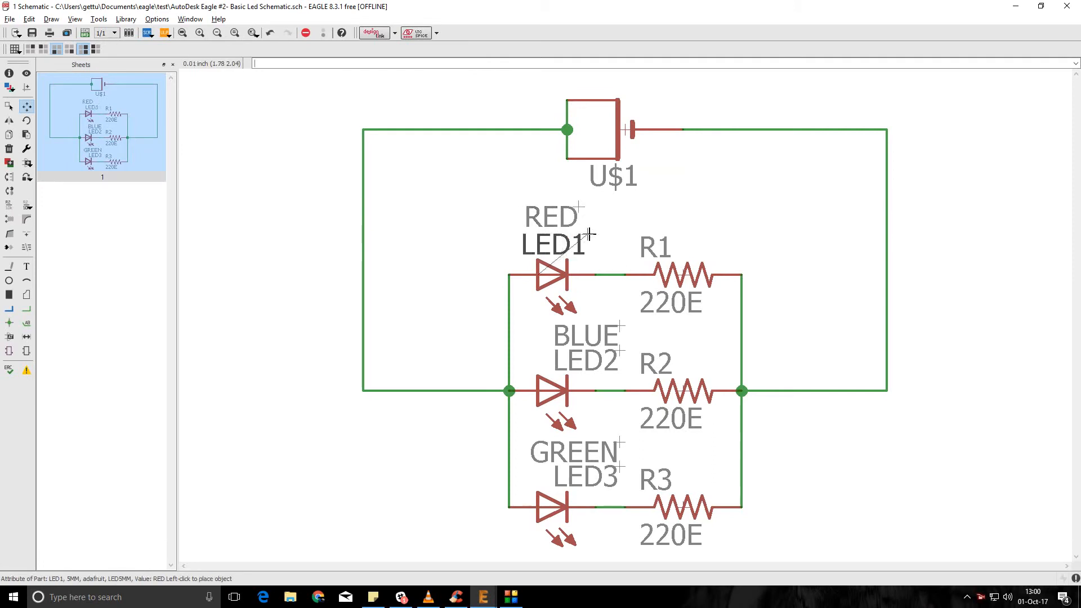
pyautogui.moveTo(587, 338)
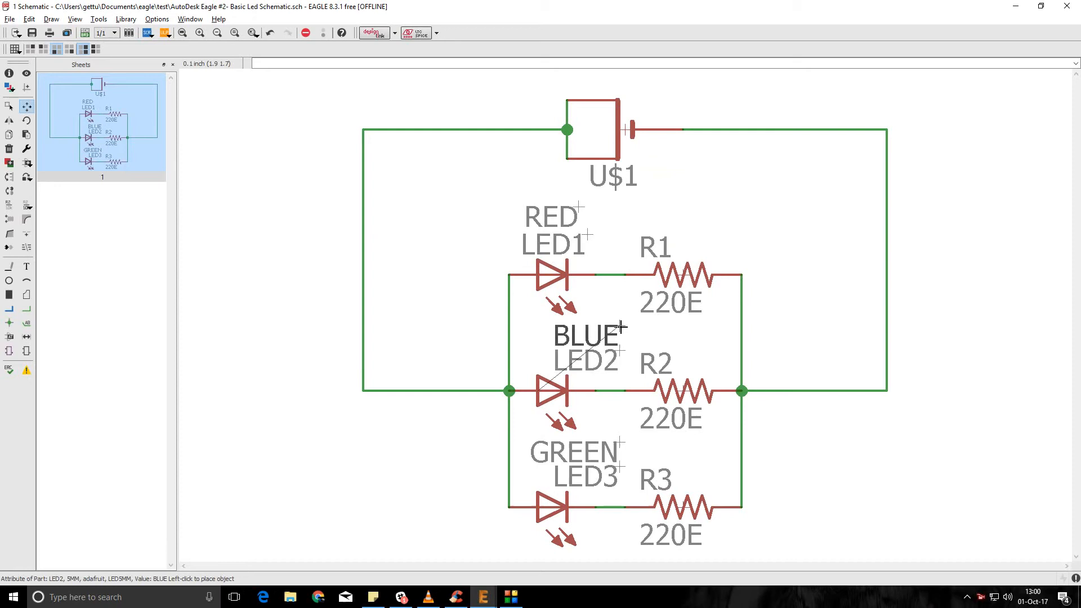
pyautogui.moveTo(587, 326)
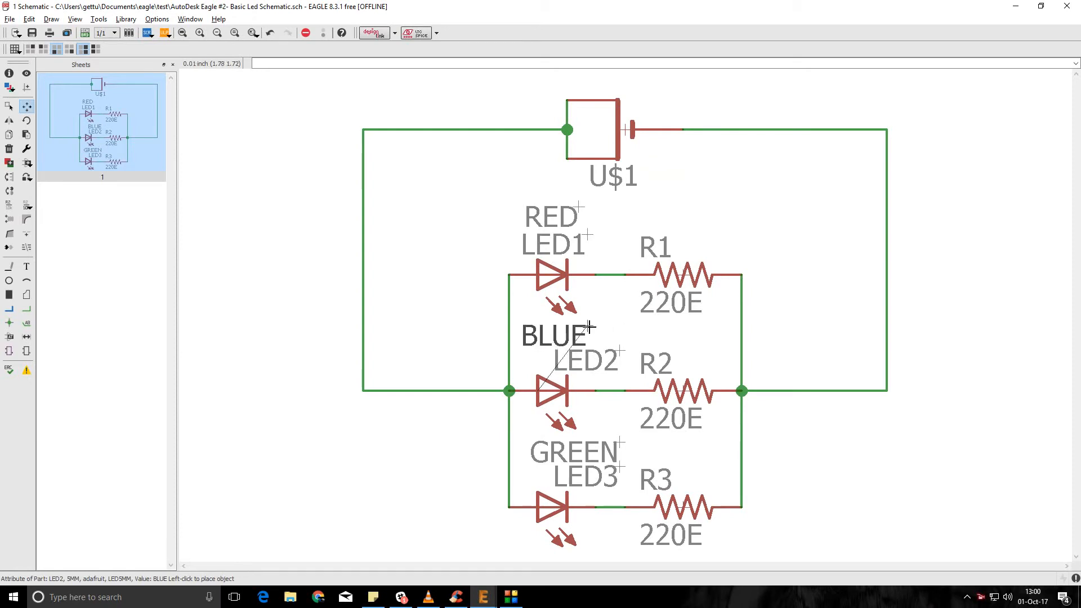
pyautogui.moveTo(600, 345)
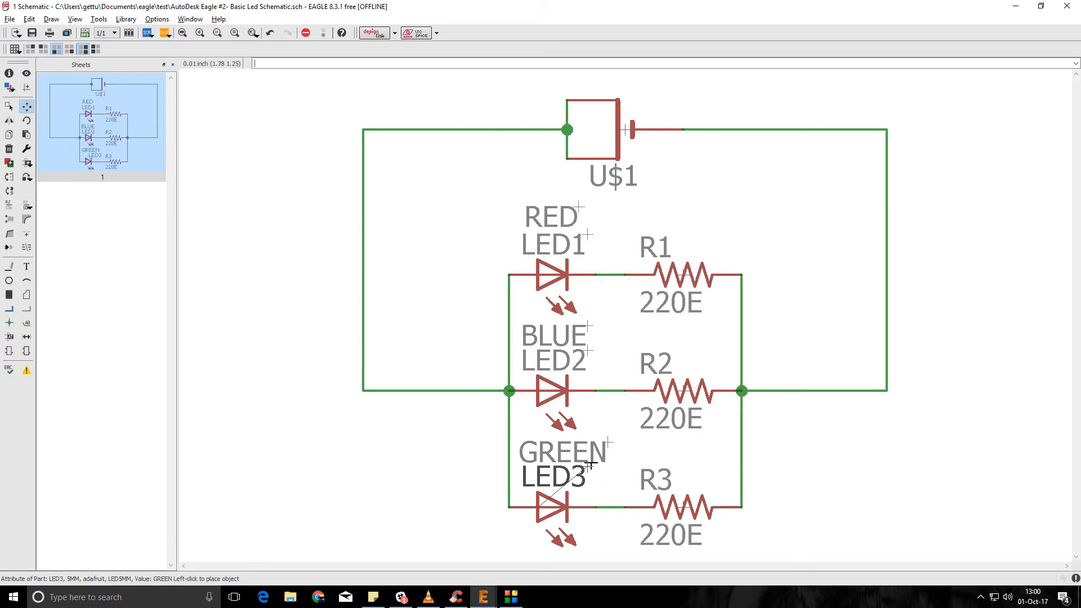
pyautogui.moveTo(409, 331)
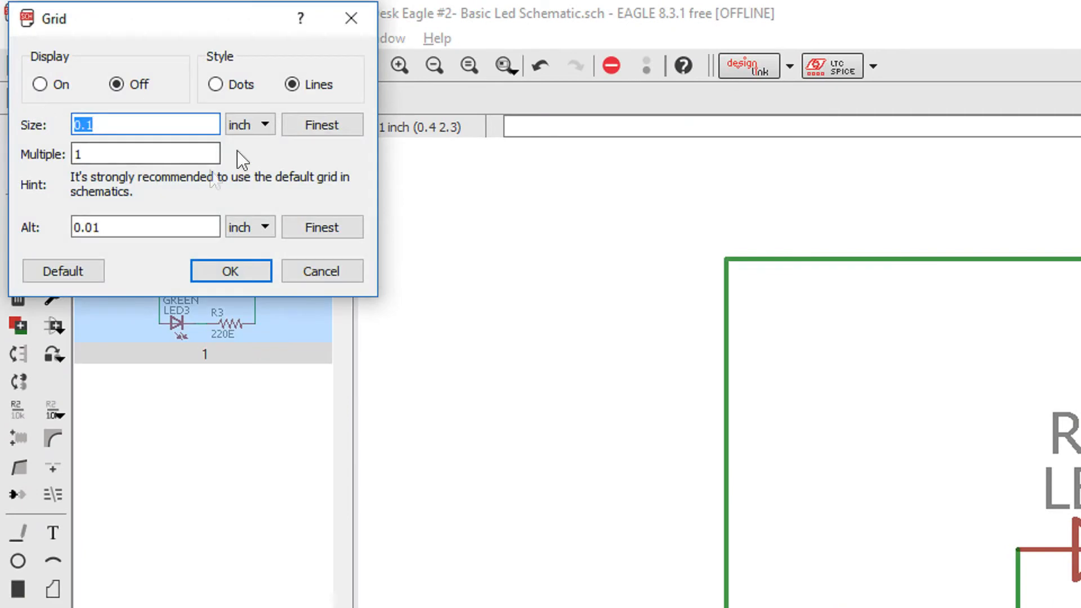
# Step: Turn the schematic grid display on with the Dots style
pyautogui.click(145, 153)
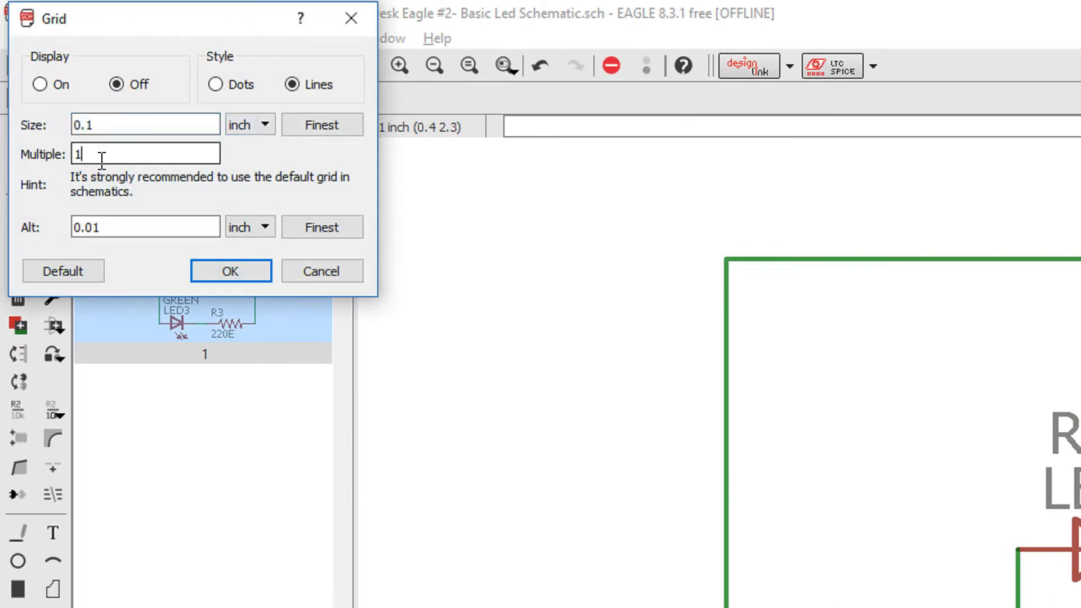
pyautogui.click(145, 227)
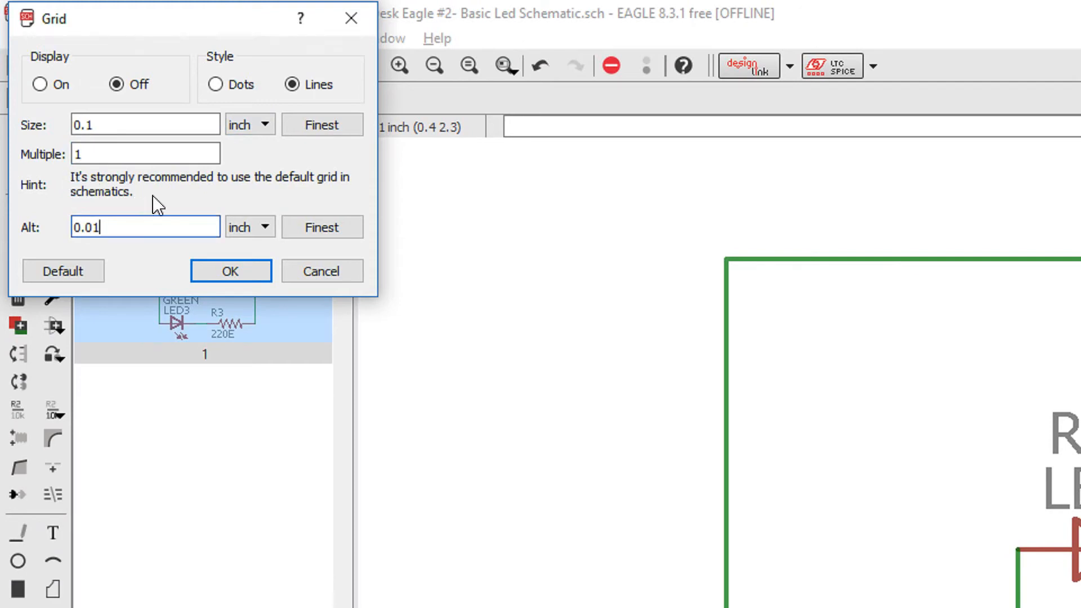
pyautogui.moveTo(160, 105)
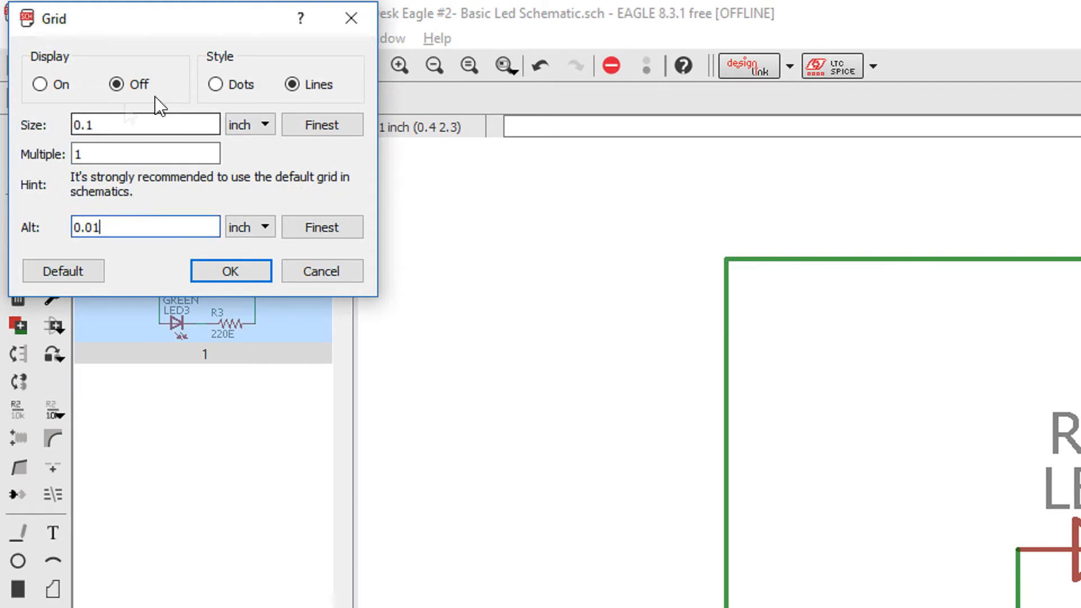
pyautogui.click(218, 84)
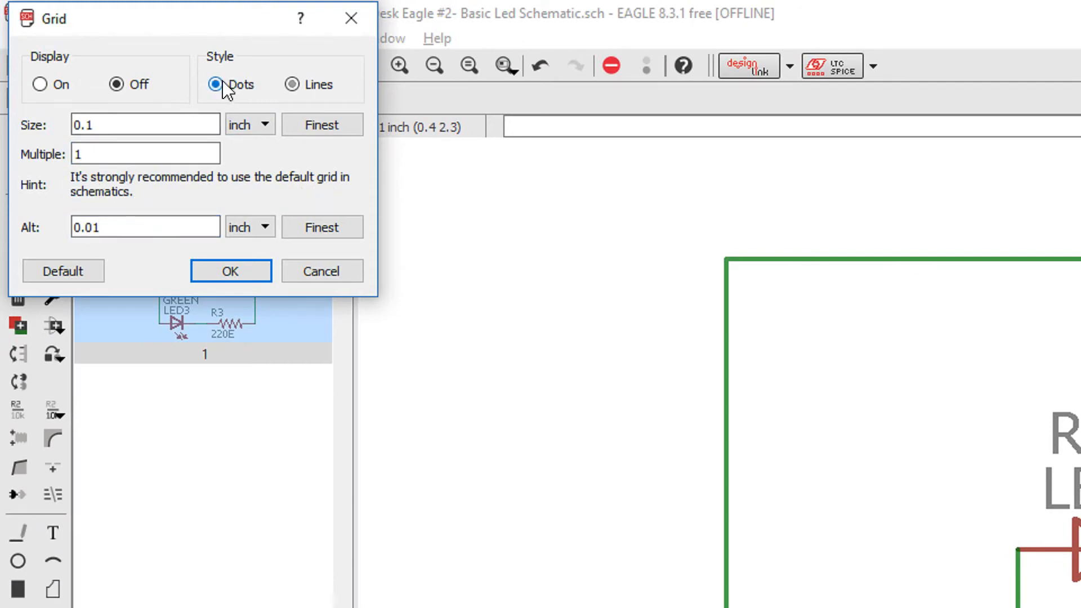
pyautogui.click(40, 84)
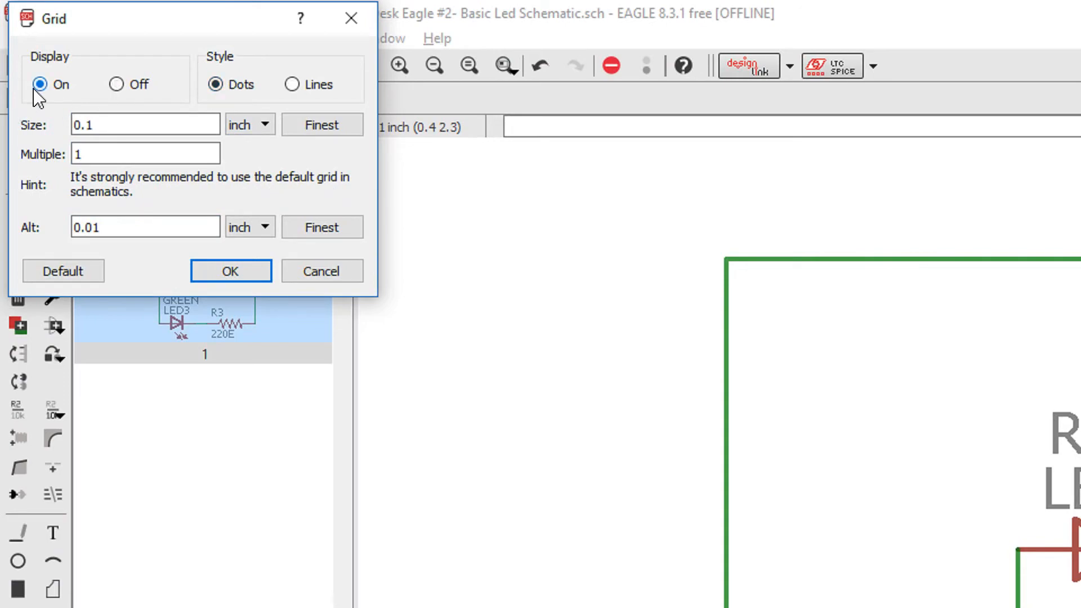
pyautogui.click(230, 271)
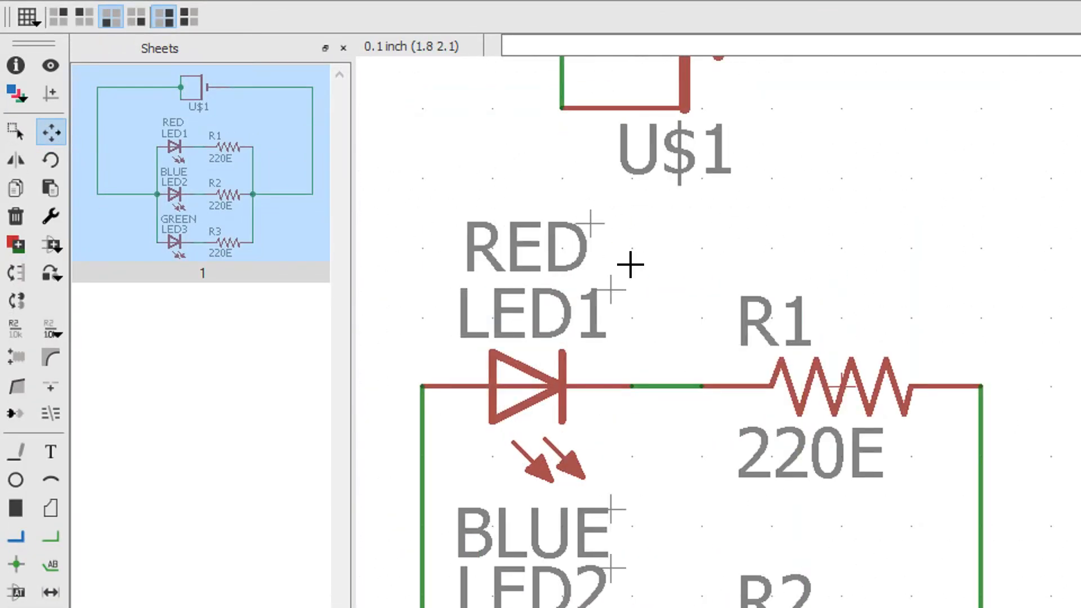
# Step: Change the grid style from dots to lines
pyautogui.scroll(-3)
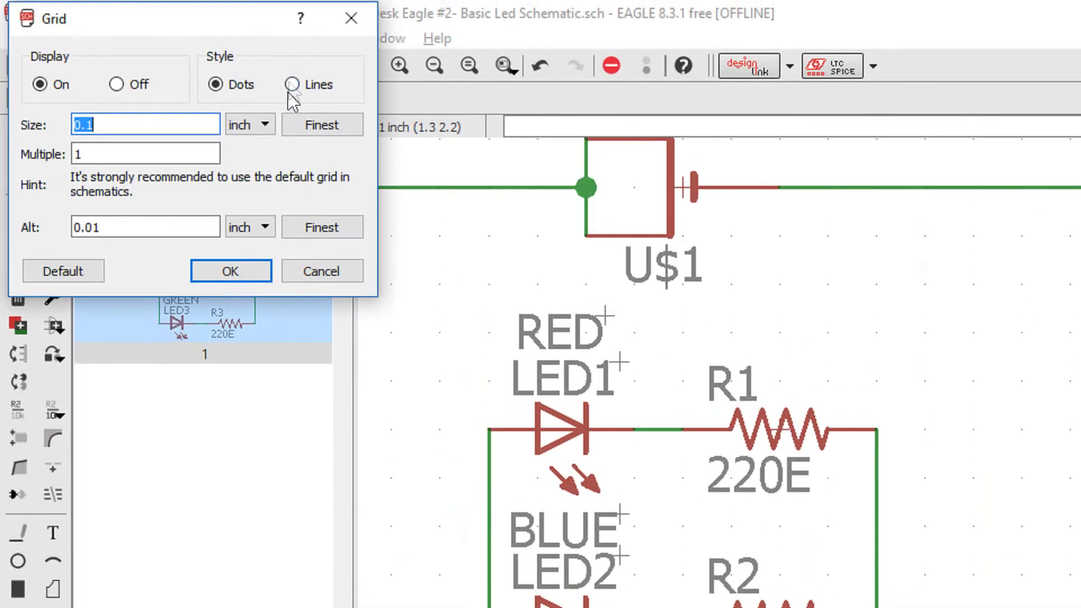
pyautogui.click(230, 270)
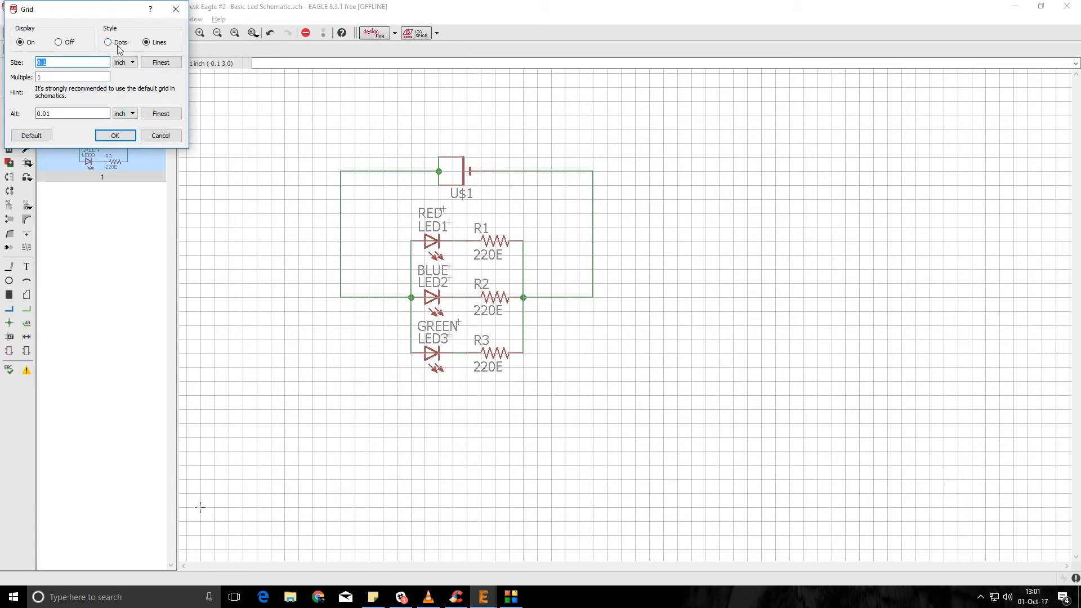
pyautogui.click(115, 135)
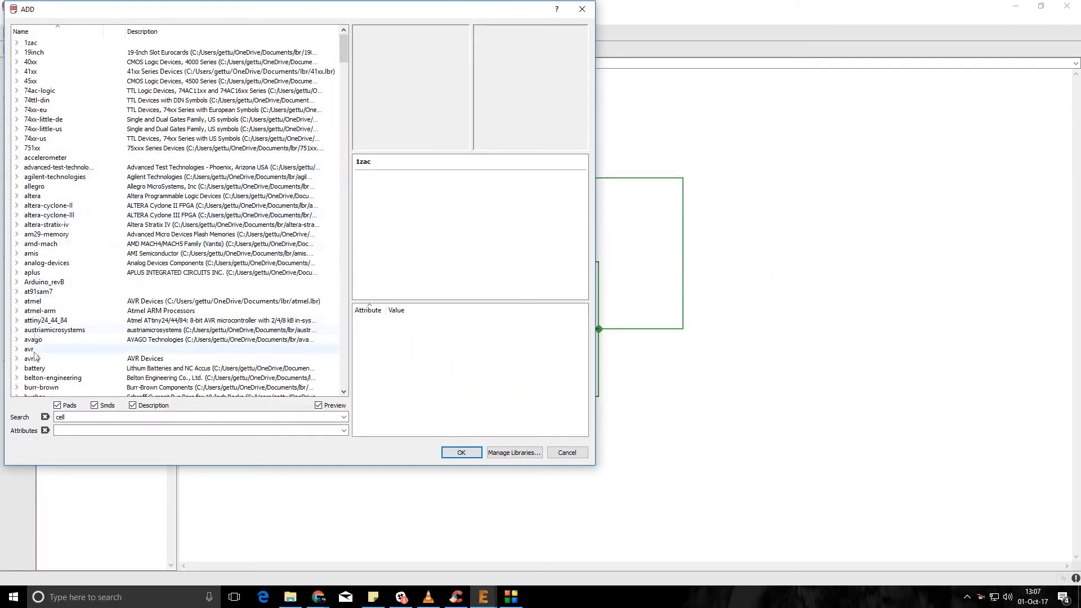
# Step: Check the ADD dialog's library list for Adafruit, then switch to Chrome
pyautogui.click(46, 225)
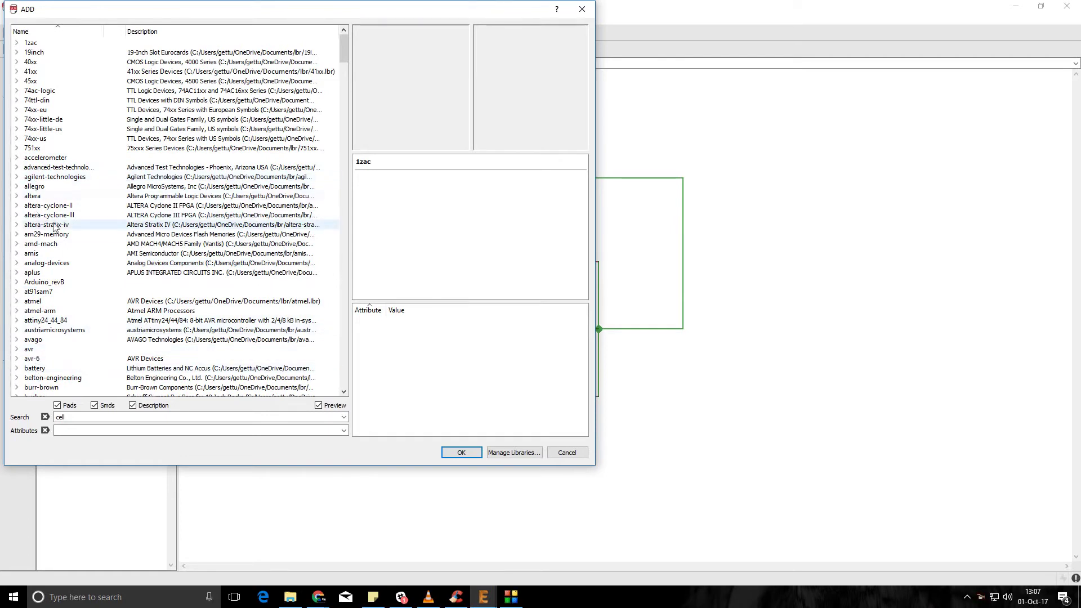
pyautogui.moveTo(375, 212)
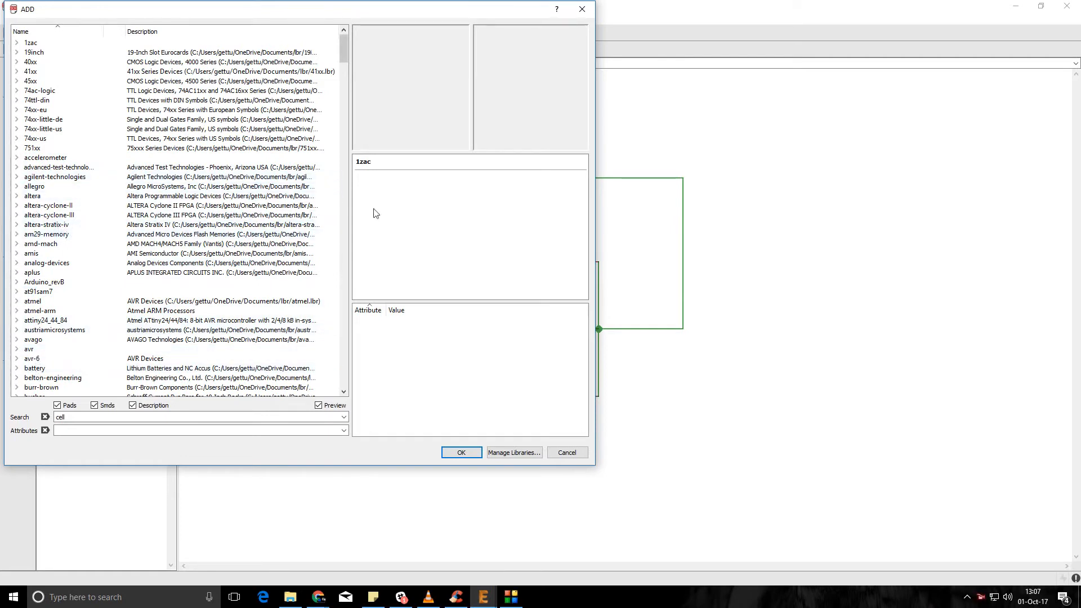
pyautogui.moveTo(381, 231)
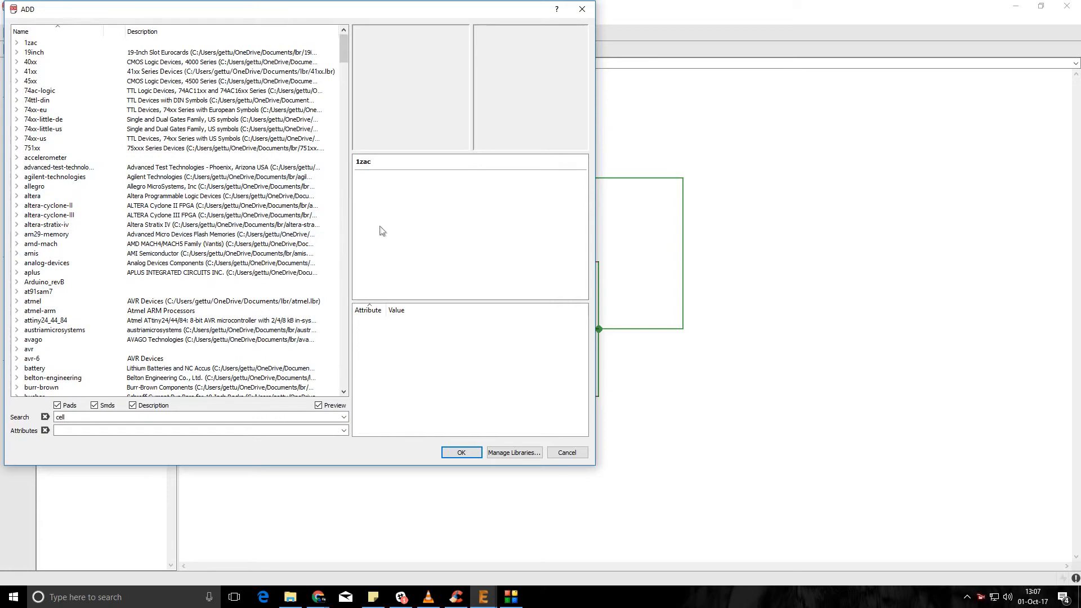
pyautogui.moveTo(365, 575)
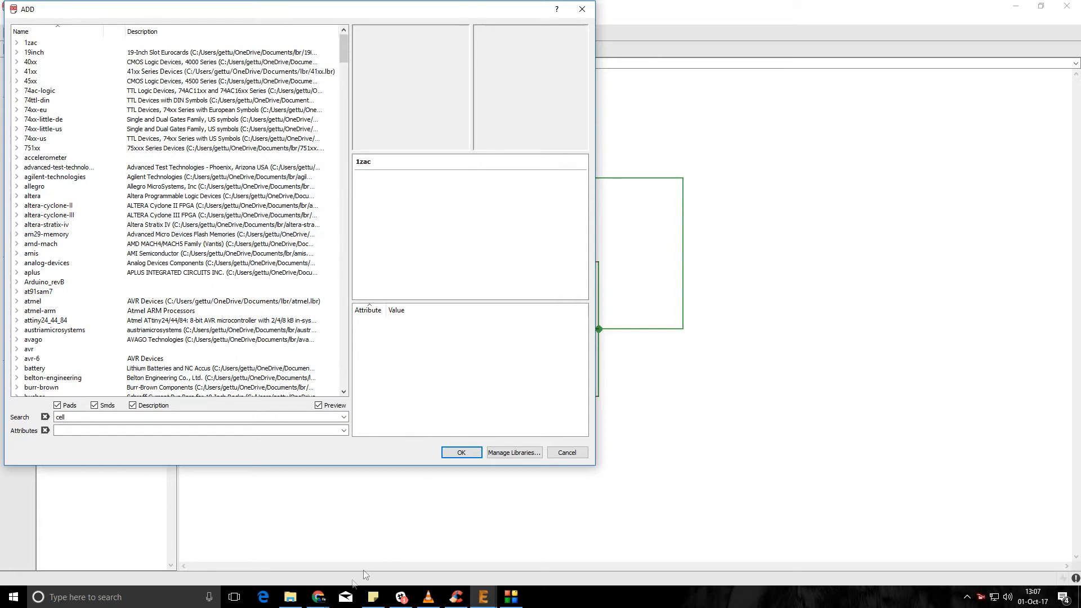
pyautogui.click(317, 597)
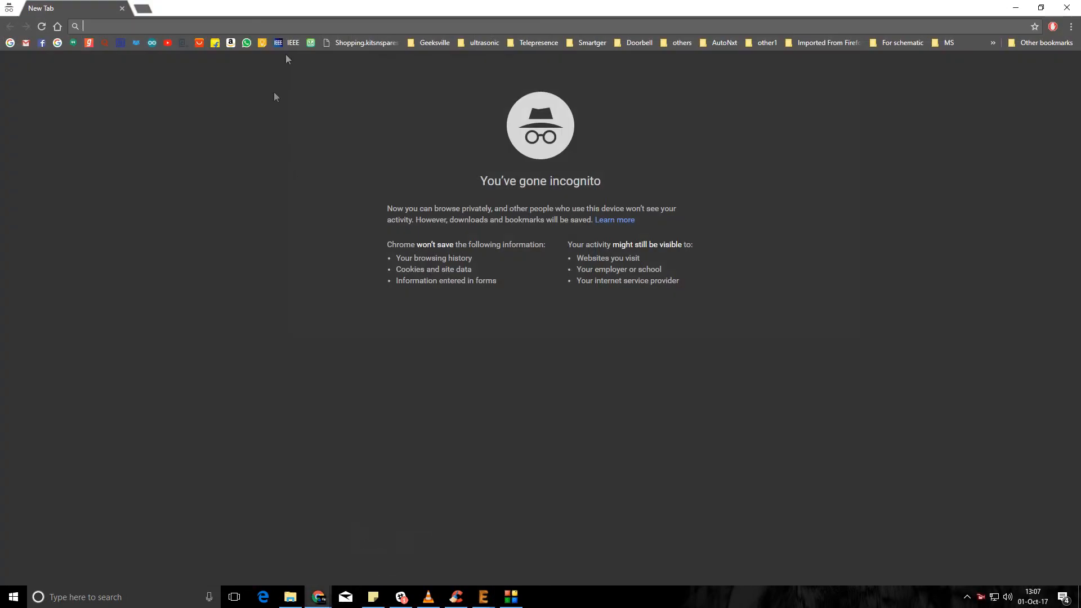
# Step: Search for the Adafruit Eagle library and open the adafruit/Adafruit-Eagle-Library GitHub result
pyautogui.write('ada')
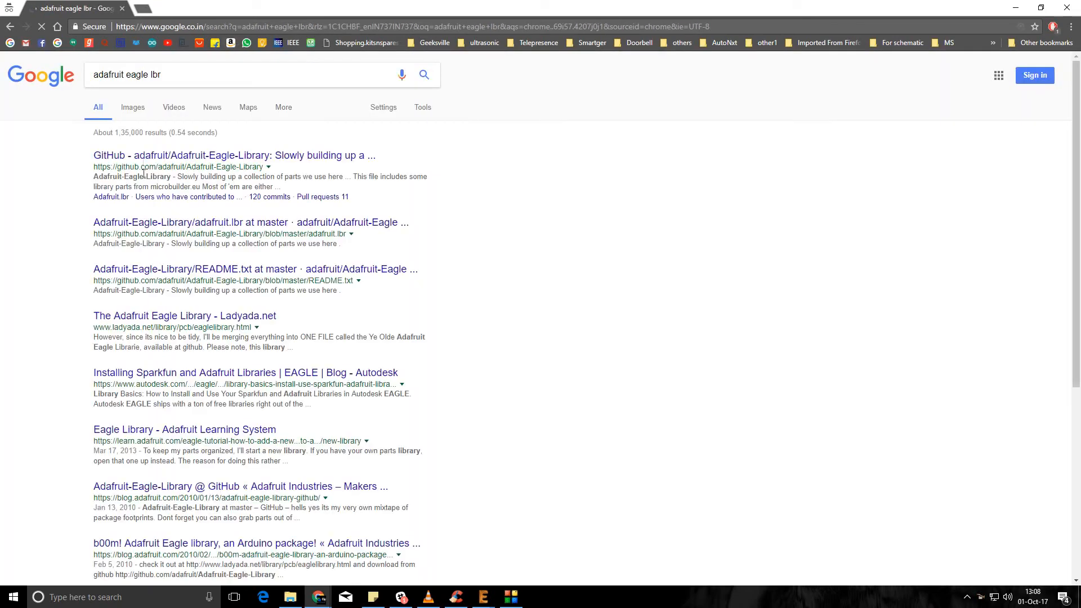
pyautogui.click(234, 156)
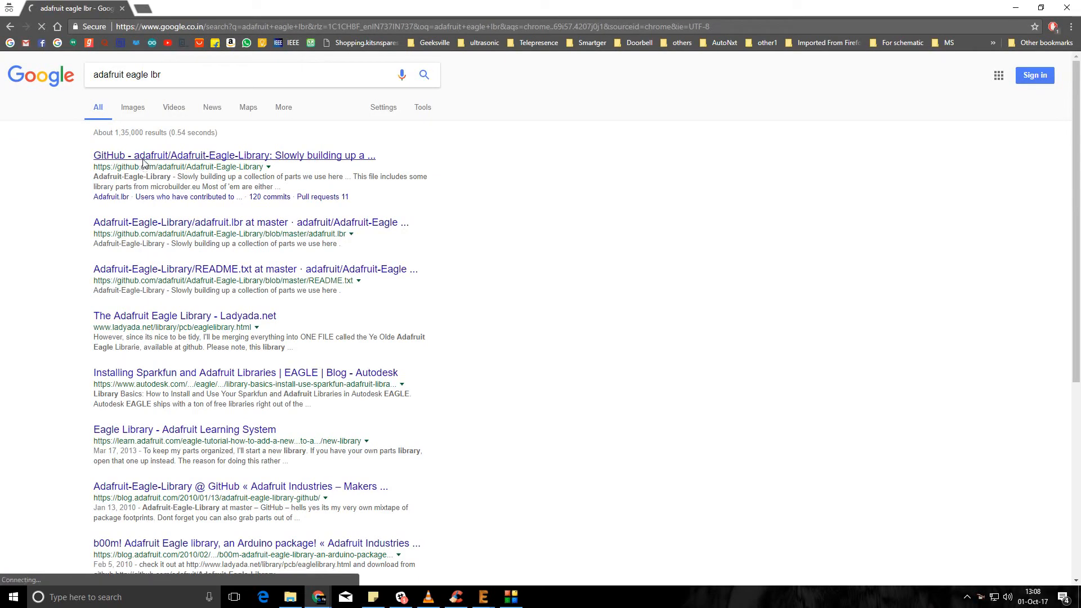
pyautogui.click(234, 156)
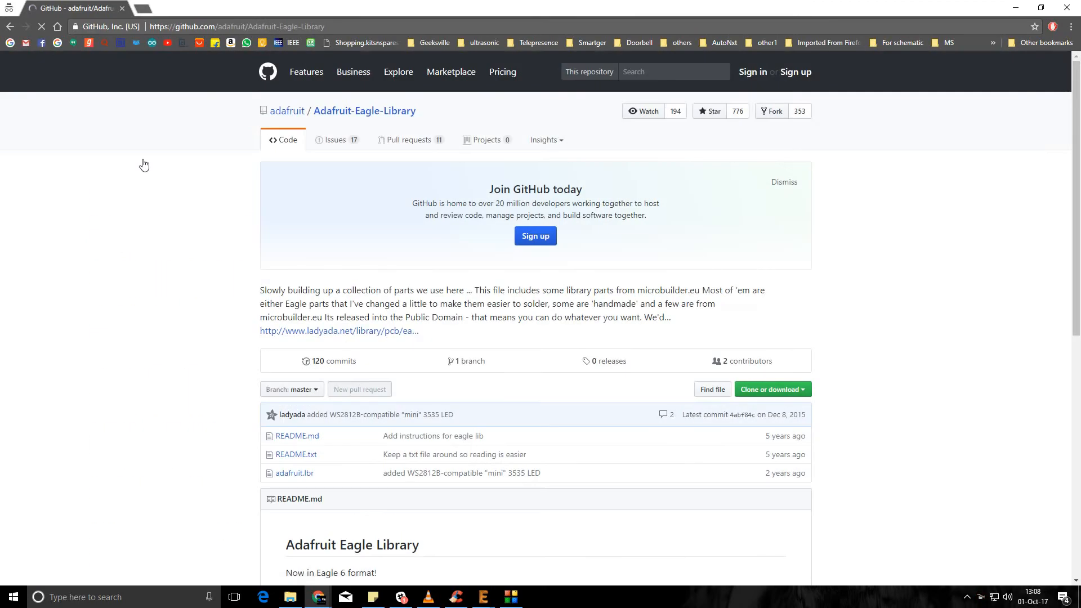
# Step: Choose Download ZIP for the Adafruit-Eagle-Library repository
pyautogui.scroll(-3)
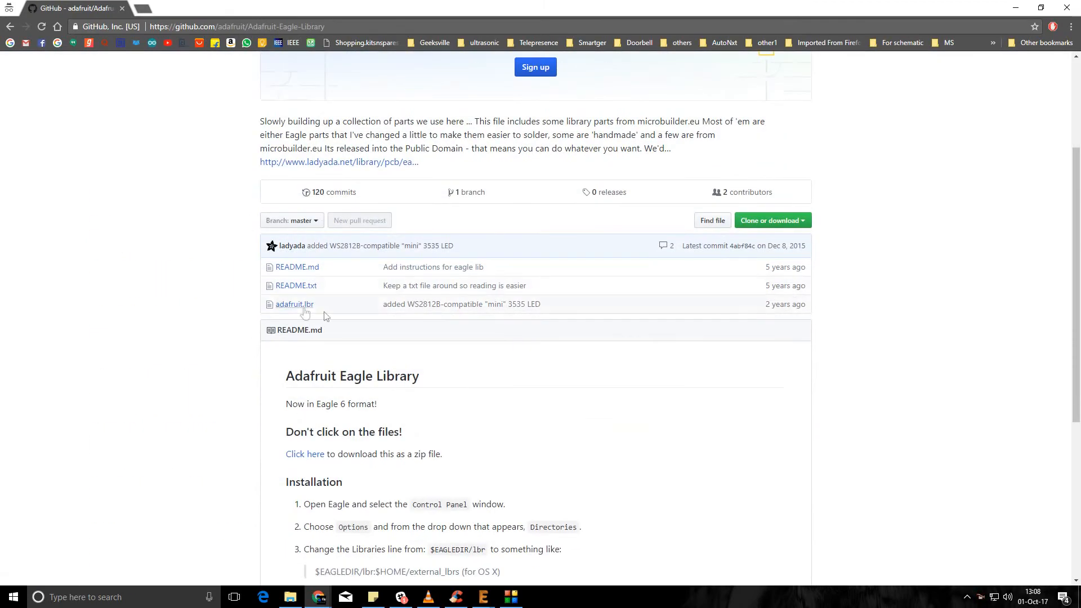
pyautogui.moveTo(318, 317)
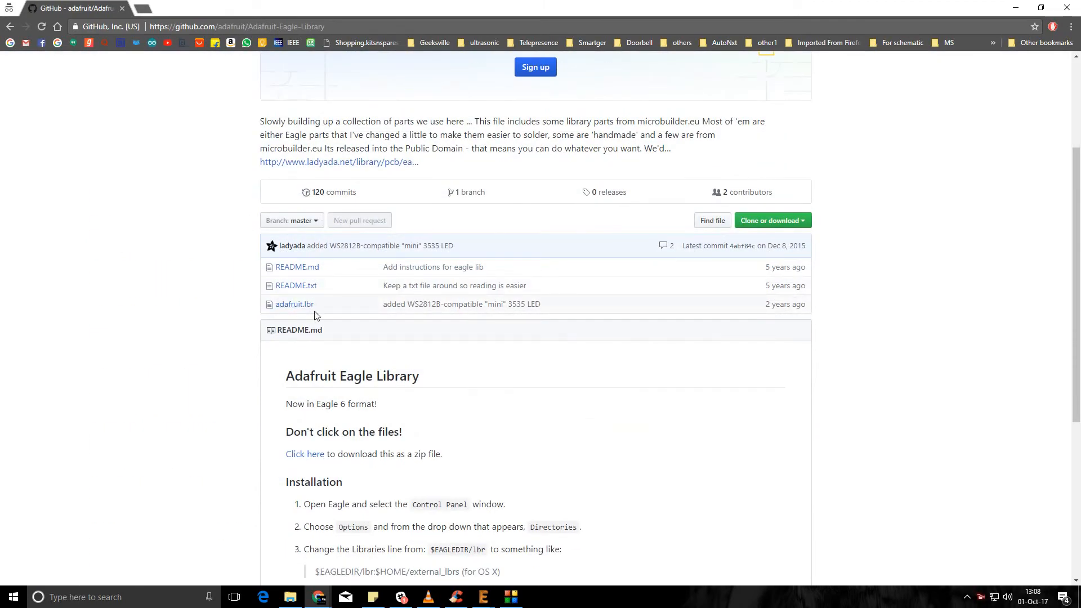
pyautogui.moveTo(306, 317)
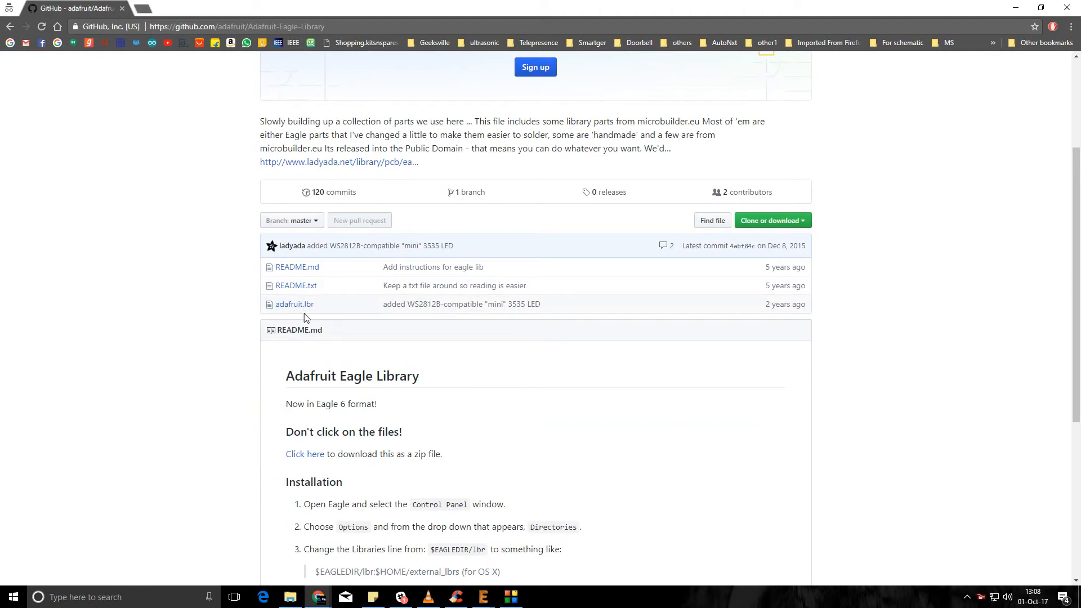
pyautogui.moveTo(796, 228)
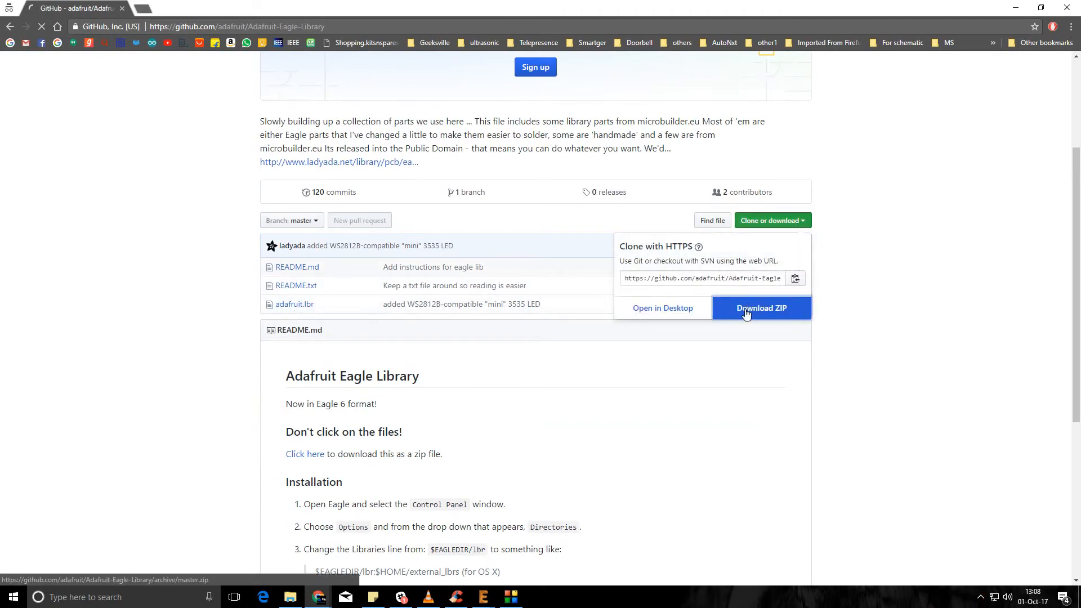
pyautogui.click(761, 308)
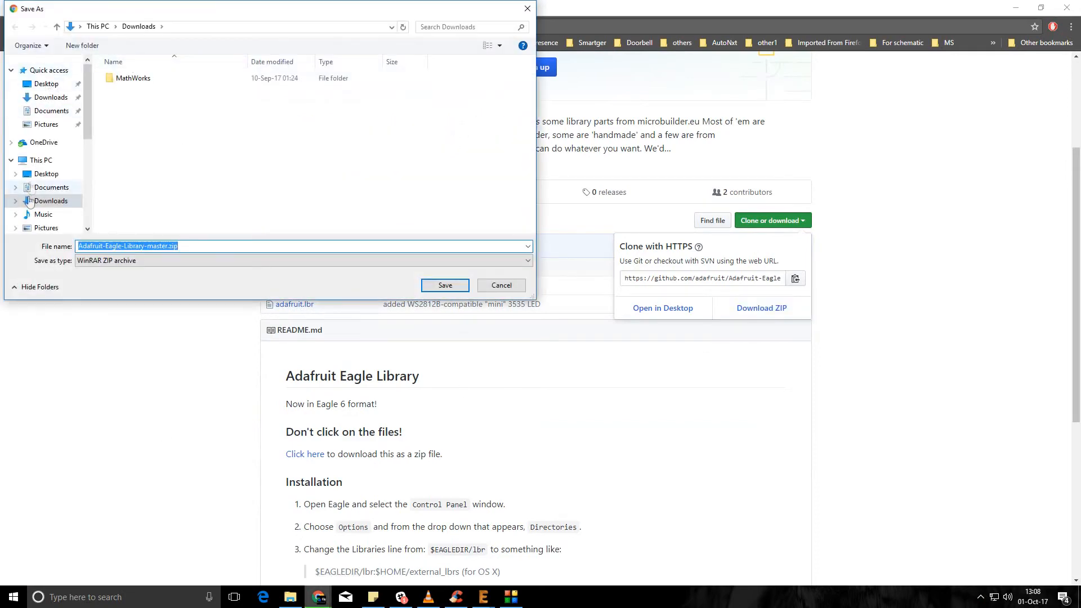
# Step: Save Adafruit-Eagle-Library-master.zip into OneDrive Documents\lbr, then return to EAGLE and cancel ADD
pyautogui.click(44, 142)
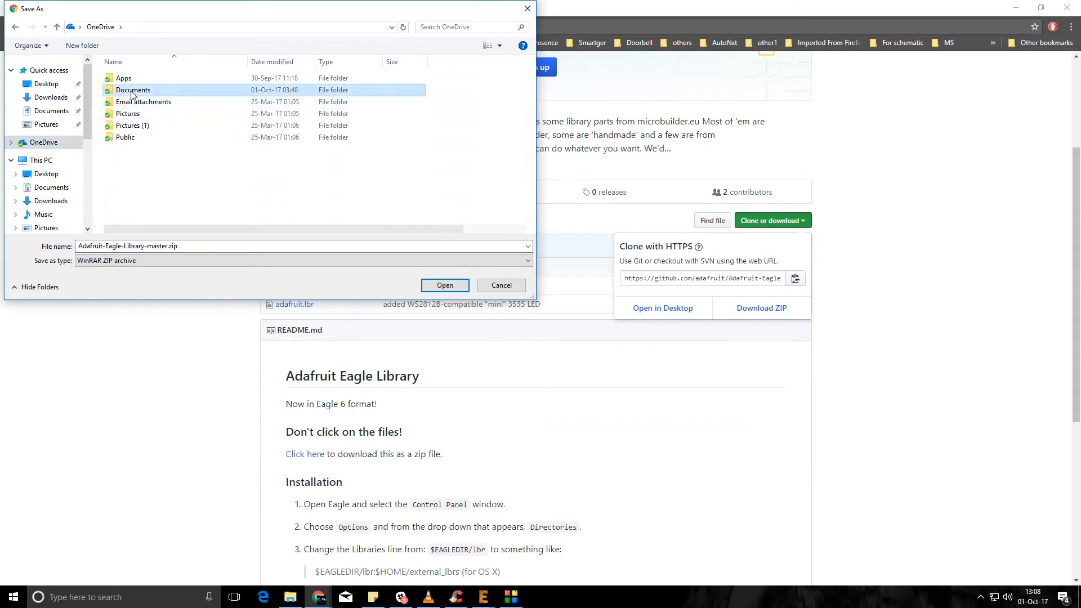
pyautogui.doubleClick(132, 90)
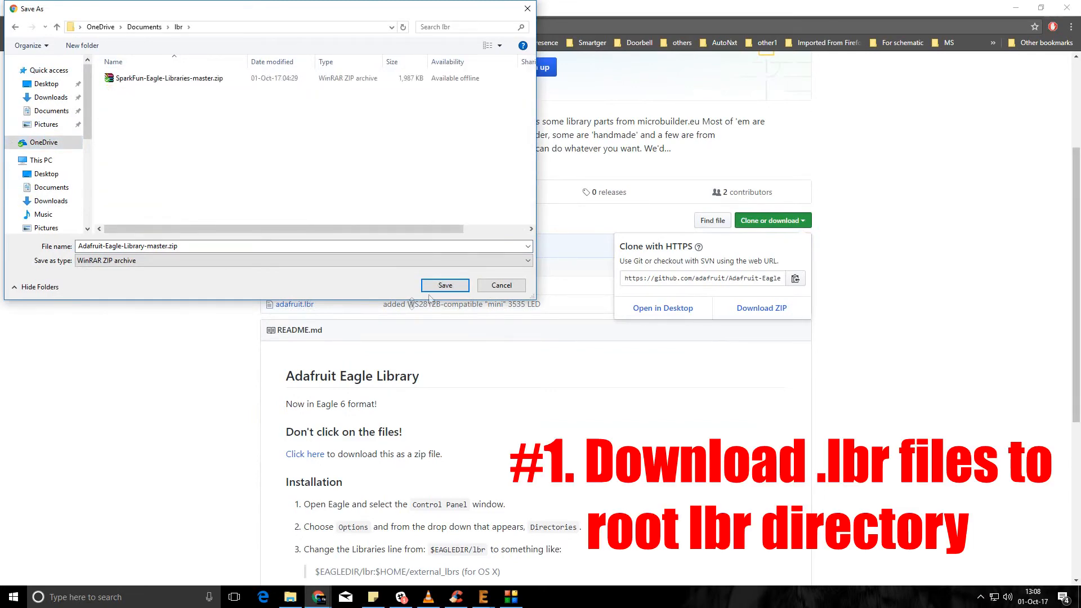
pyautogui.click(445, 285)
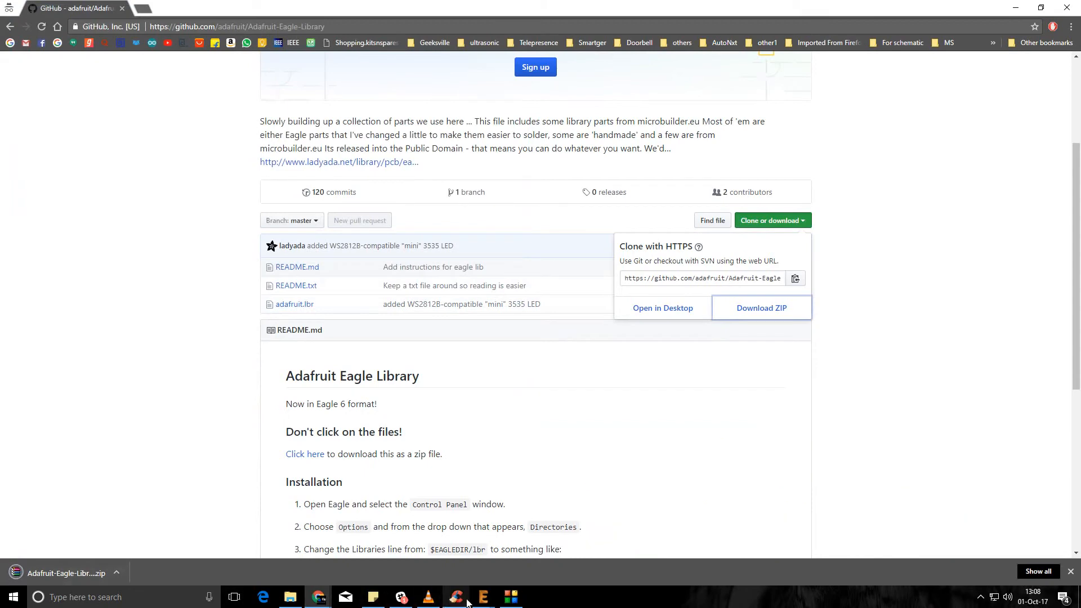
pyautogui.moveTo(483, 597)
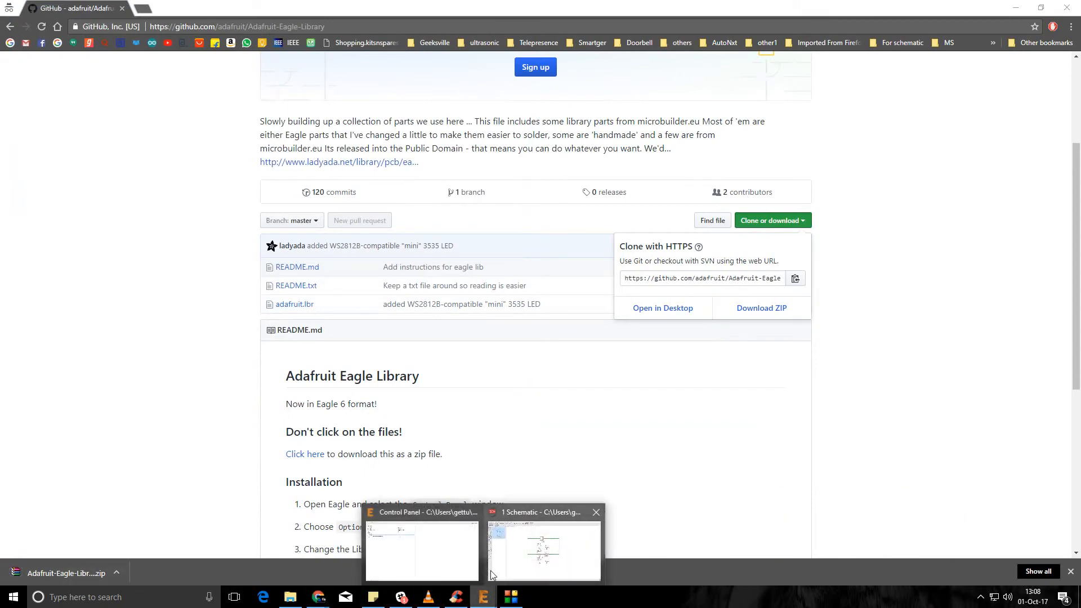
pyautogui.click(543, 550)
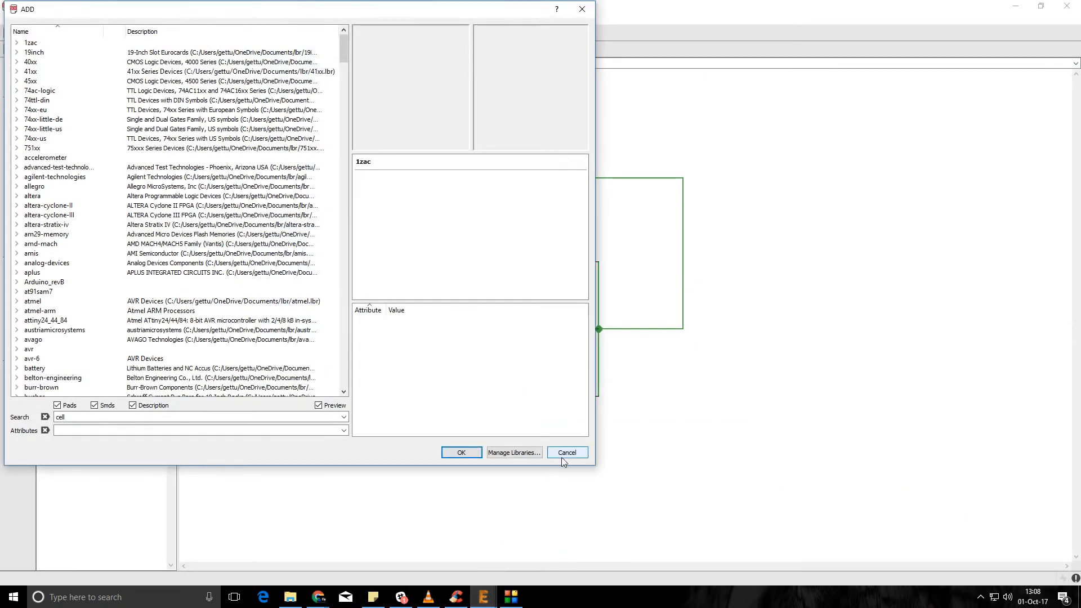
pyautogui.click(566, 453)
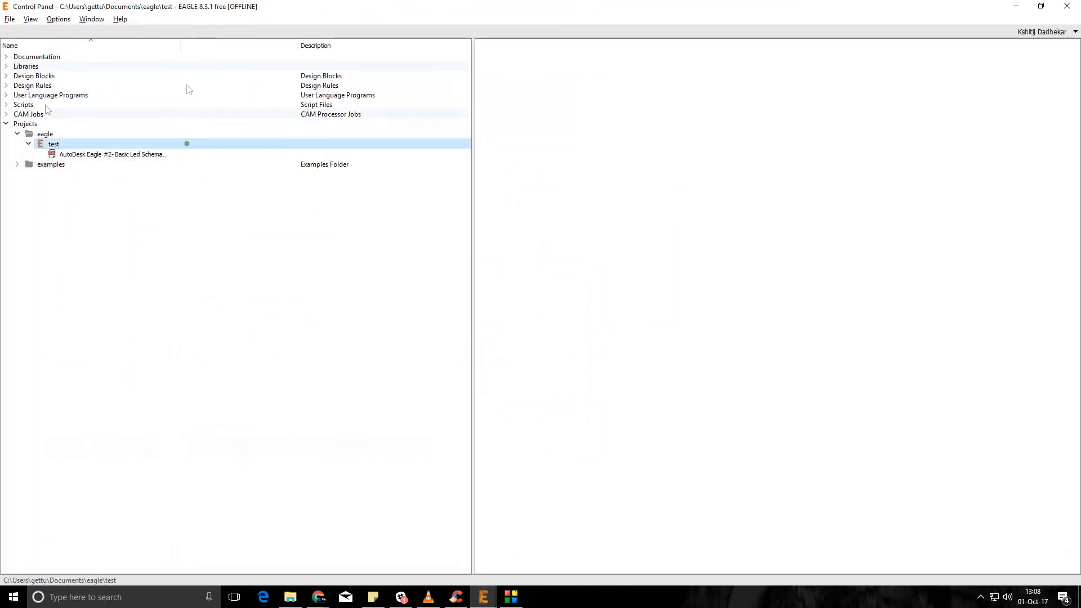
# Step: Open the Control Panel's Options > Directories to view the Libraries path
pyautogui.click(58, 19)
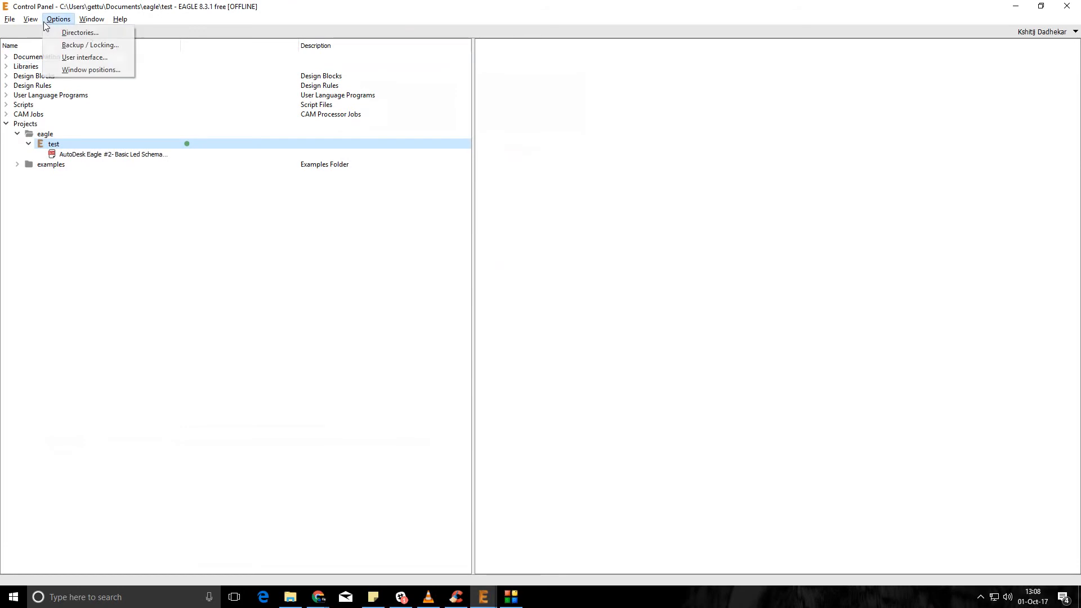
pyautogui.click(80, 33)
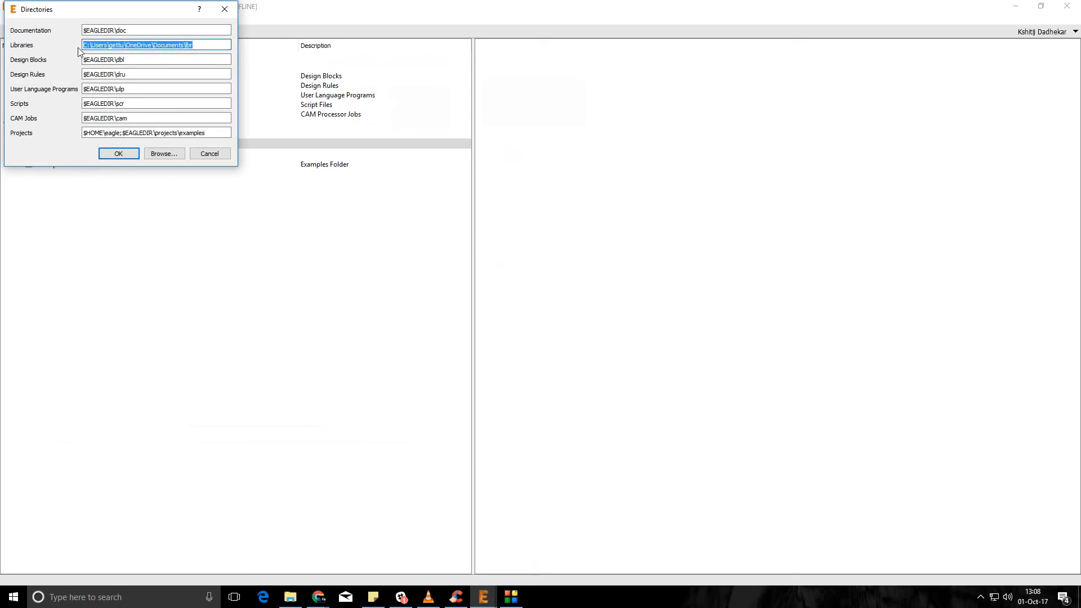
pyautogui.moveTo(289, 596)
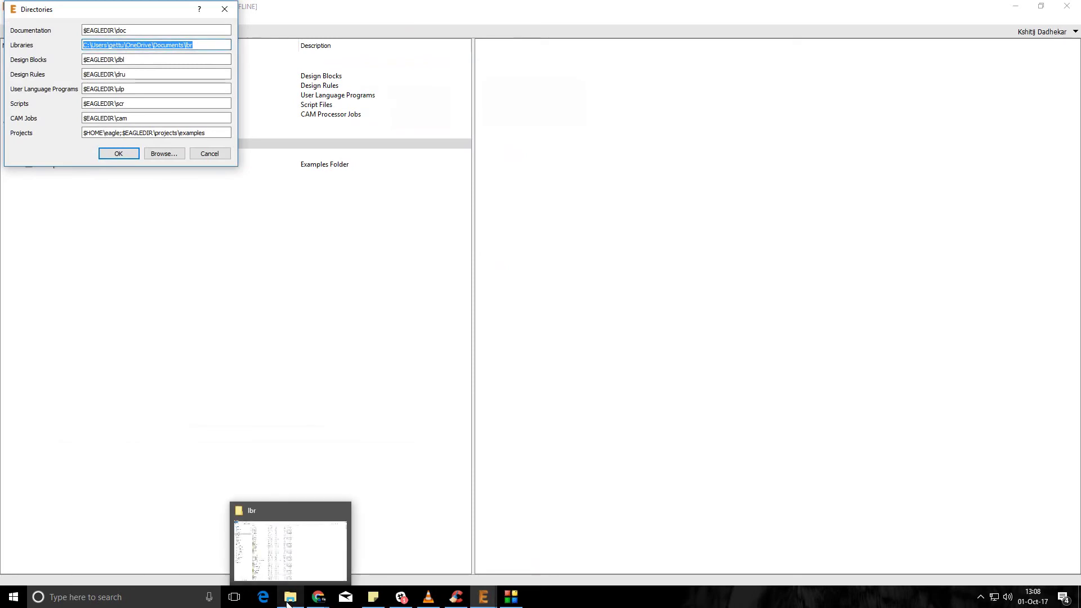
# Step: Browse into EAGLE's built-in C:\EAGLE 8.3.1\lbr folder
pyautogui.click(289, 542)
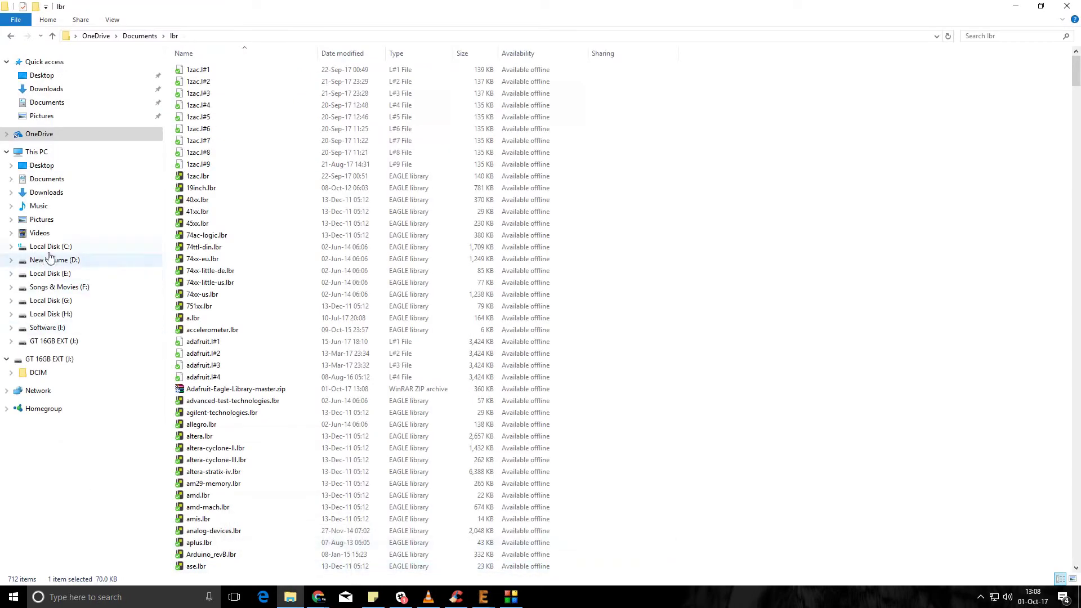
pyautogui.click(50, 246)
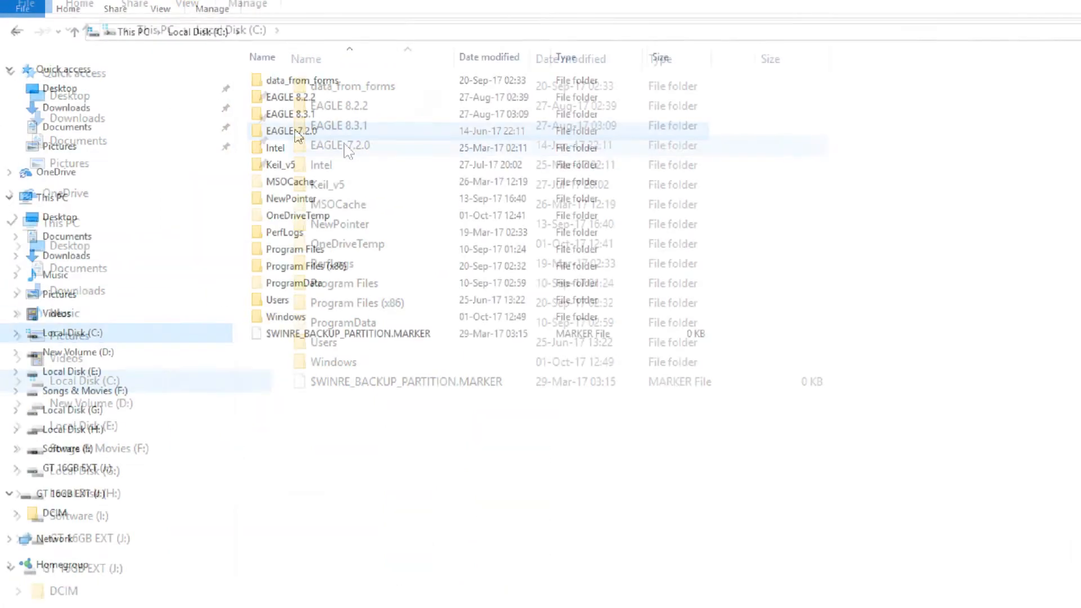
pyautogui.doubleClick(295, 113)
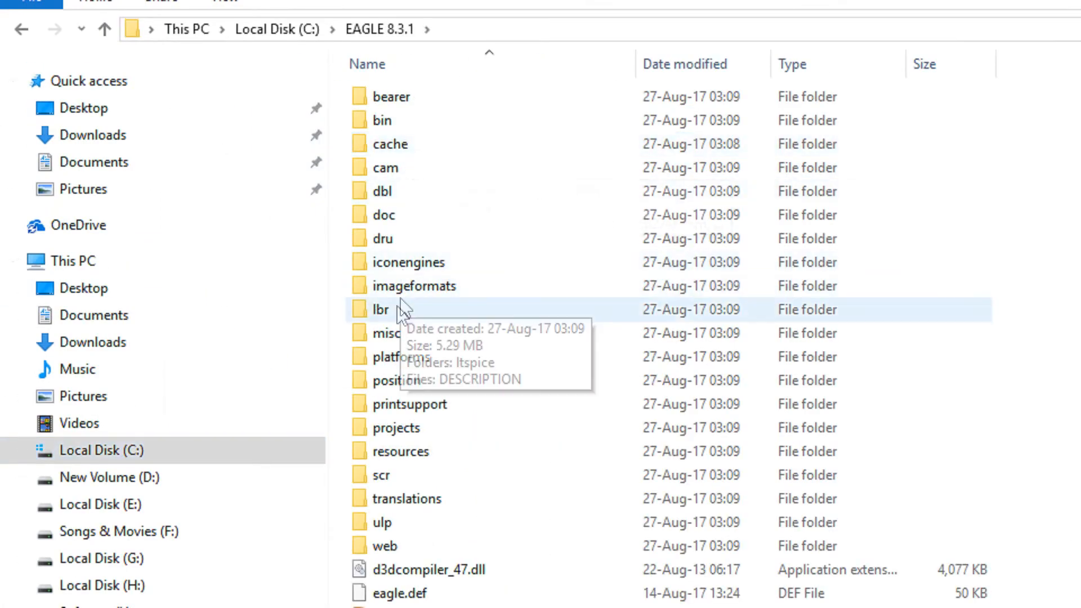
pyautogui.click(380, 309)
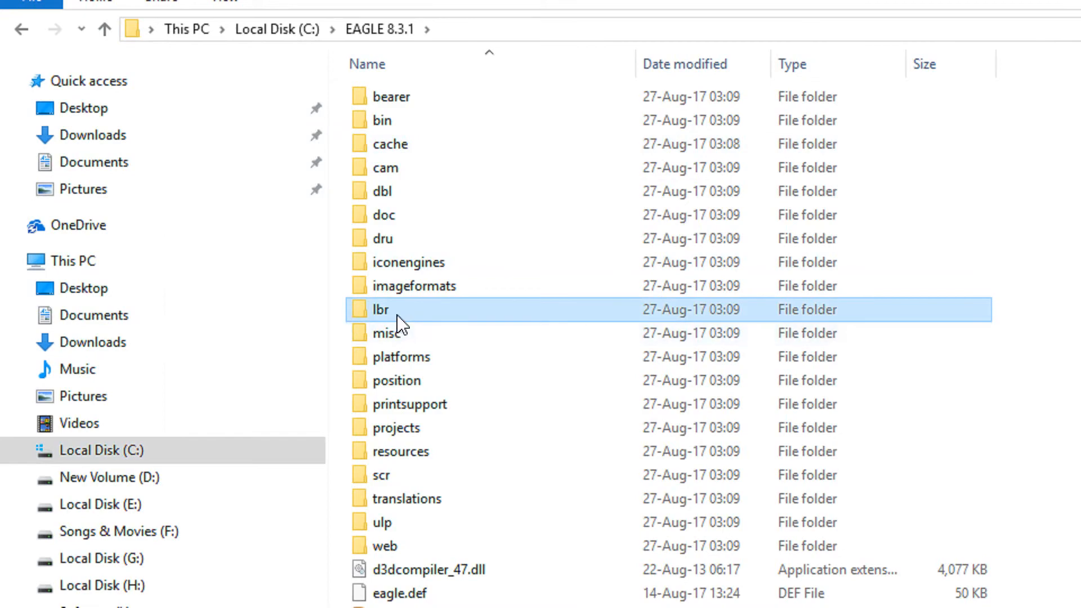
pyautogui.doubleClick(380, 309)
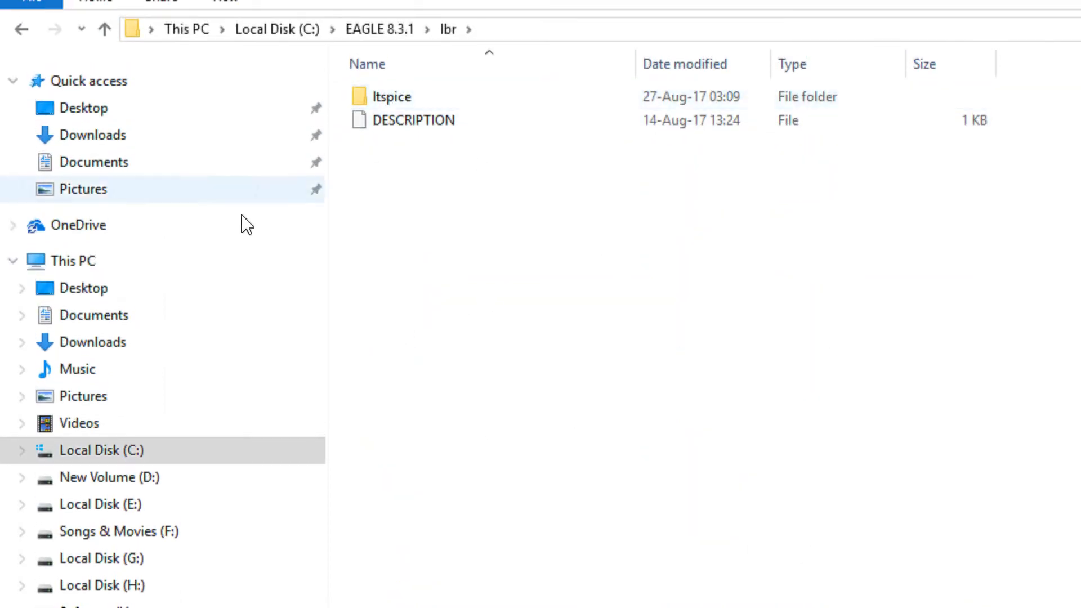
# Step: Go to the OneDrive Documents lbr folder containing the downloaded zip
pyautogui.click(79, 225)
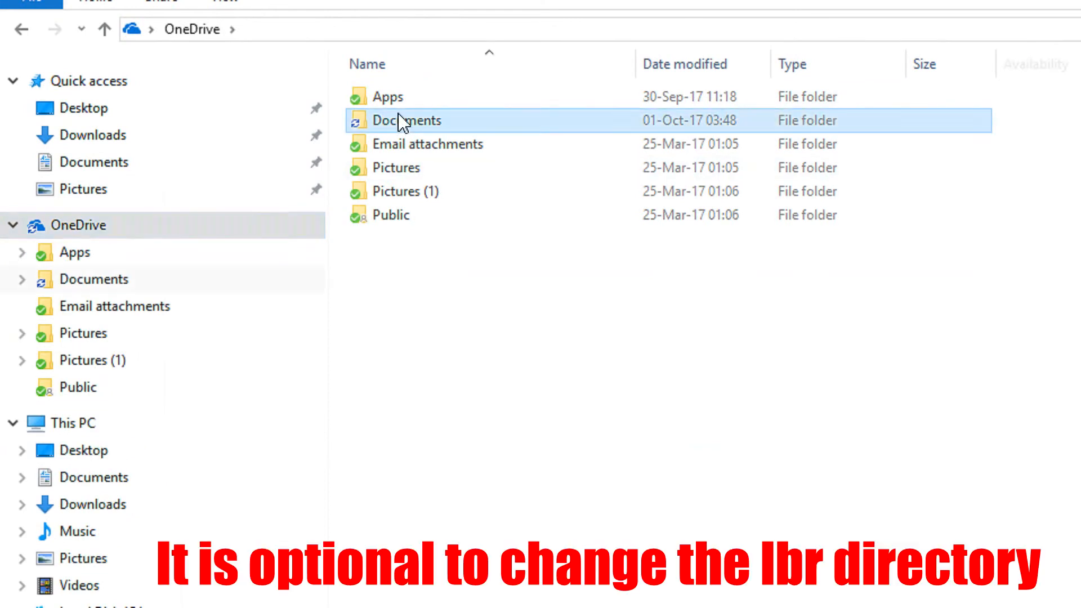
pyautogui.doubleClick(405, 120)
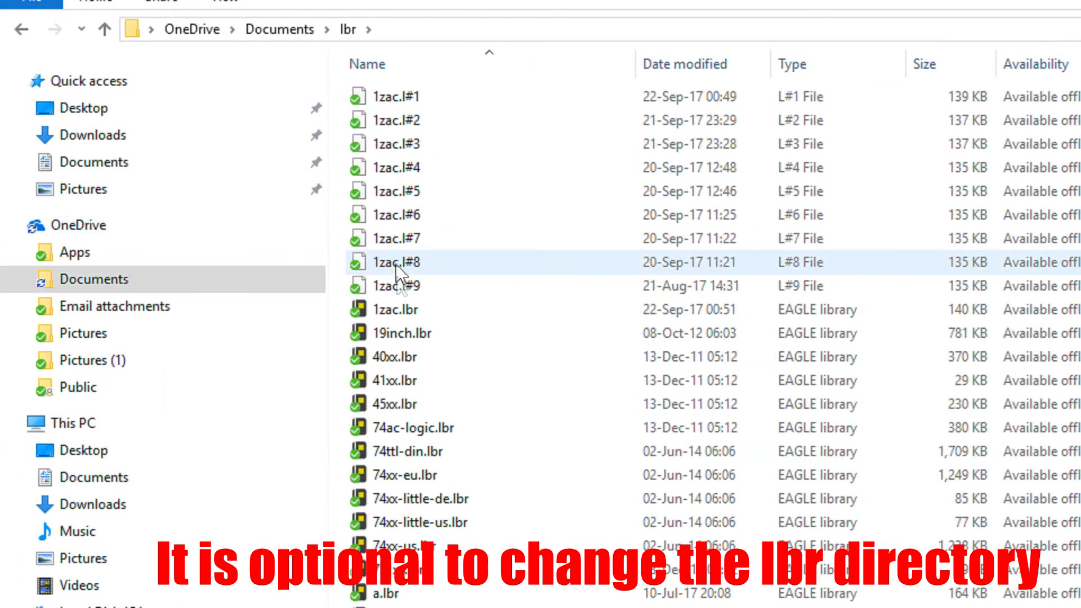
pyautogui.scroll(-3)
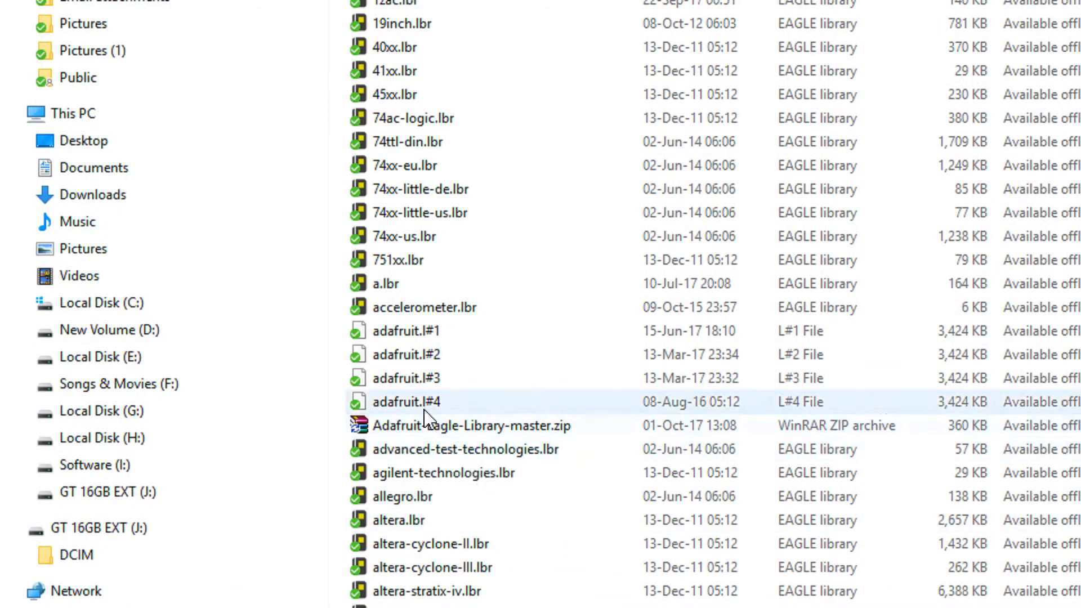
# Step: Extract the Adafruit zip and open the extracted Adafruit-Eagle-Library-master folder
pyautogui.rightClick(442, 426)
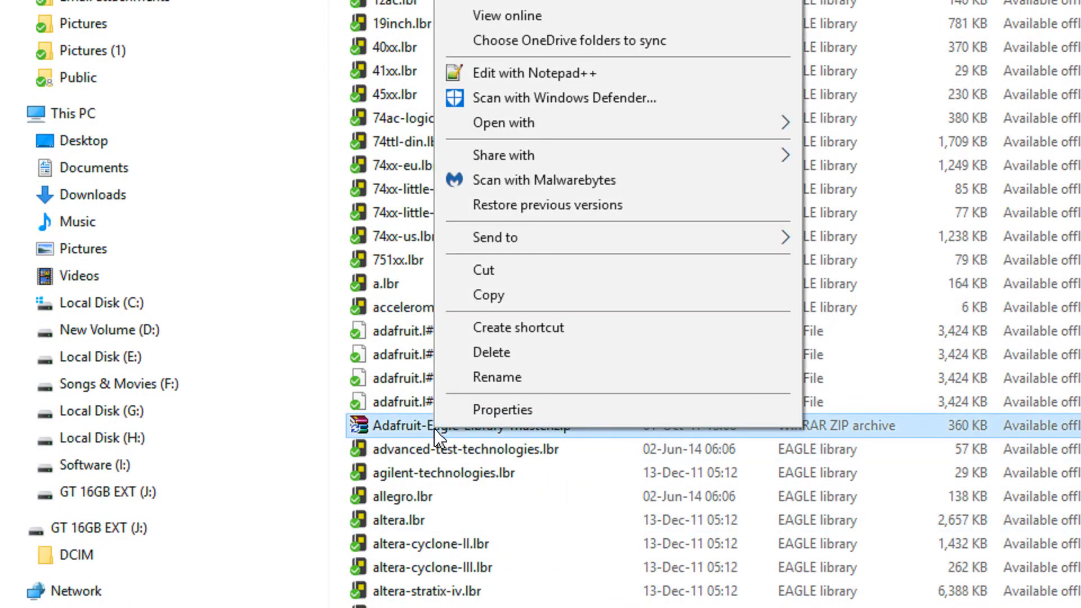
pyautogui.moveTo(547, 303)
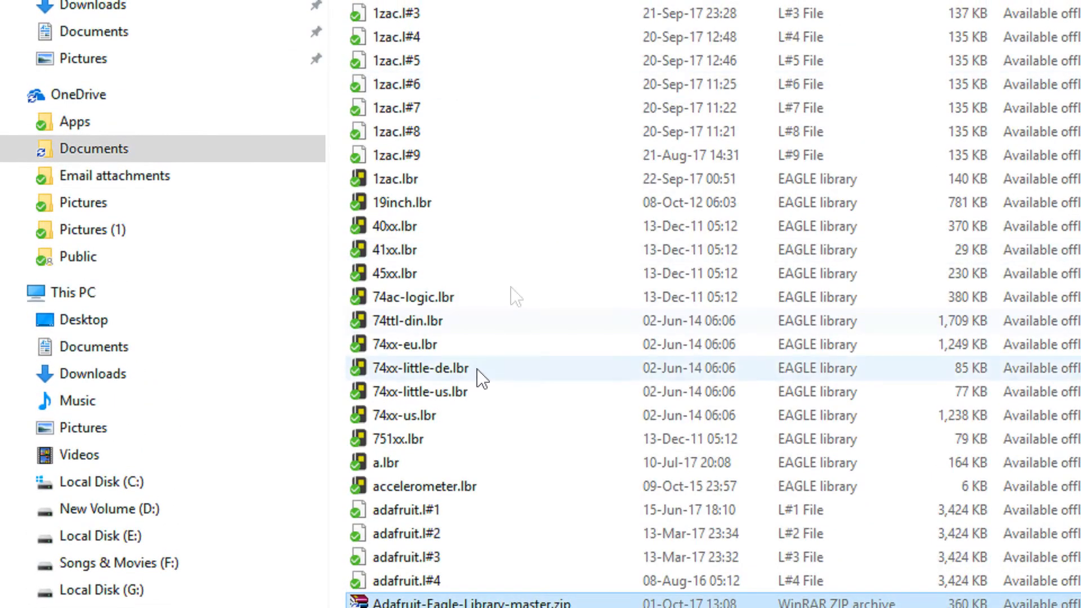
pyautogui.scroll(3)
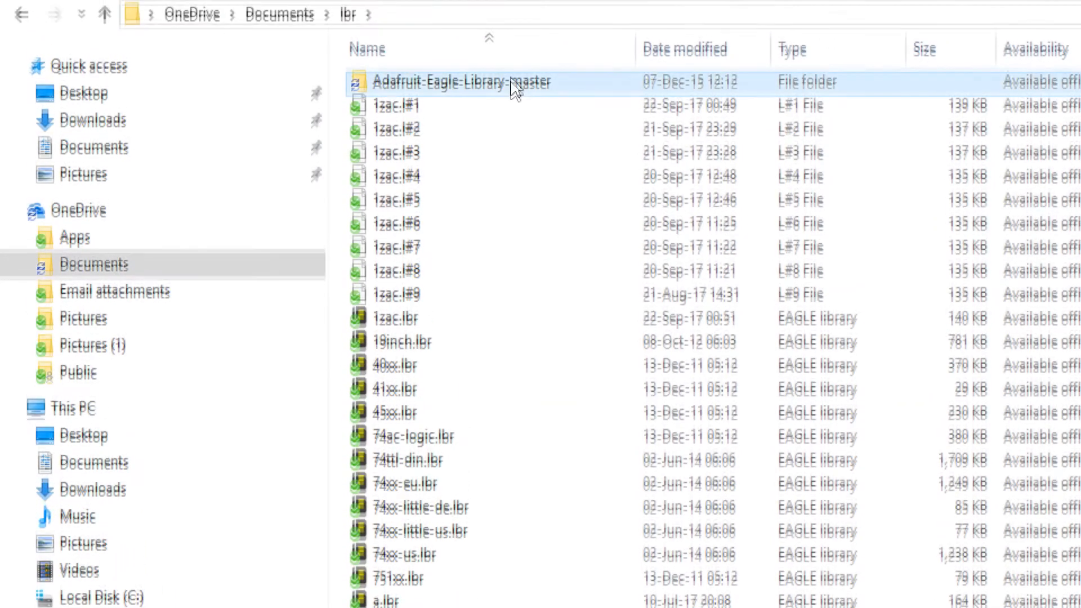
pyautogui.doubleClick(460, 82)
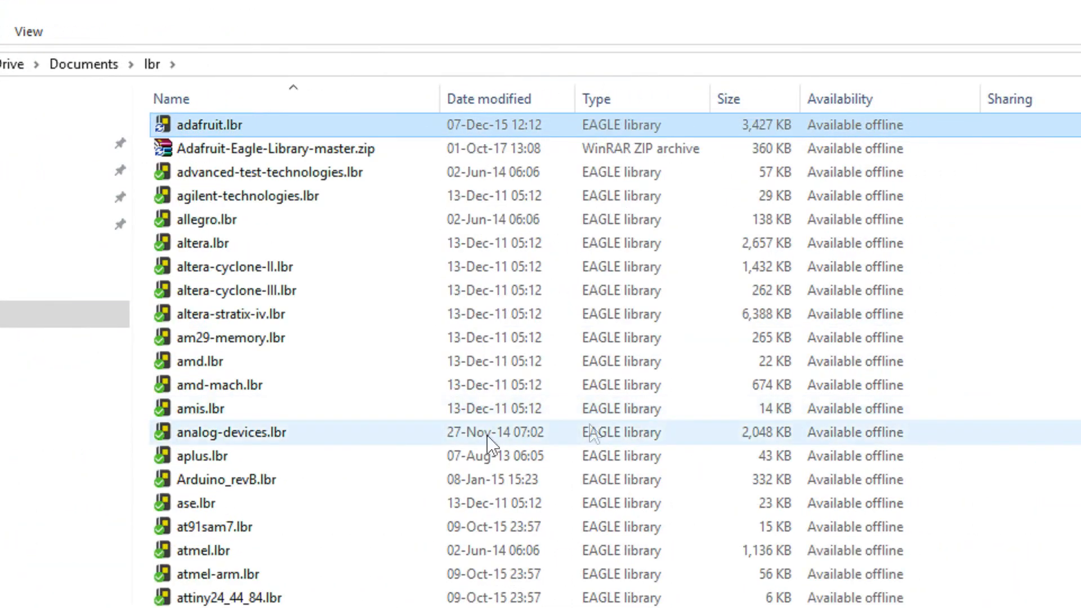
pyautogui.moveTo(210, 135)
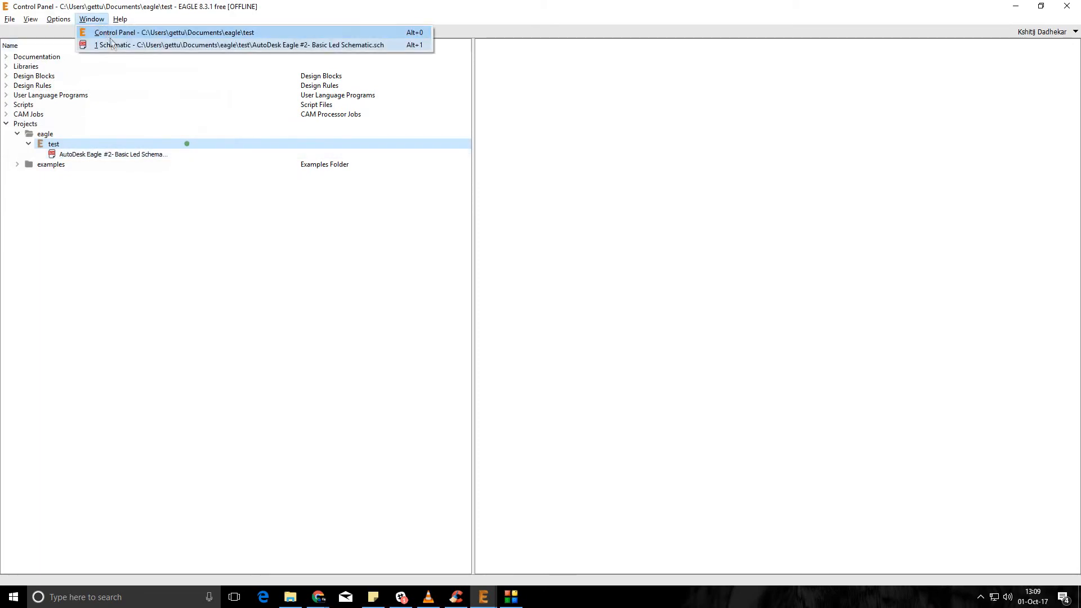
# Step: Bring the LED schematic to the front and open EAGLE's Manage Libraries dialog
pyautogui.click(241, 45)
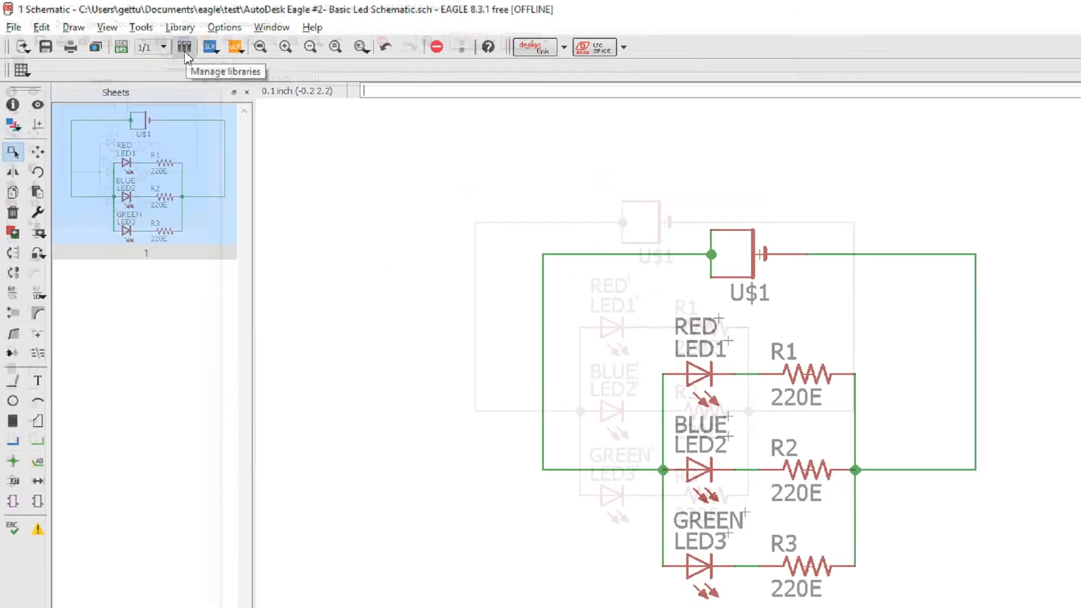
pyautogui.click(184, 47)
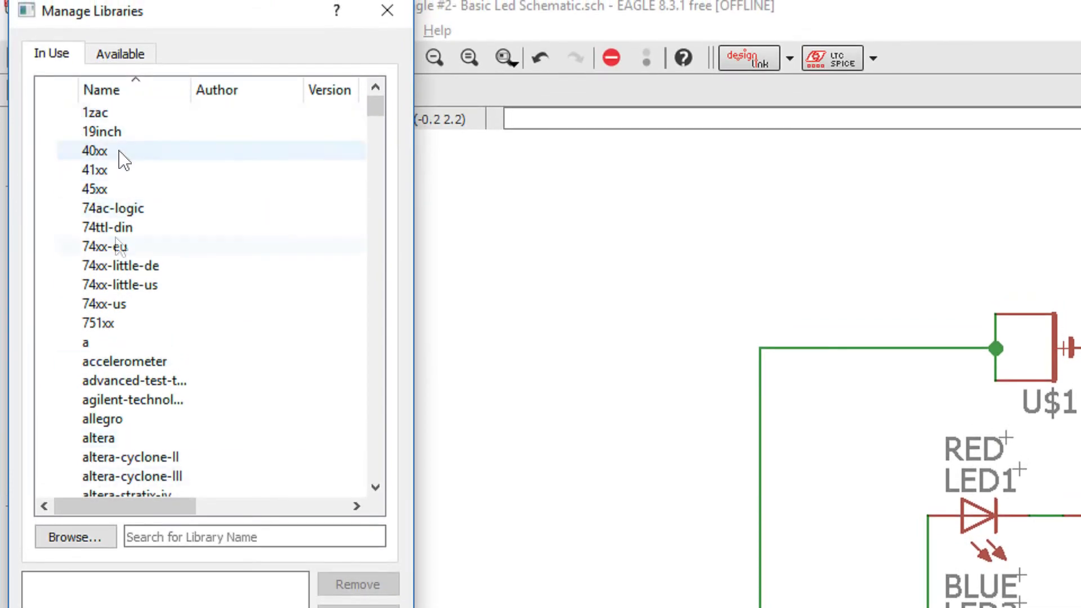
# Step: Enable the adafruit library from the Available tab, then close Manage Libraries
pyautogui.click(120, 54)
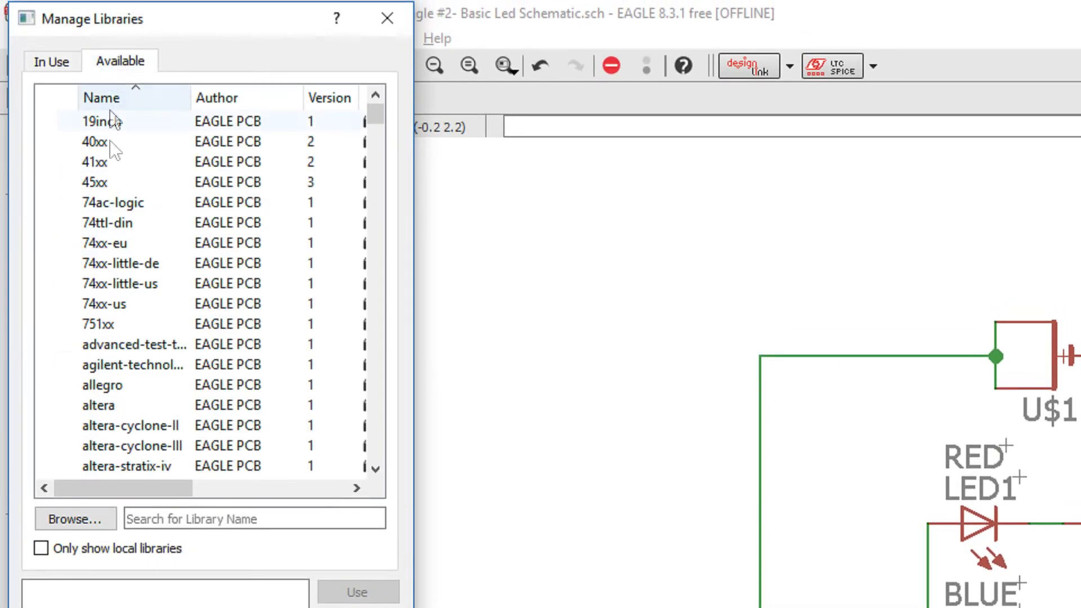
pyautogui.scroll(-3)
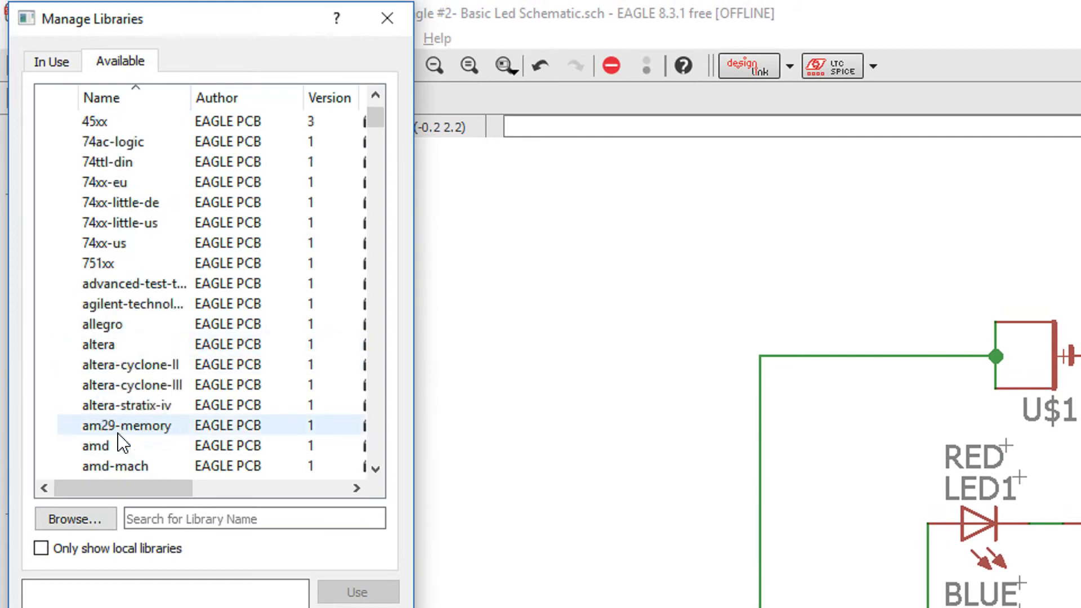
pyautogui.scroll(-3)
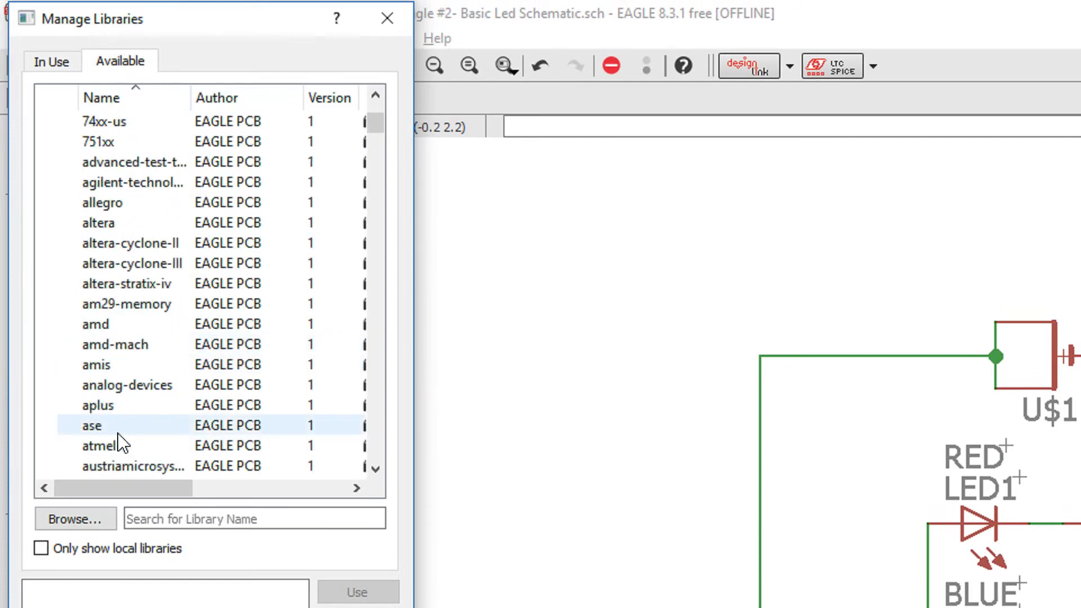
pyautogui.scroll(-3)
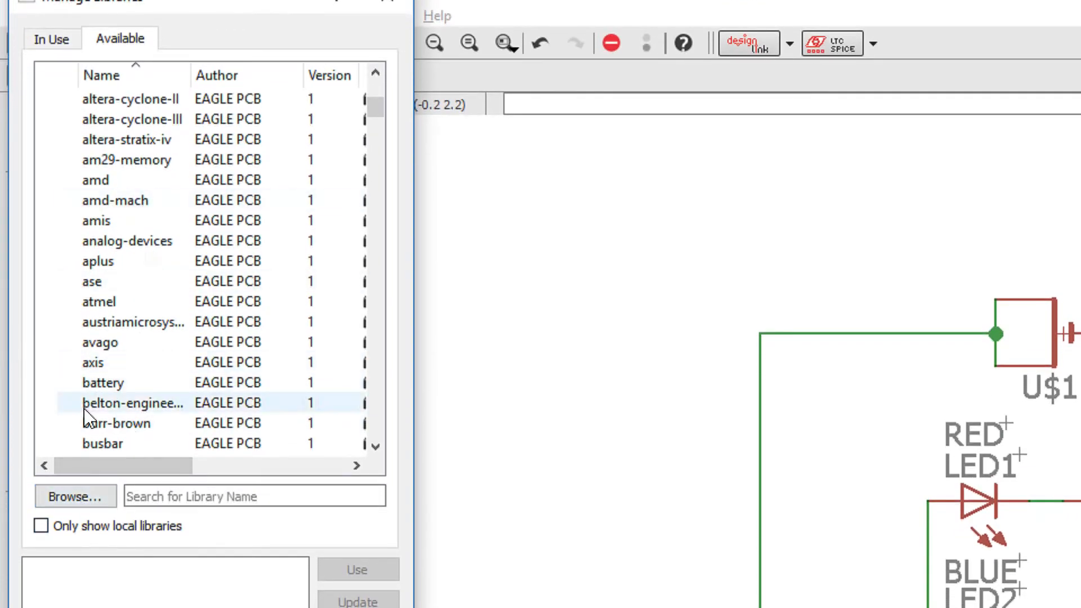
pyautogui.click(74, 496)
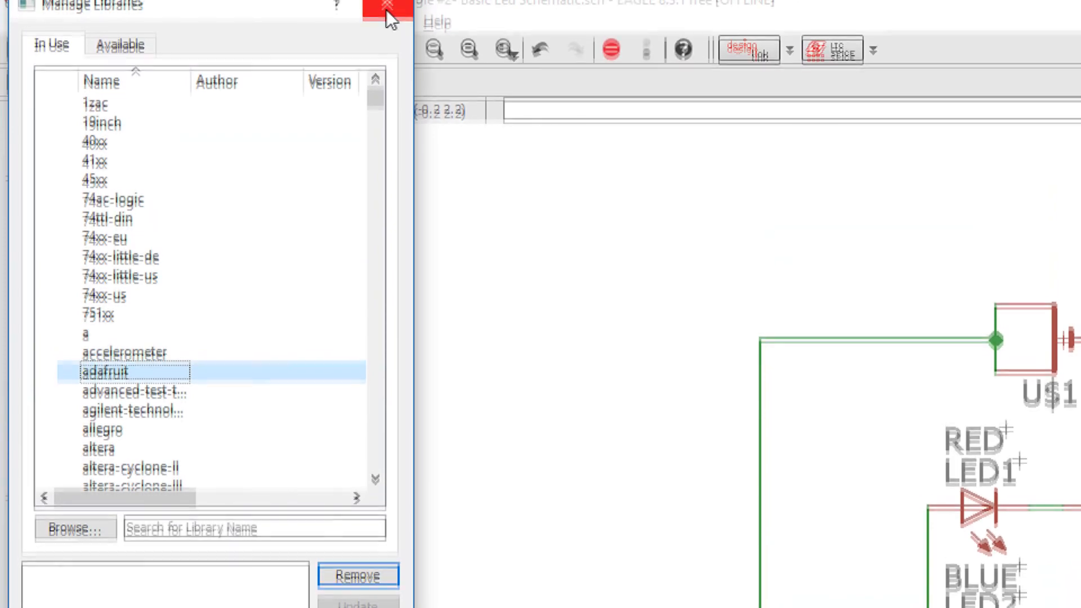
pyautogui.click(388, 6)
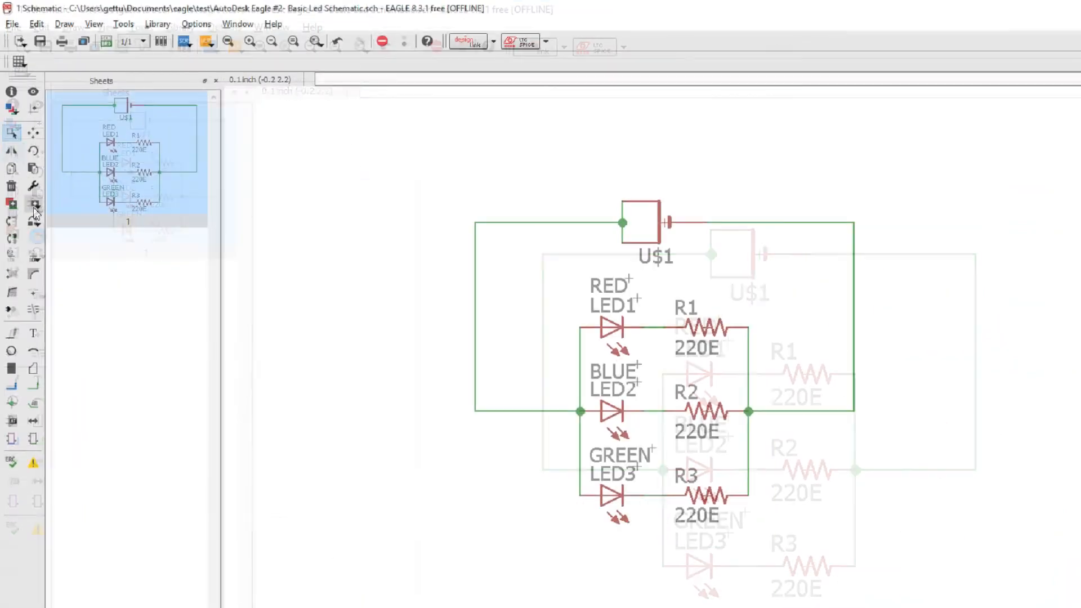
pyautogui.click(11, 204)
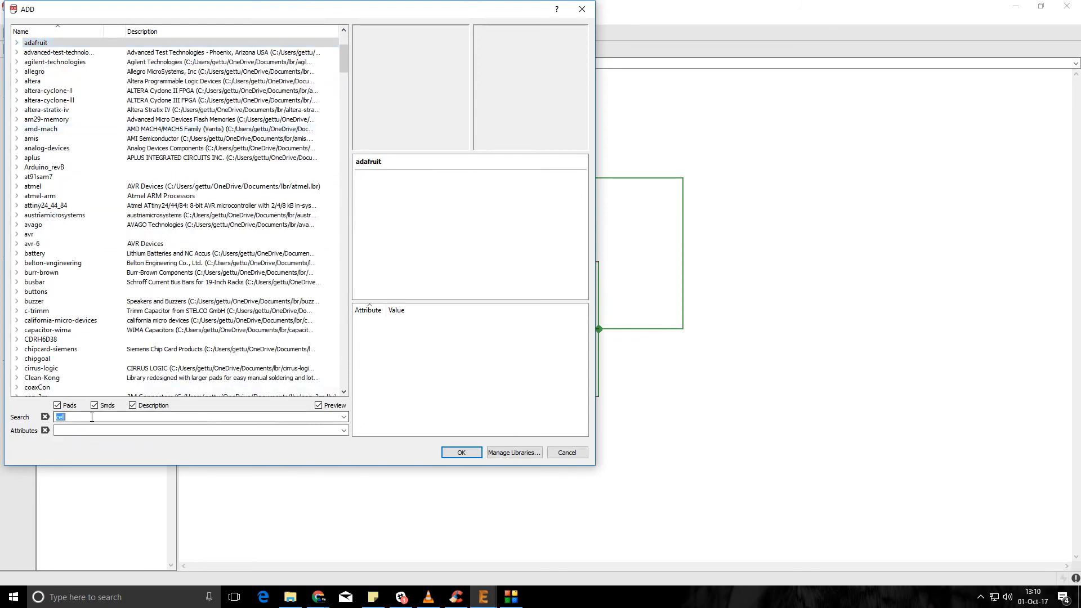
pyautogui.write('led')
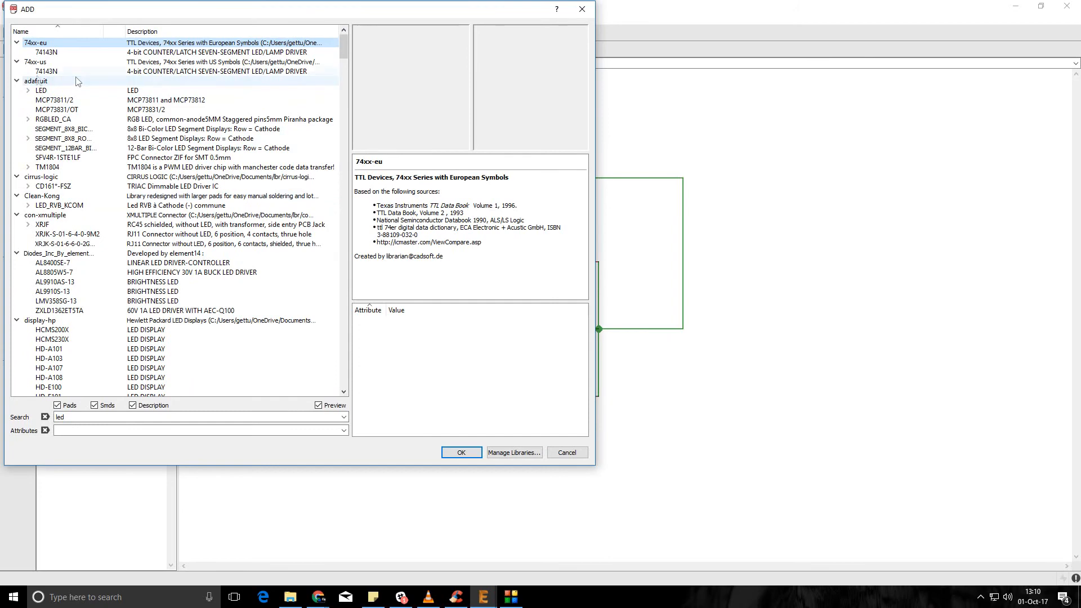
pyautogui.click(29, 90)
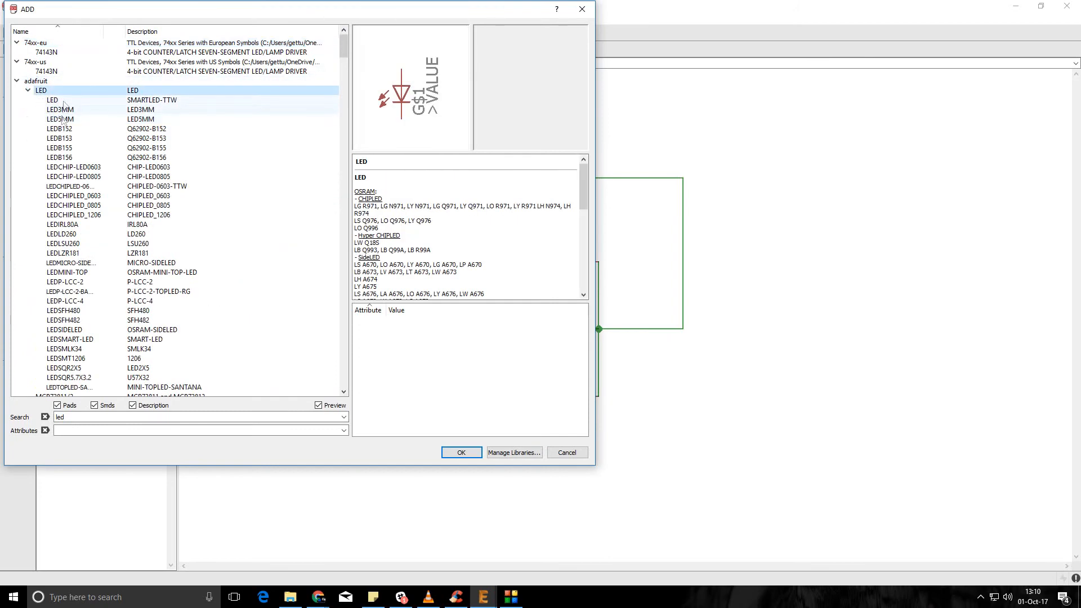
pyautogui.click(60, 119)
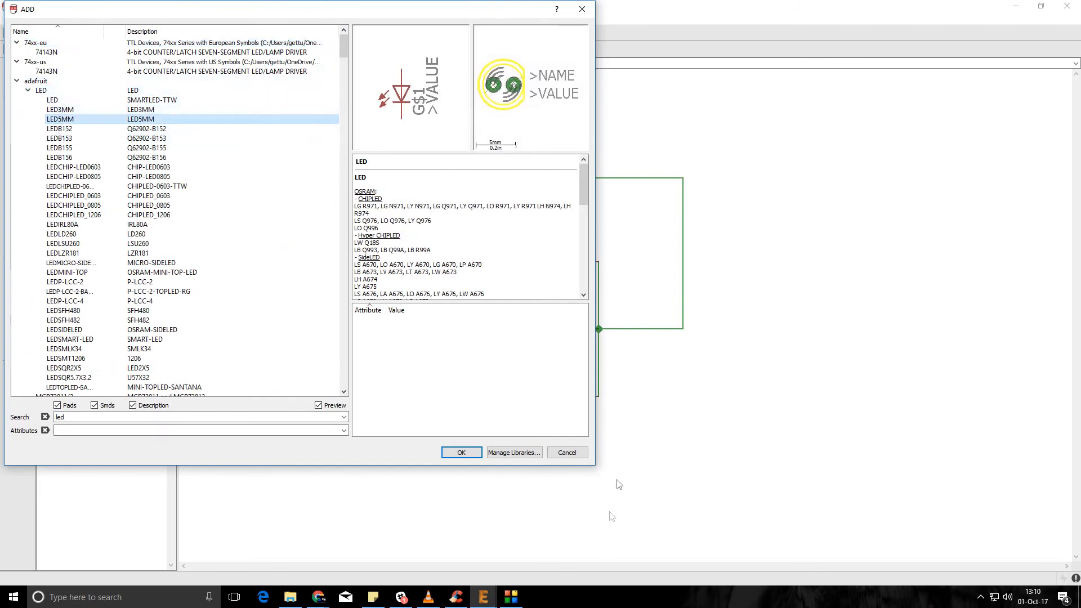
pyautogui.click(567, 452)
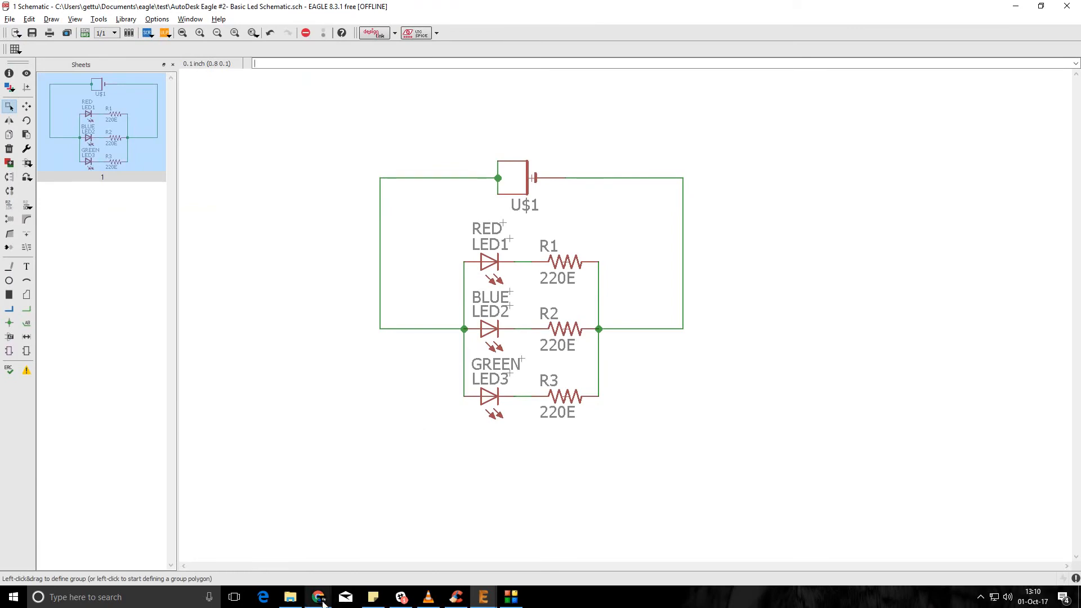
# Step: Search the web for SparkFun Eagle libraries and open the SparkFun-Eagle-Libraries GitHub repository
pyautogui.click(317, 597)
pyautogui.write('sparkfun')
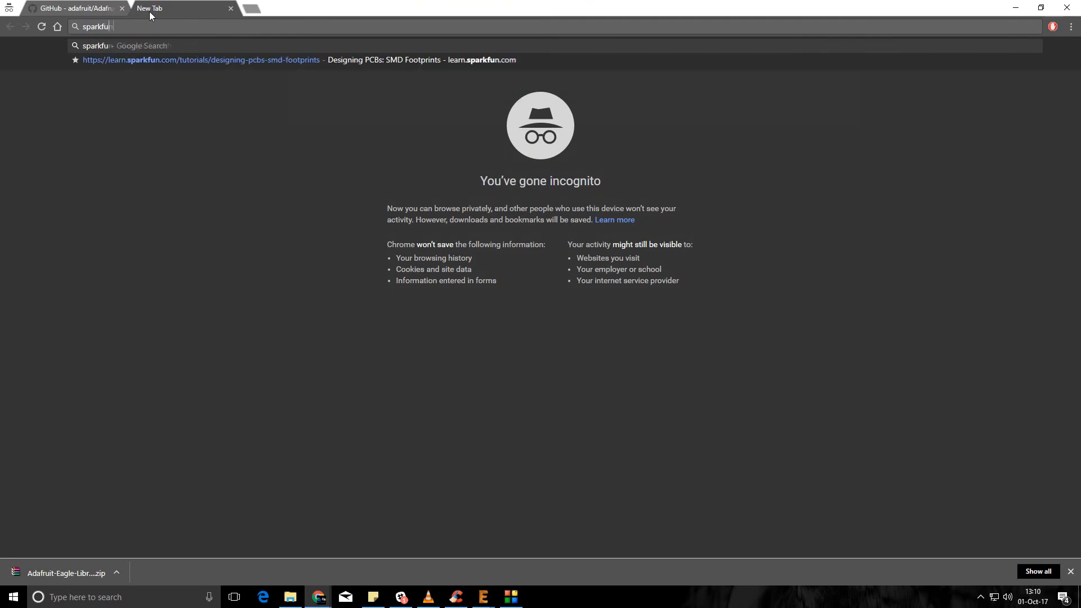
pyautogui.press('Return')
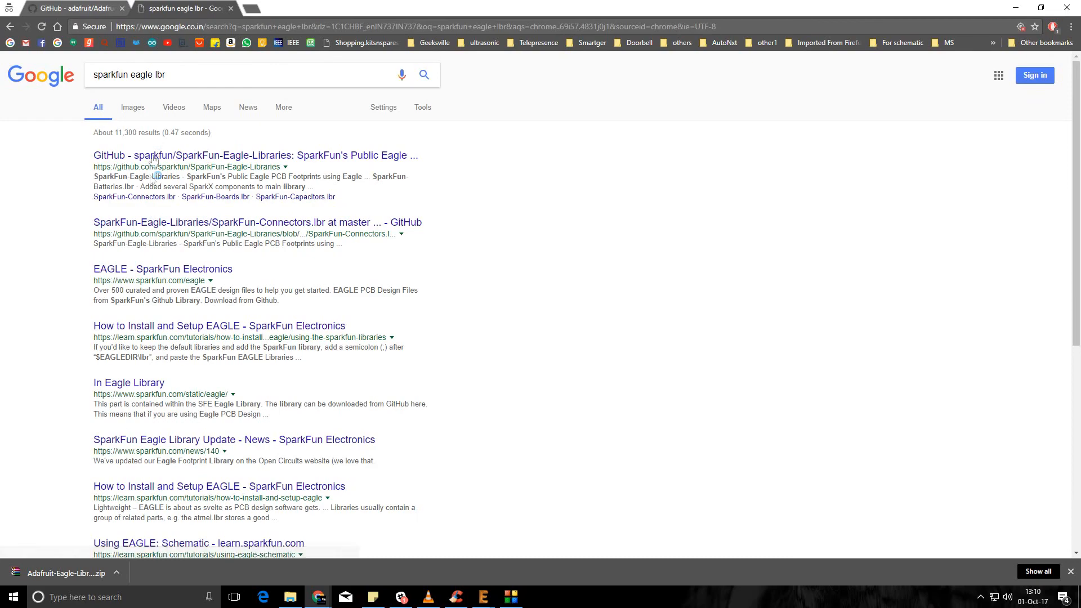
pyautogui.click(255, 155)
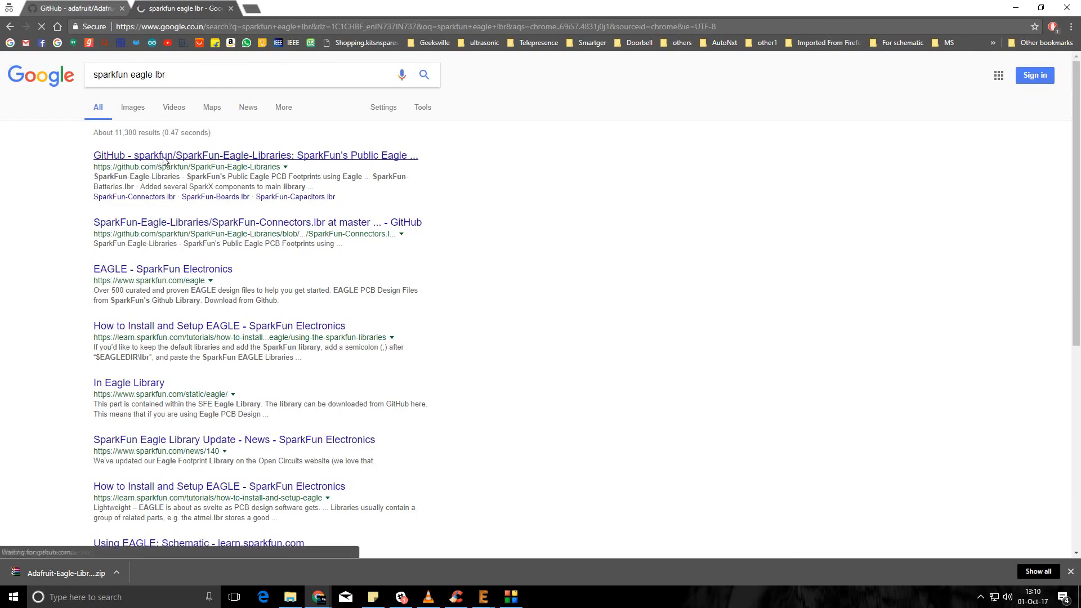
pyautogui.click(255, 155)
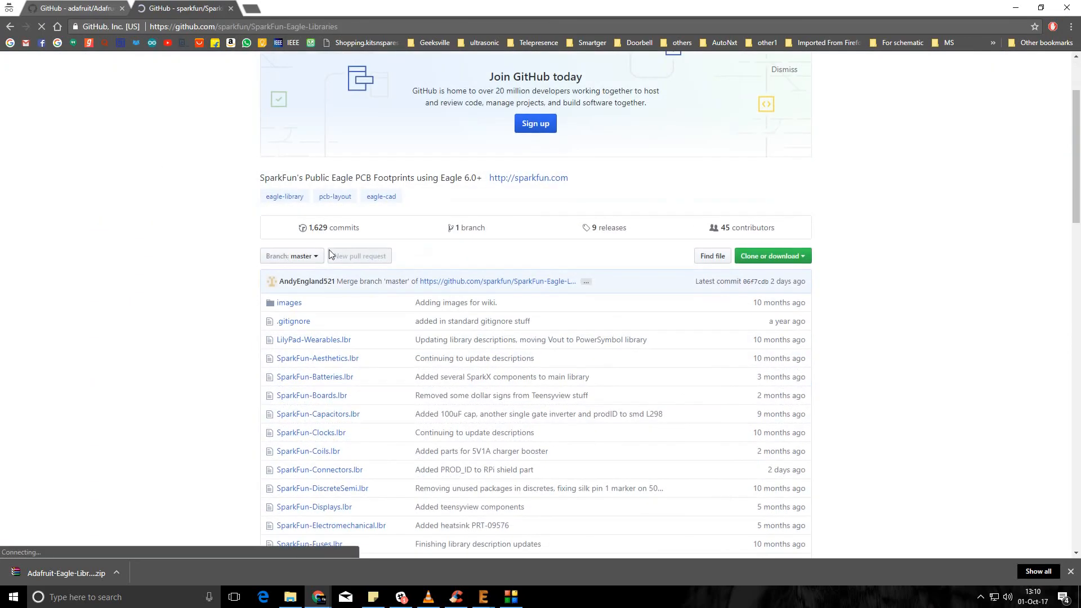
pyautogui.scroll(-3)
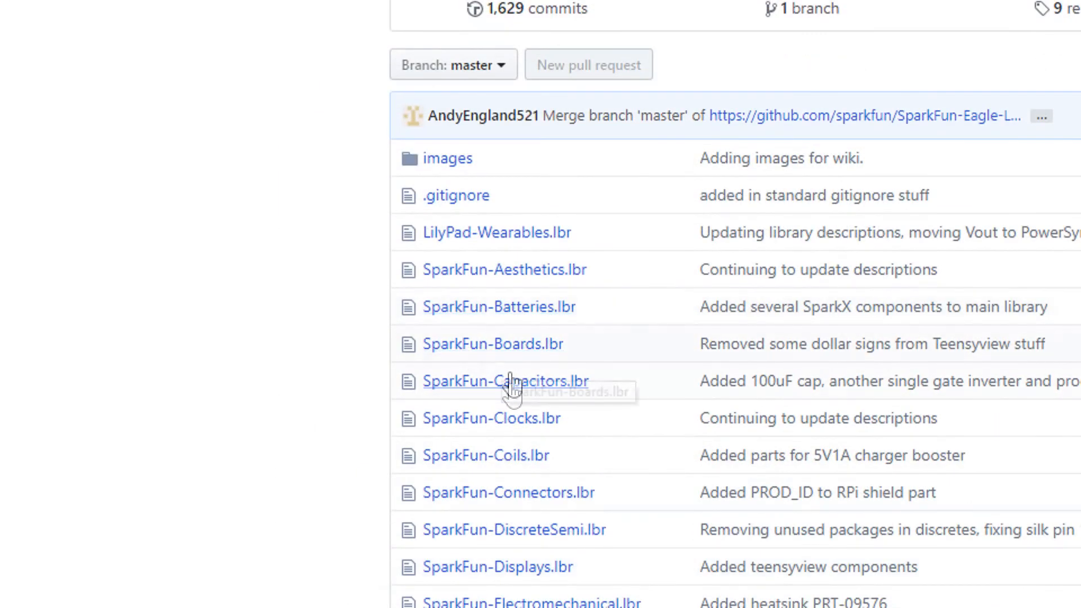
pyautogui.scroll(-3)
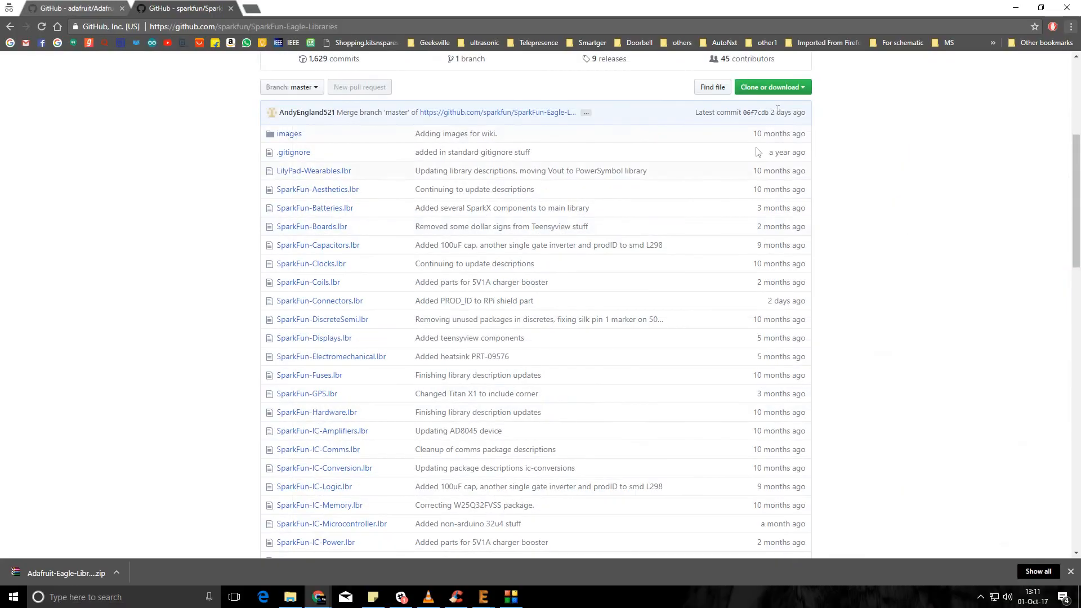
# Step: Download the SparkFun repository as a ZIP and return to EAGLE
pyautogui.click(768, 86)
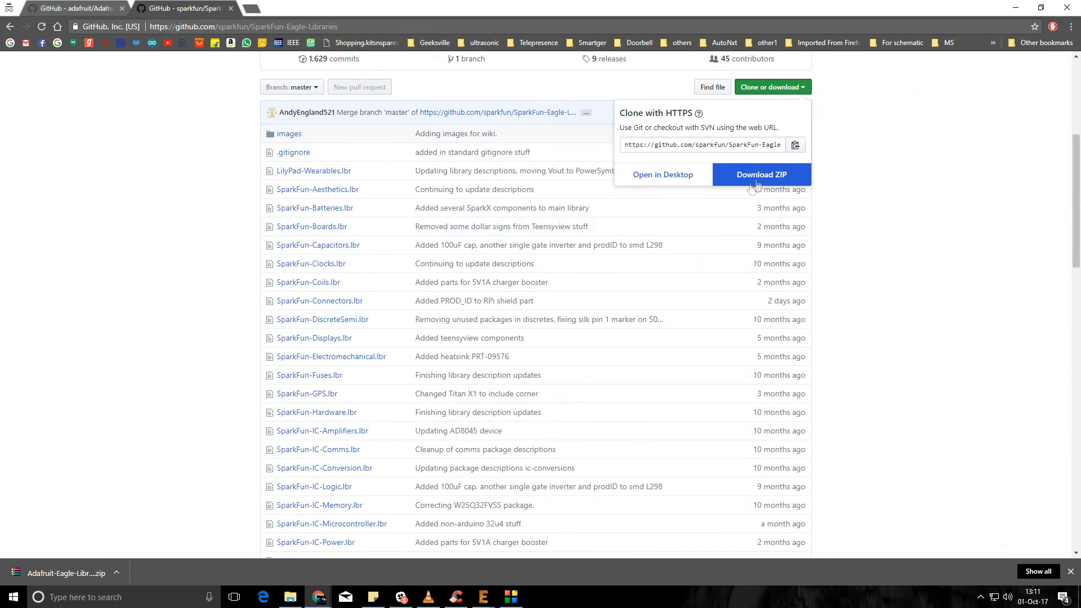
pyautogui.click(761, 174)
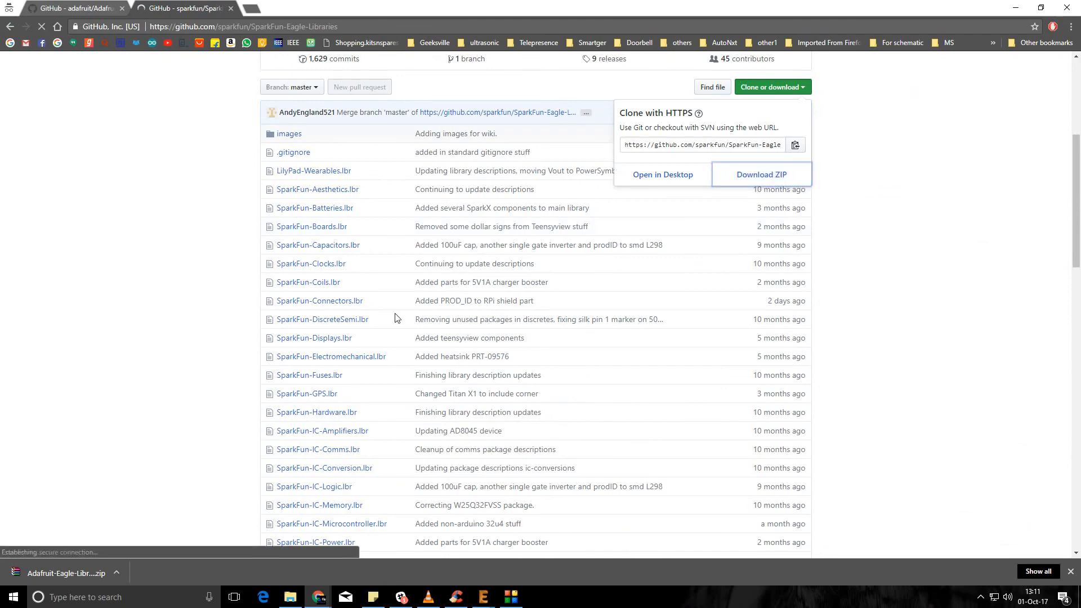
pyautogui.click(761, 174)
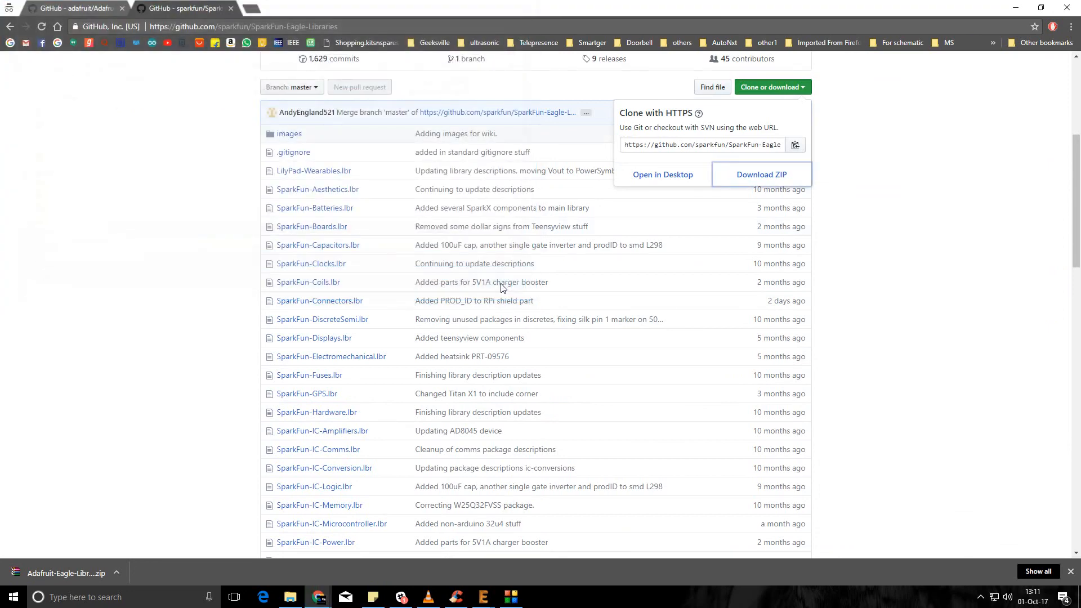
pyautogui.moveTo(493, 576)
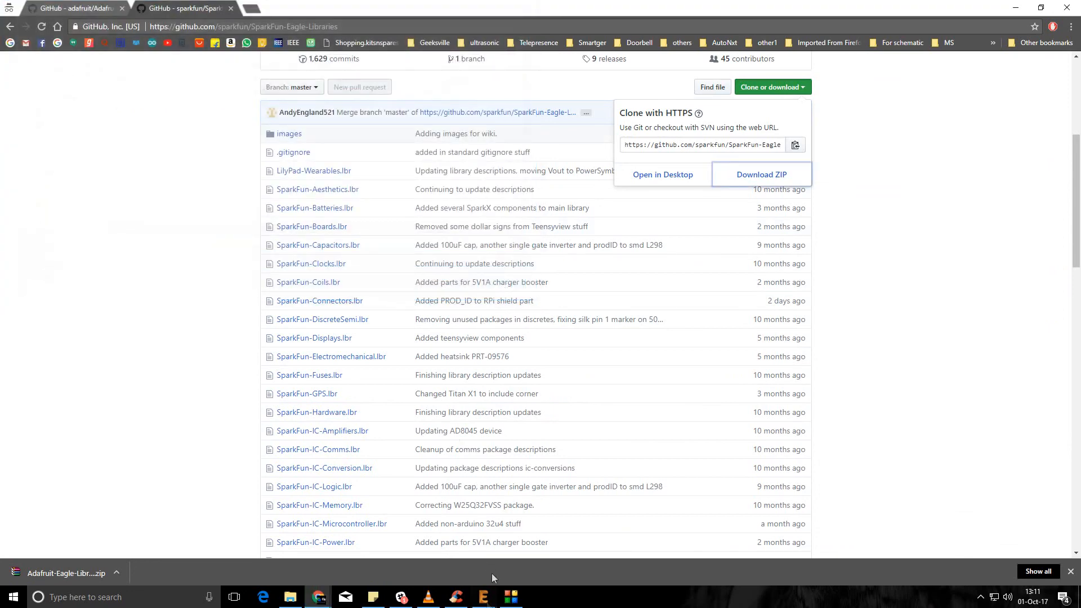
pyautogui.click(483, 597)
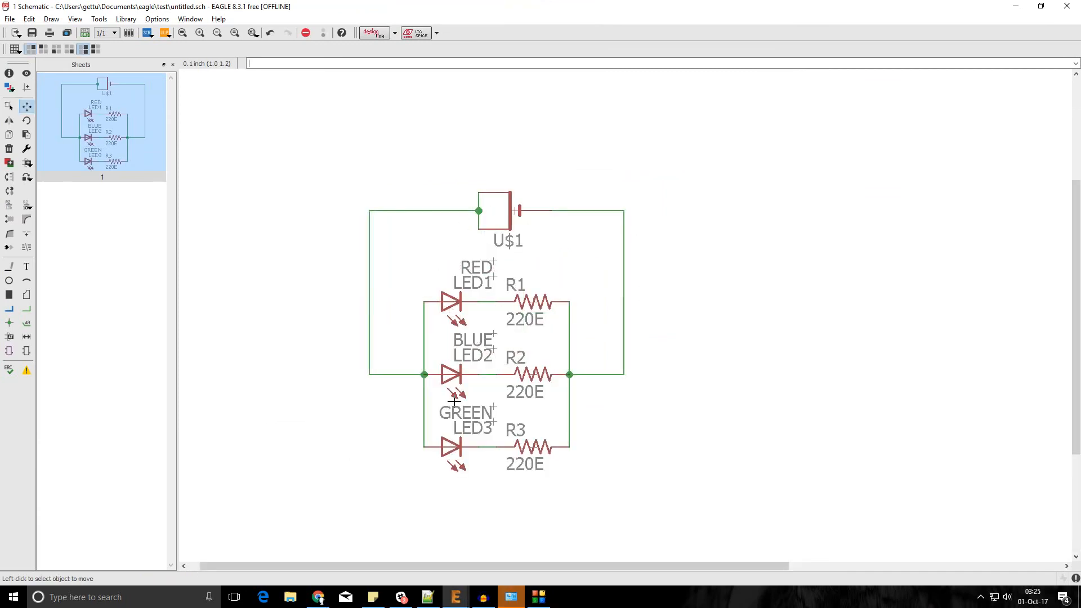
pyautogui.moveTo(451, 353)
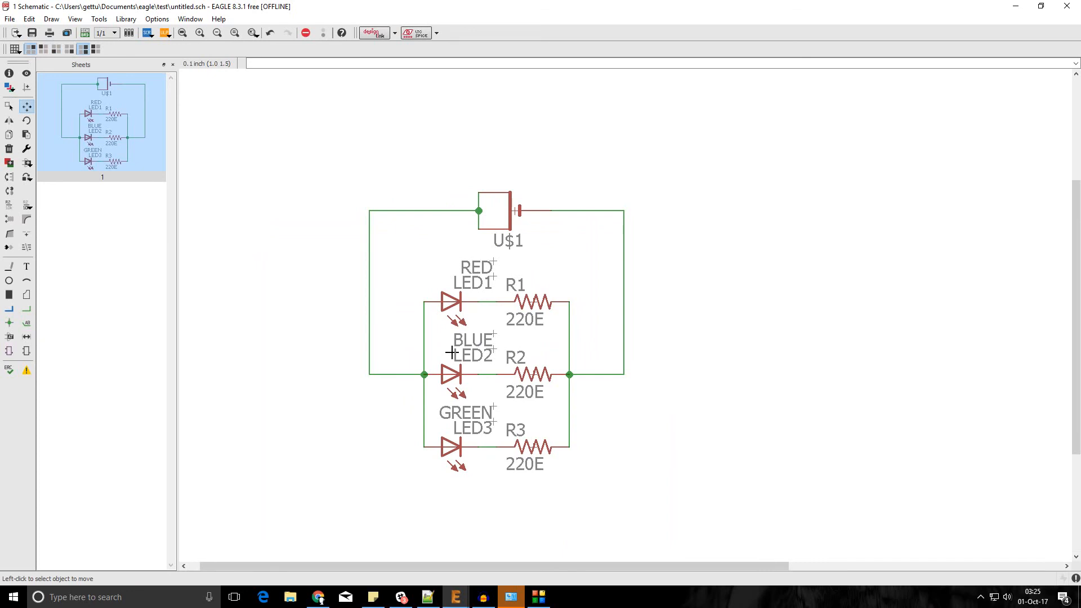
pyautogui.moveTo(402, 411)
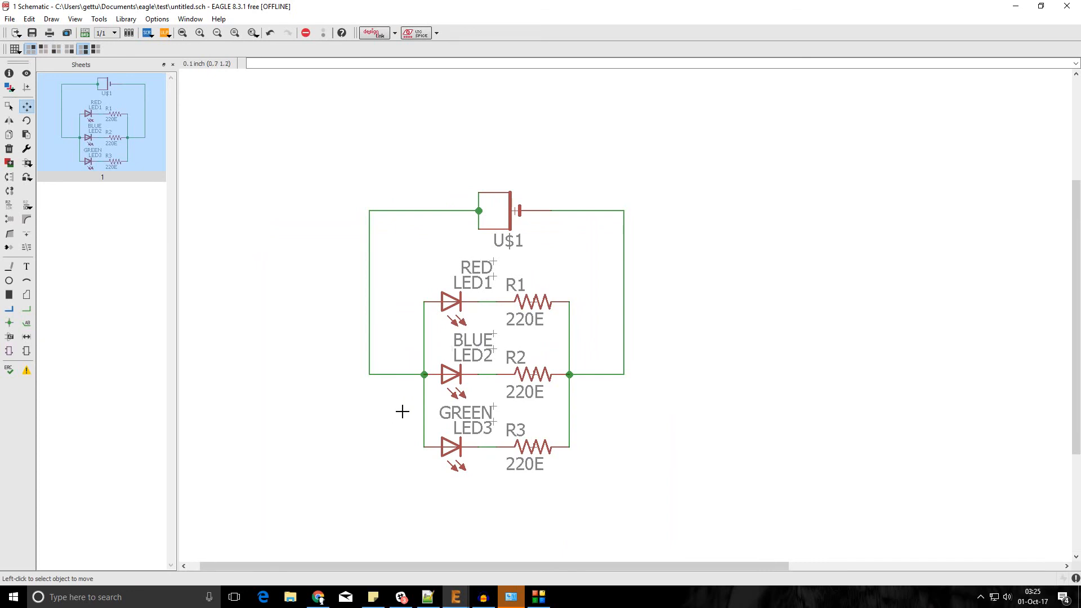